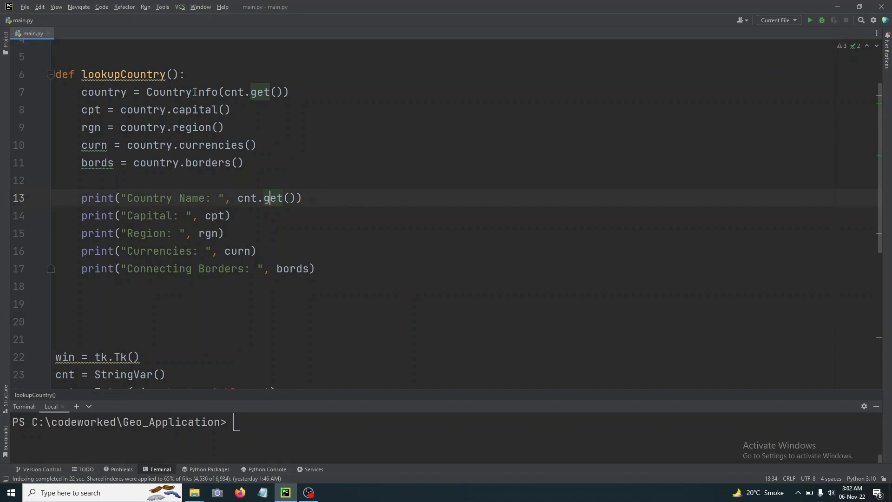
{"action": "mouse_move", "coordinate": [318, 169]}
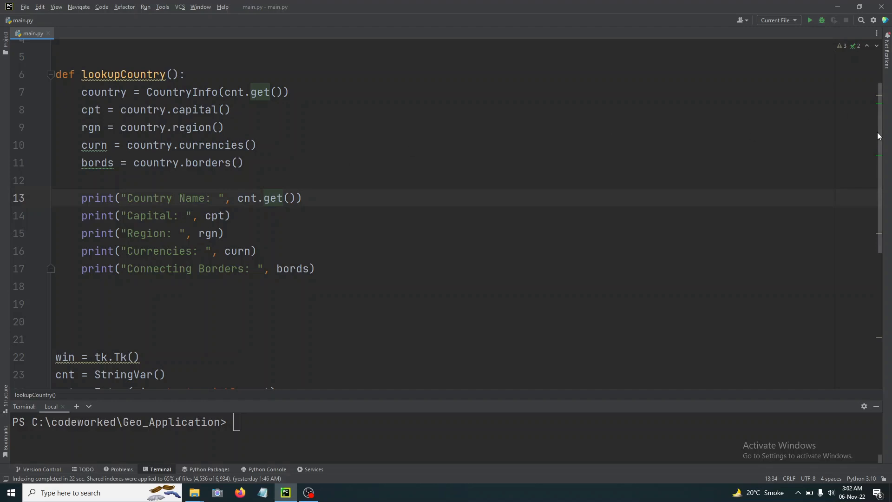
- Delete the five print statements from the lookupCountry function
{"action": "scroll", "scroll_direction": "down", "scroll_amount": 3}
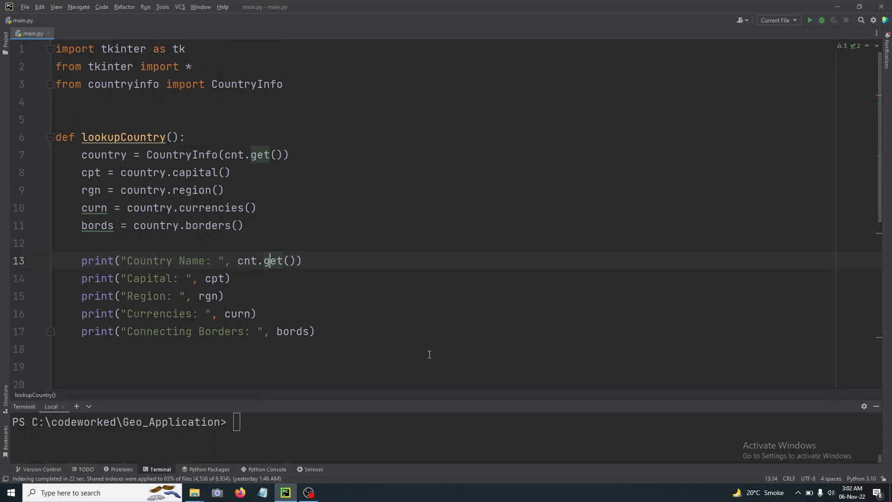
{"action": "left_click_drag", "start_coordinate": [82, 260], "coordinate": [315, 331]}
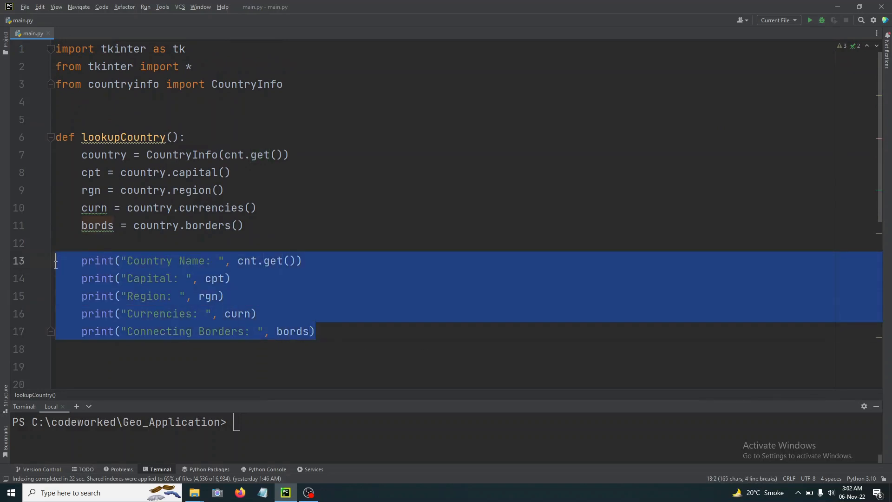
{"action": "key", "text": "Delete"}
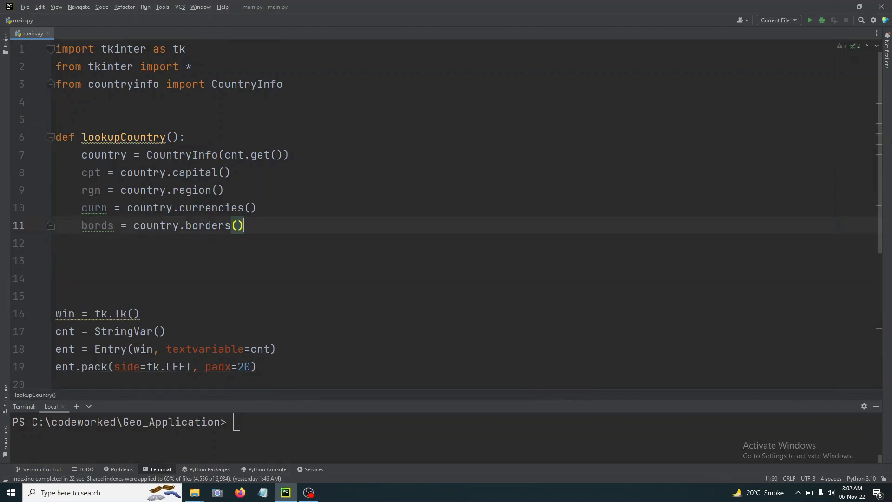
- Add 'from tkinter import ttk' on a new line after the existing imports
{"action": "scroll", "scroll_direction": "down", "scroll_amount": 3}
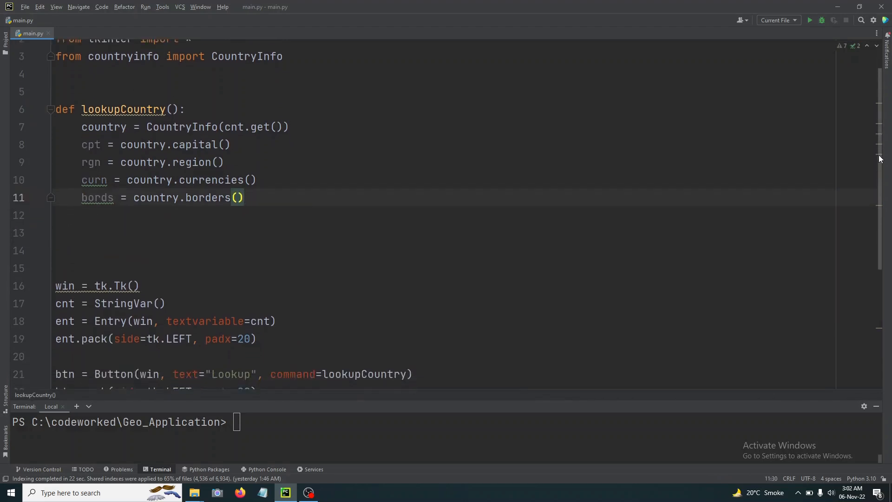
{"action": "scroll", "scroll_direction": "up", "scroll_amount": 3}
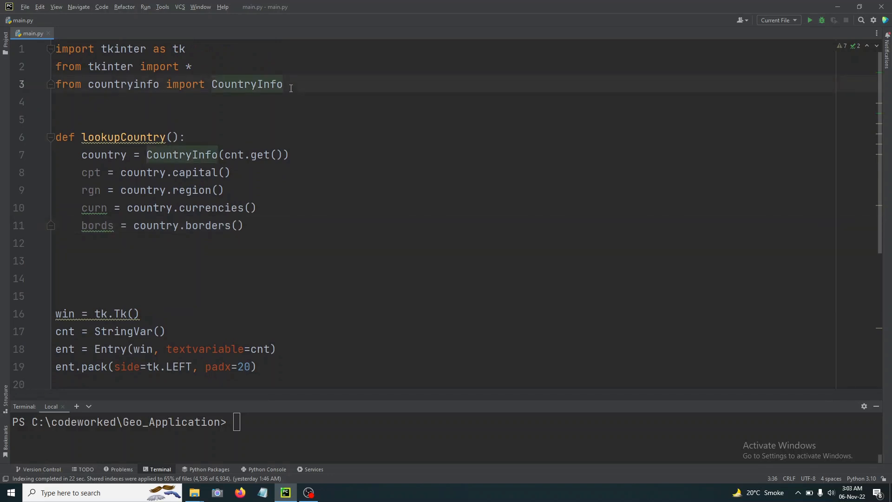
{"action": "key", "text": "enter"}
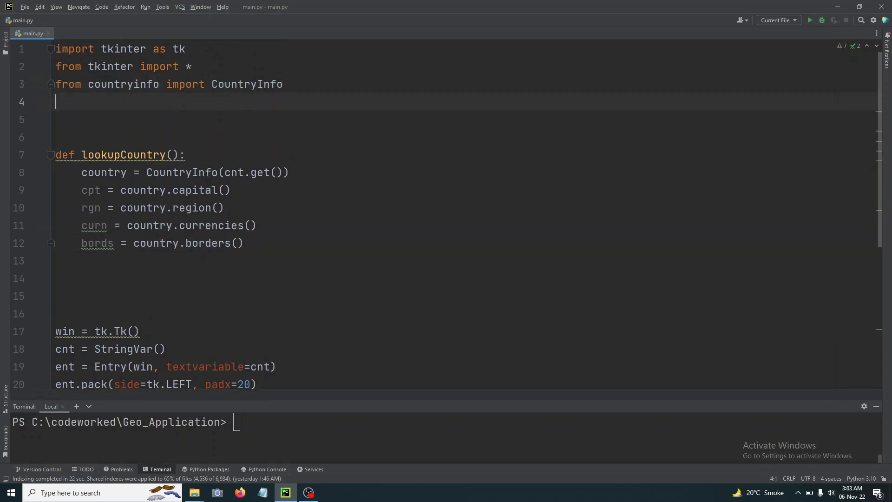
{"action": "type", "text": "from tkinter"}
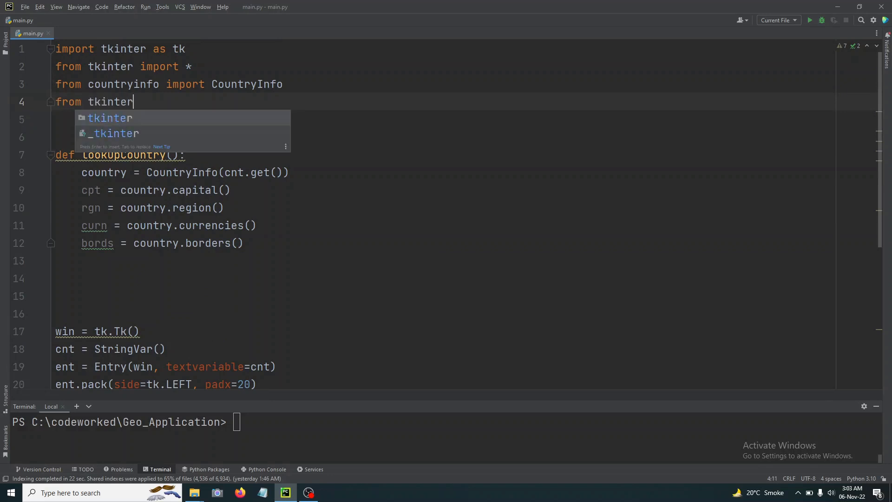
{"action": "type", "text": "import ttk"}
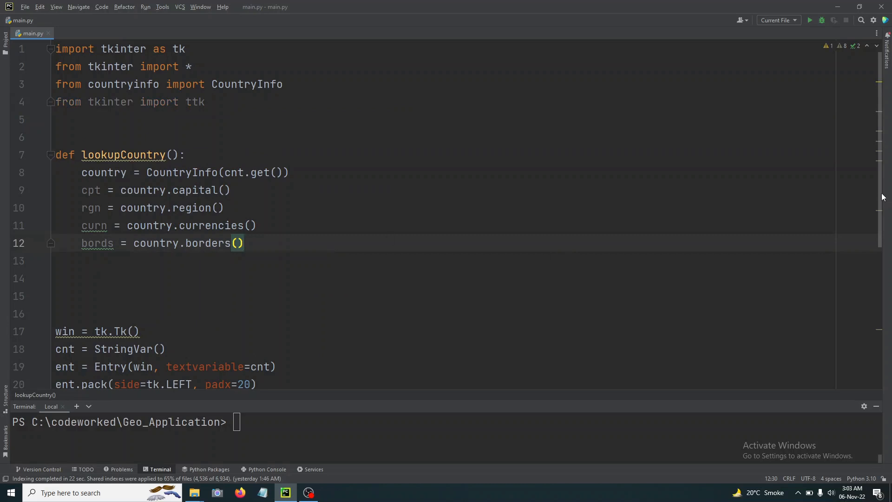
- Scroll down to the window setup code below the StringVar line
{"action": "scroll", "scroll_direction": "down", "scroll_amount": 3}
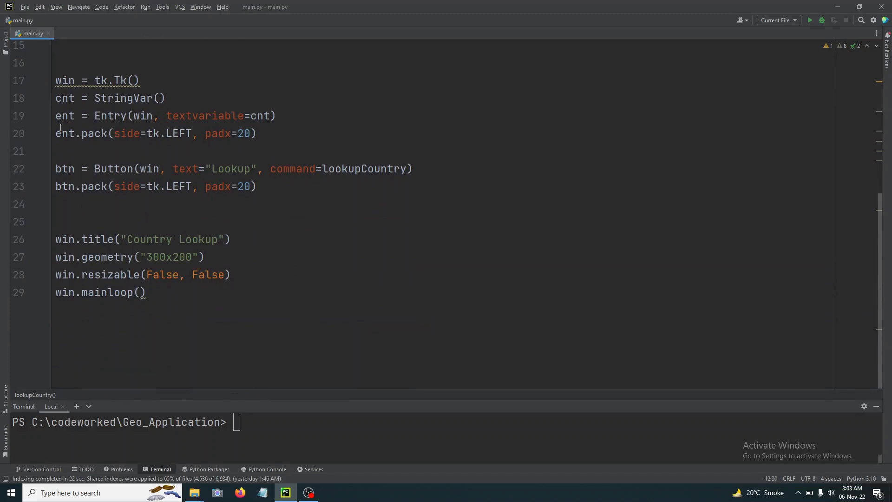
{"action": "mouse_move", "coordinate": [73, 166]}
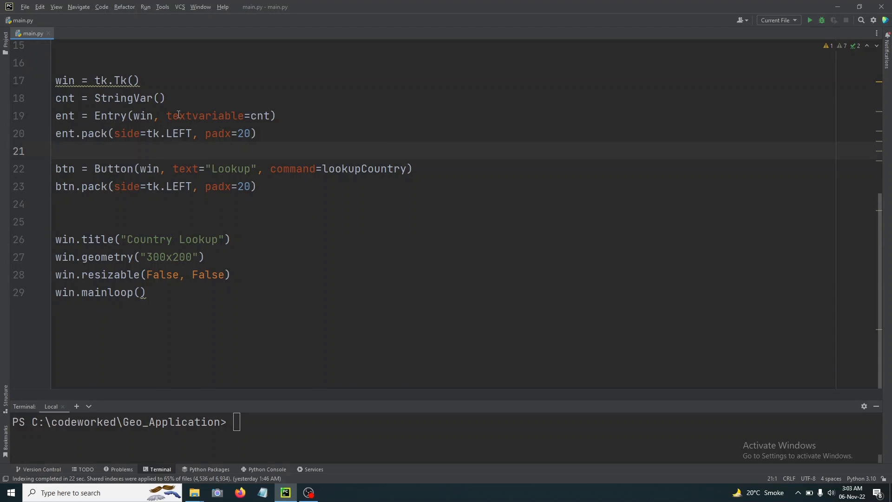
{"action": "mouse_move", "coordinate": [275, 134]}
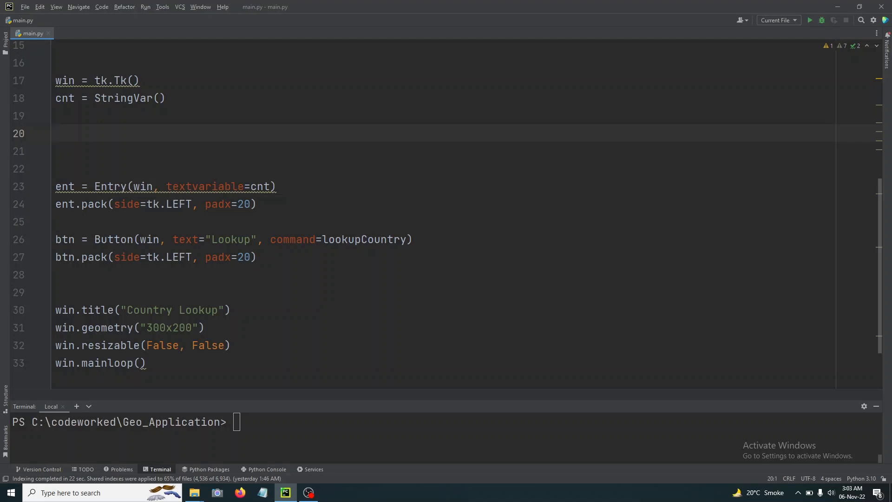
- Write cnt1 = LabelFrame(win, text="Country Lookup") on line 20
{"action": "type", "text": "cnt1 ="}
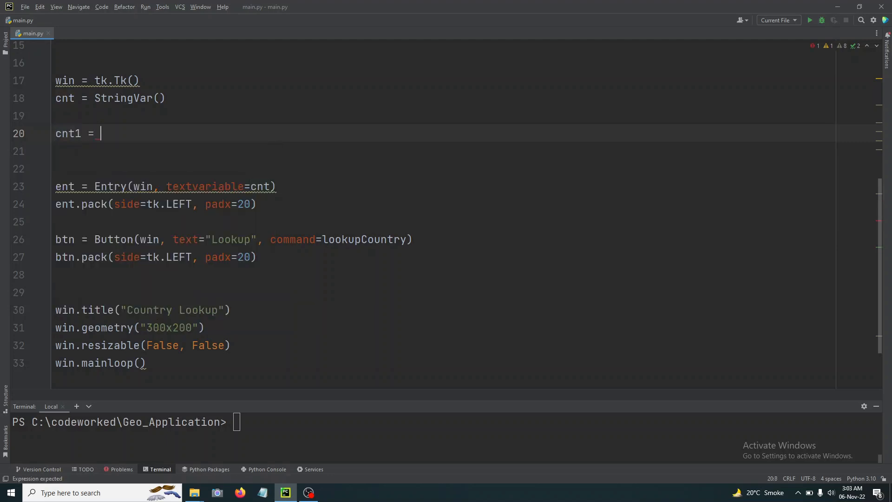
{"action": "type", "text": "Label"}
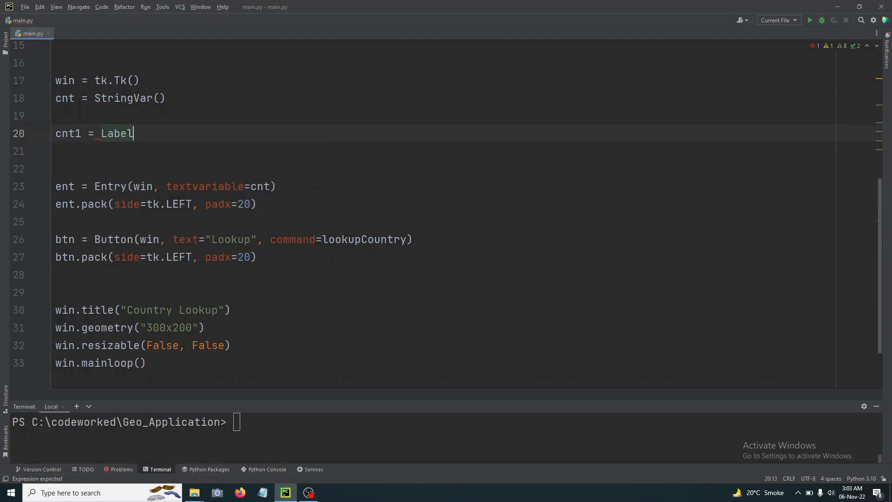
{"action": "type", "text": "Frame"}
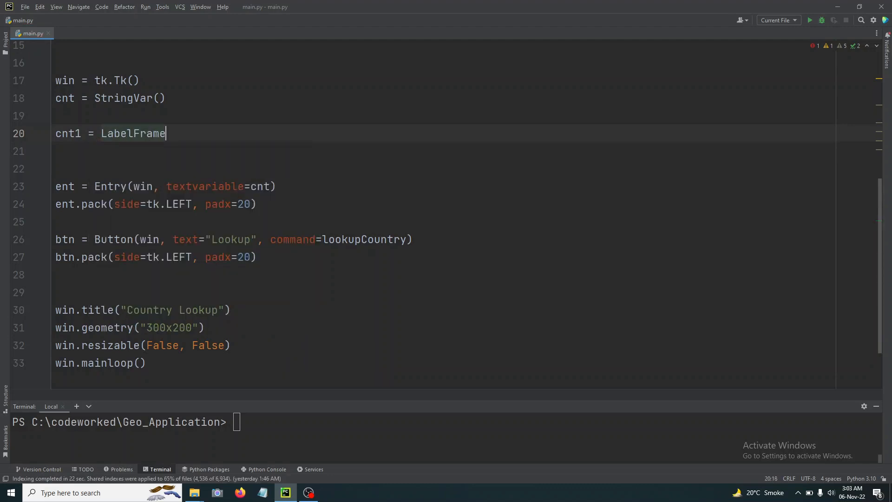
{"action": "type", "text": "(win)"}
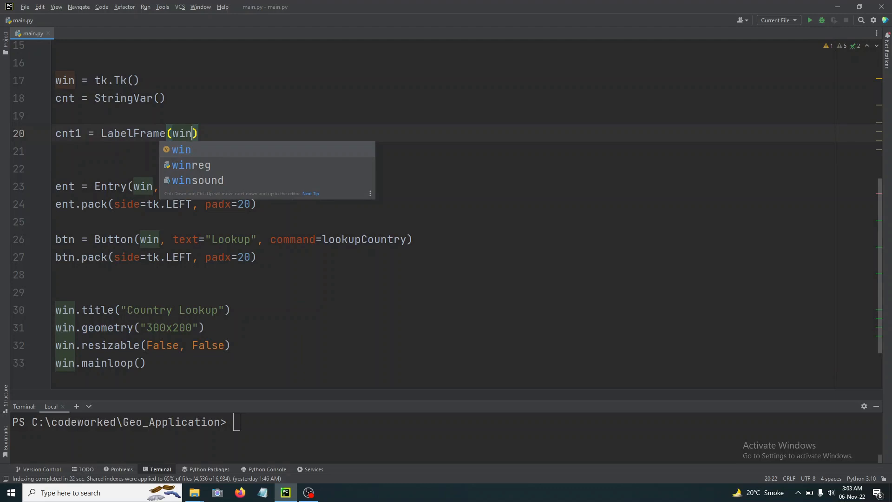
{"action": "type", "text": ","}
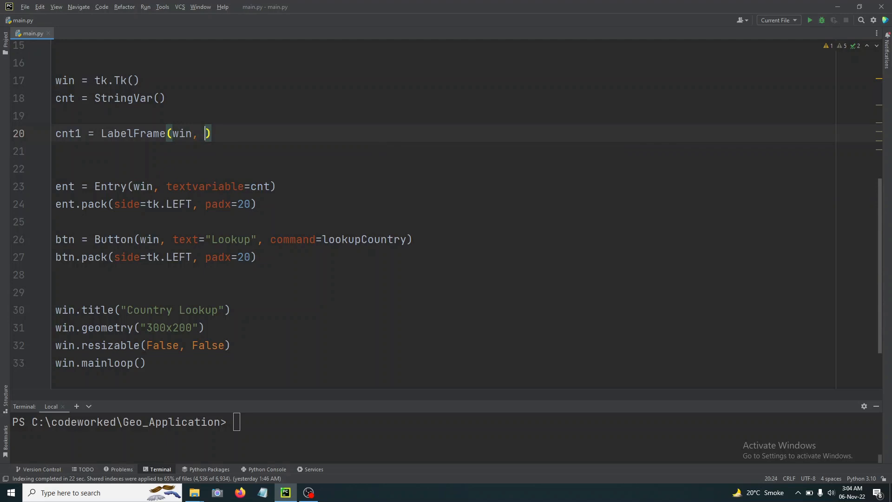
{"action": "type", "text": "text=\""}
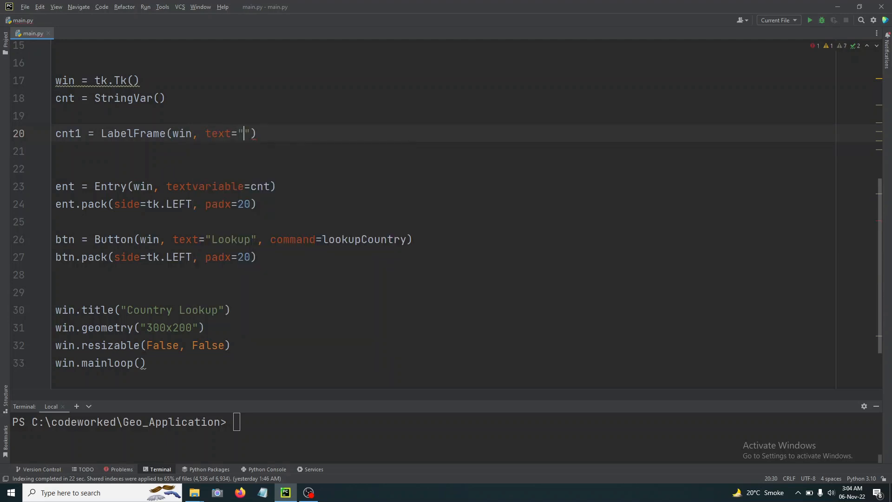
{"action": "type", "text": "Country Dat"}
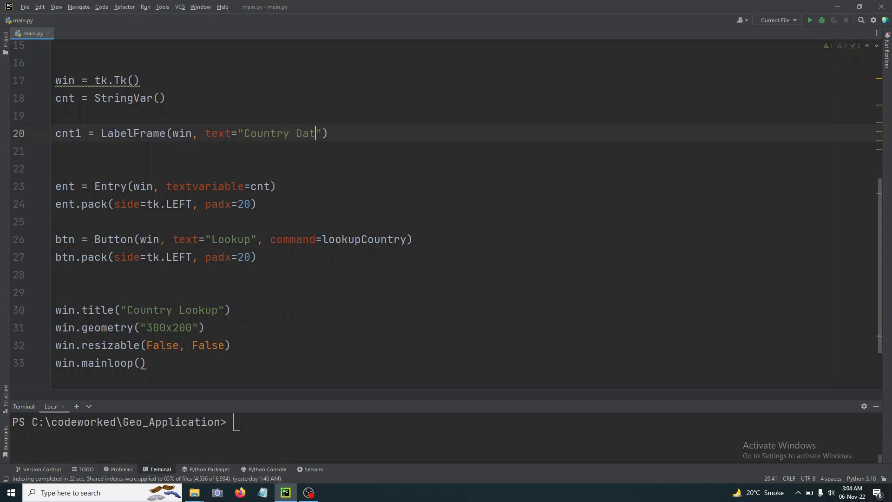
{"action": "key", "text": "Backspace"}
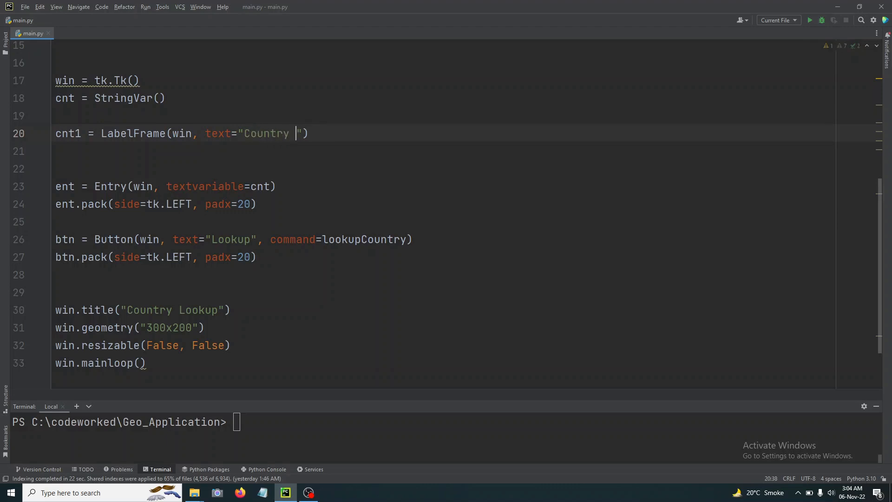
{"action": "type", "text": "Lookup"}
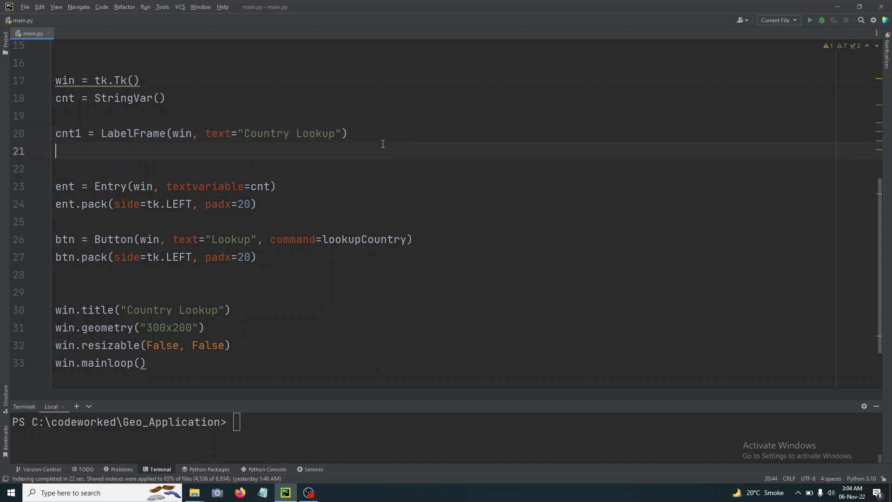
- Pack cnt1 with padx=20 and pady=20, then move to the empty lines below
{"action": "type", "text": "cnt"}
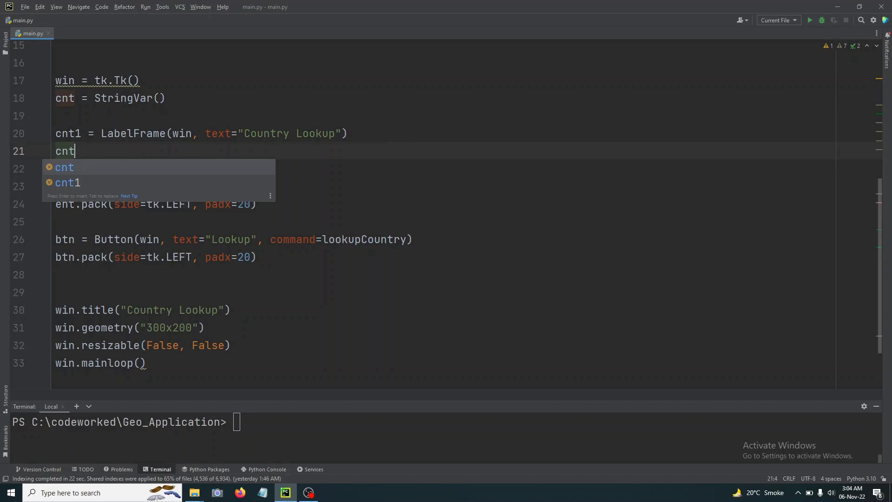
{"action": "type", "text": "1.pack_slaves("}
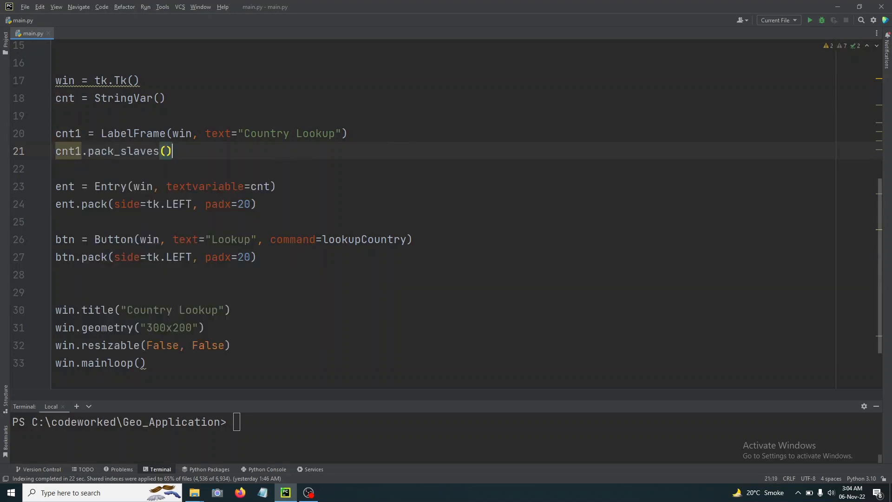
{"action": "key", "text": "BackSpace"}
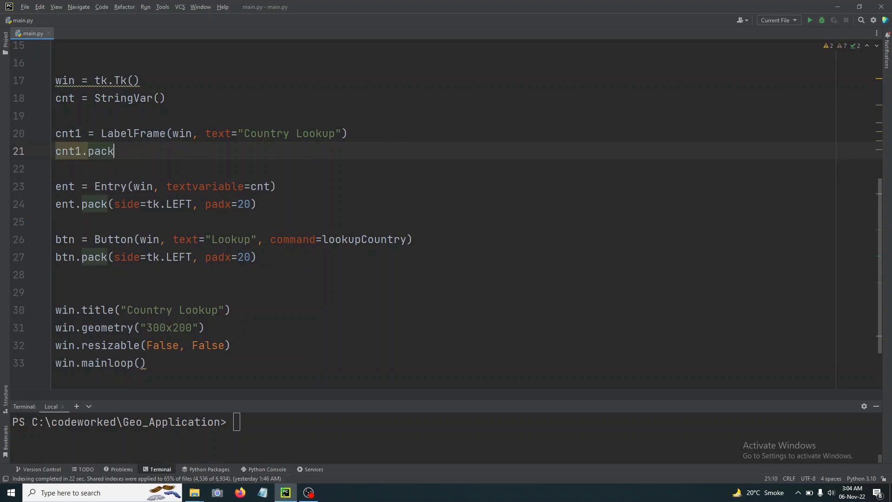
{"action": "type", "text": "()"}
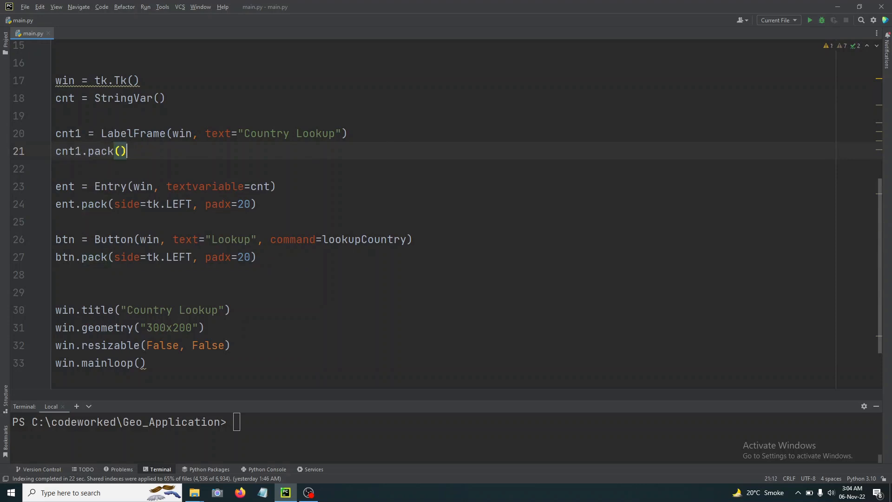
{"action": "type", "text": "pad"}
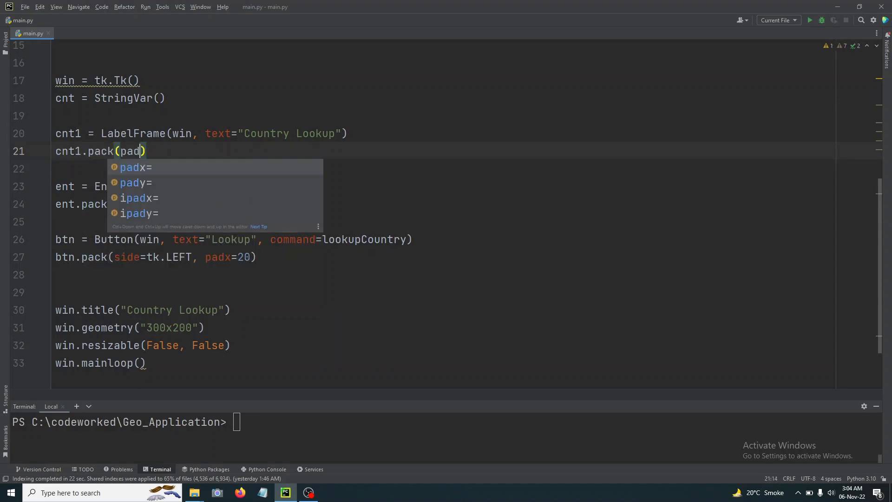
{"action": "left_click", "coordinate": [134, 166]}
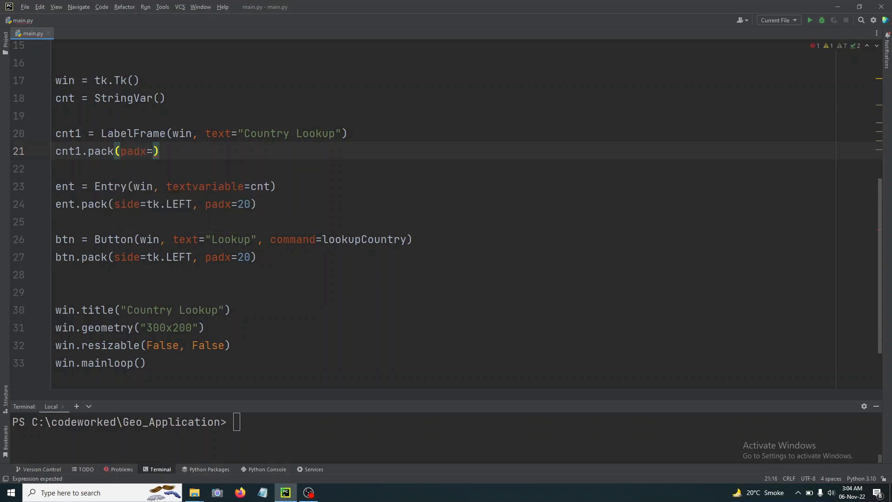
{"action": "type", "text": "20, pady="}
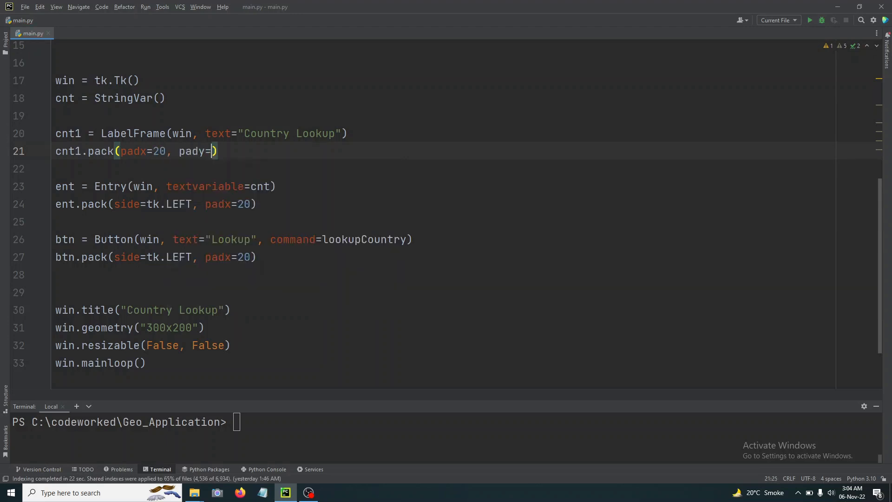
{"action": "type", "text": "20"}
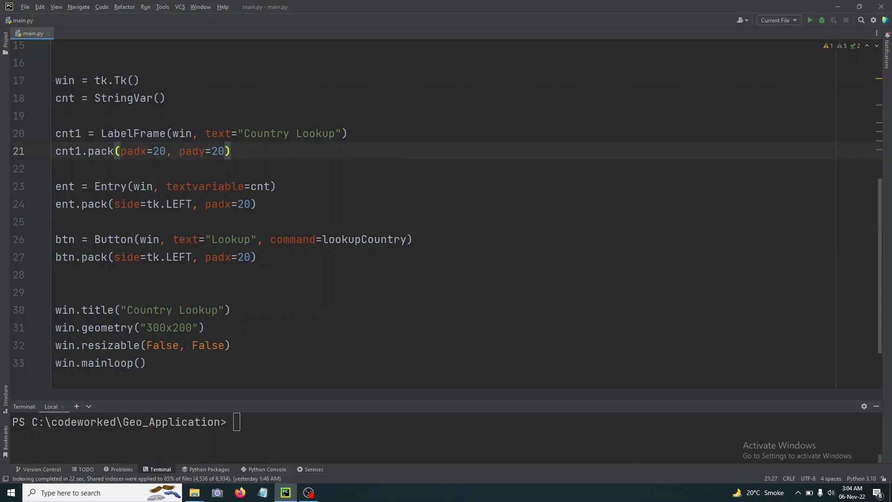
{"action": "left_click", "coordinate": [205, 186]}
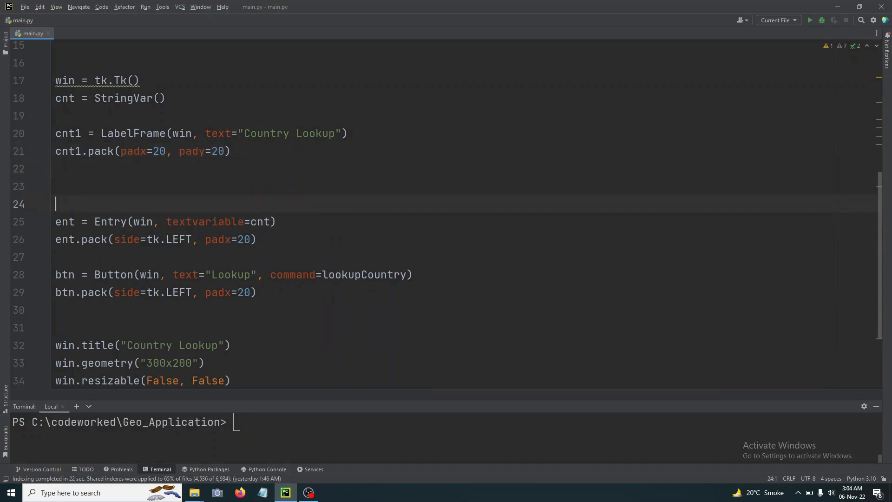
- Write lbl = Label(cnt1, text="Country Name or Code") on line 23
{"action": "type", "text": "L"}
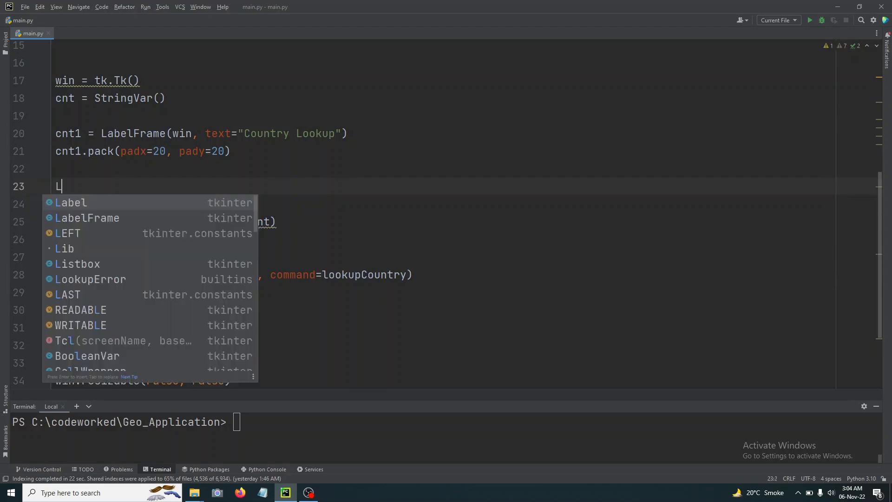
{"action": "type", "text": "bl ="}
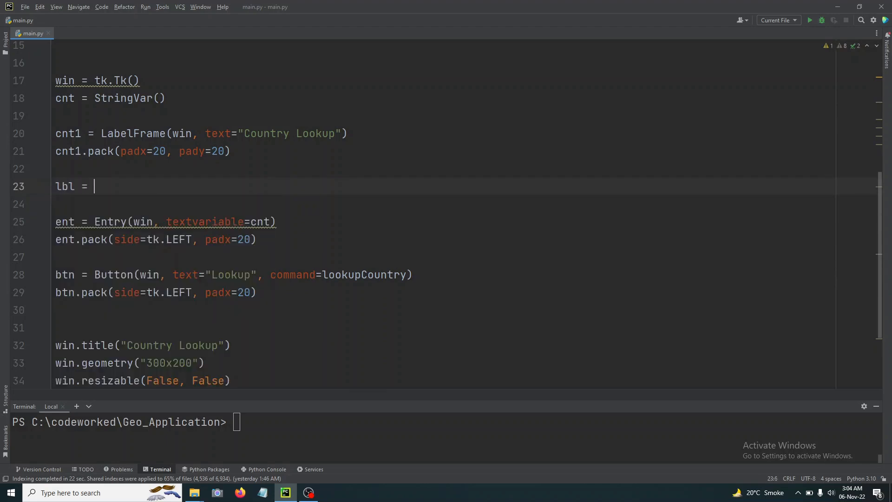
{"action": "type", "text": "Label()"}
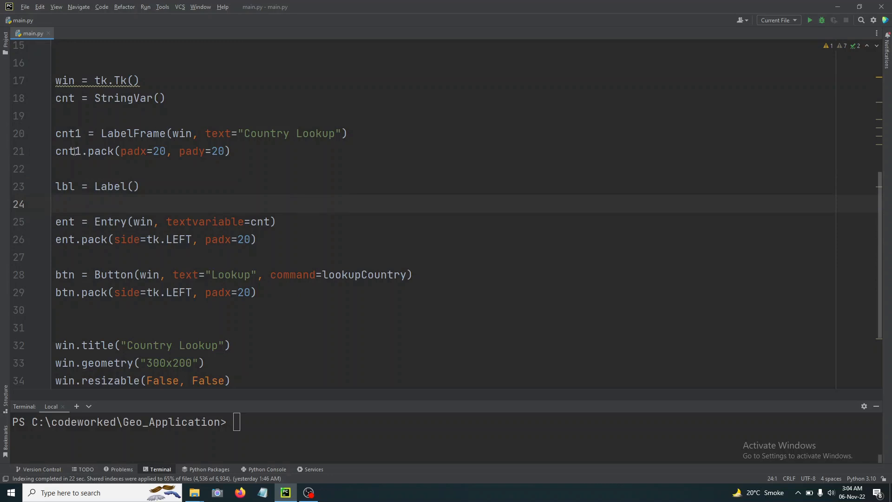
{"action": "double_click", "coordinate": [68, 151]}
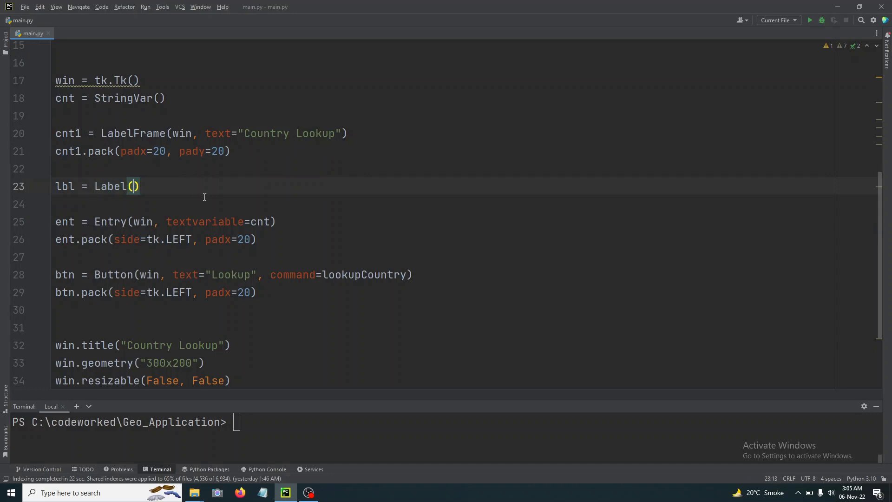
{"action": "type", "text": "cnt1"}
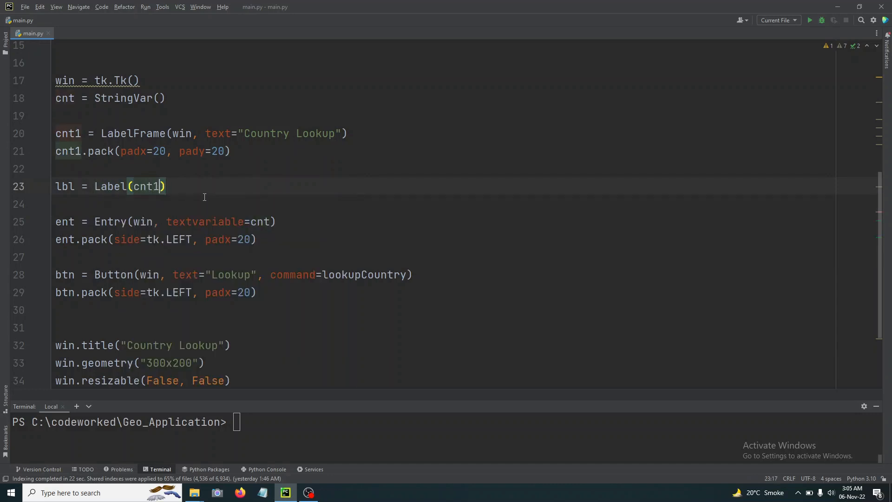
{"action": "type", "text": ", t"}
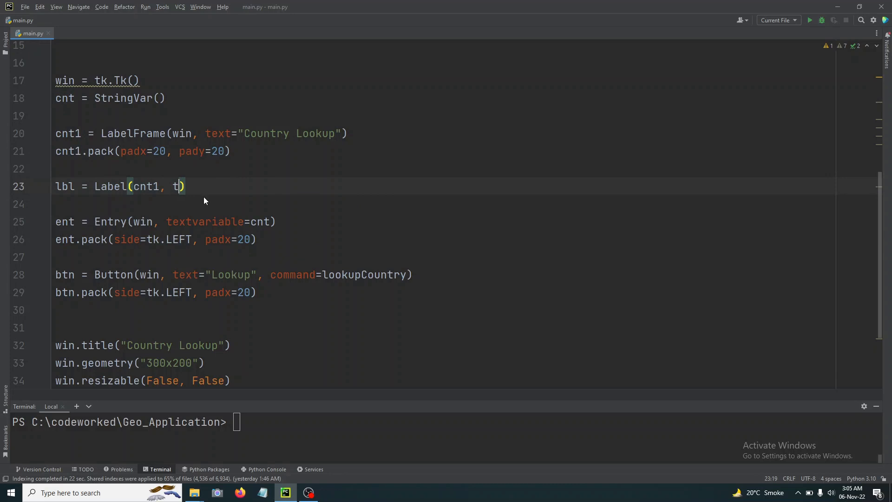
{"action": "type", "text": "ext="}
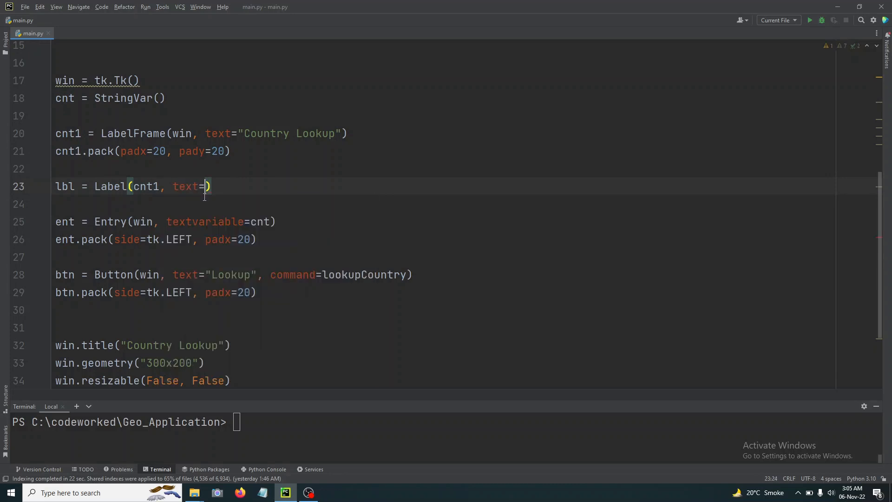
{"action": "type", "text": "\"Cou\""}
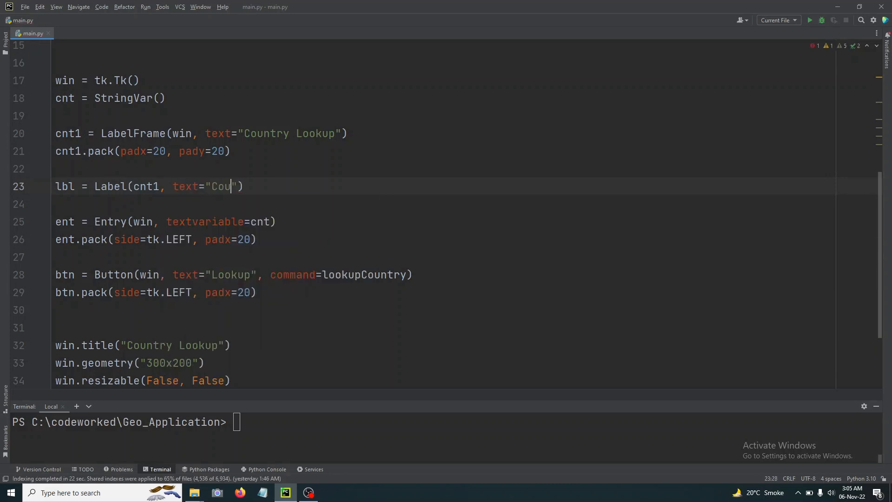
{"action": "type", "text": "ntry Name or"}
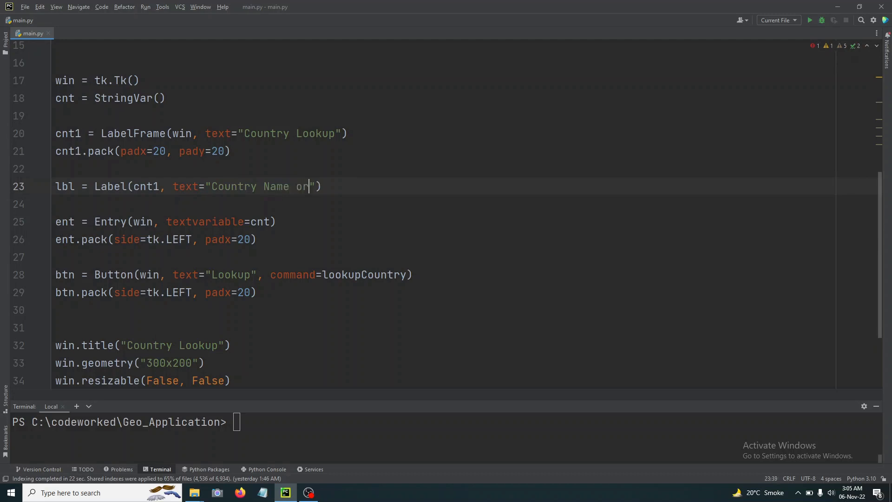
{"action": "type", "text": "Code"}
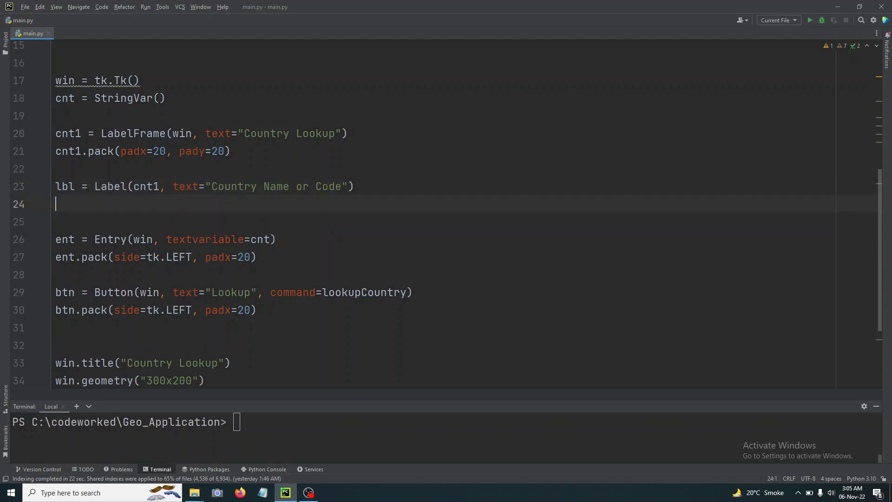
- Pack the label with padx=10, pady=10 and side=tk.LEFT
{"action": "type", "text": "lbl.p"}
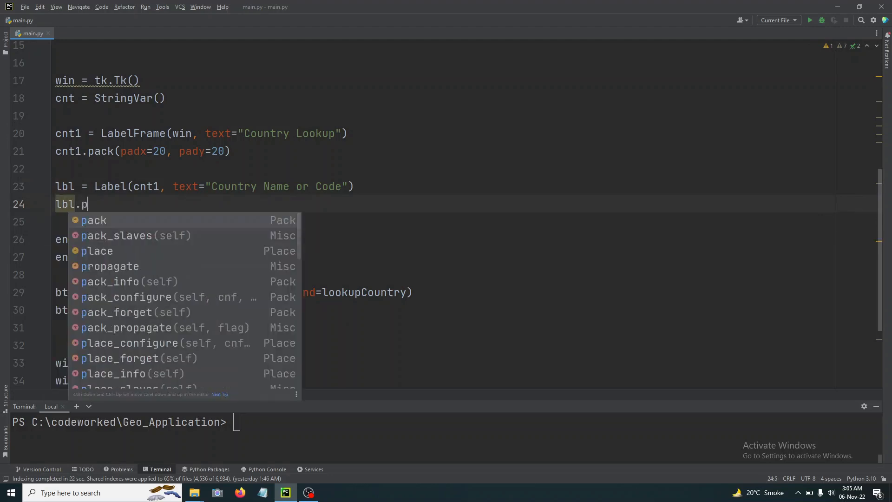
{"action": "left_click", "coordinate": [93, 221]}
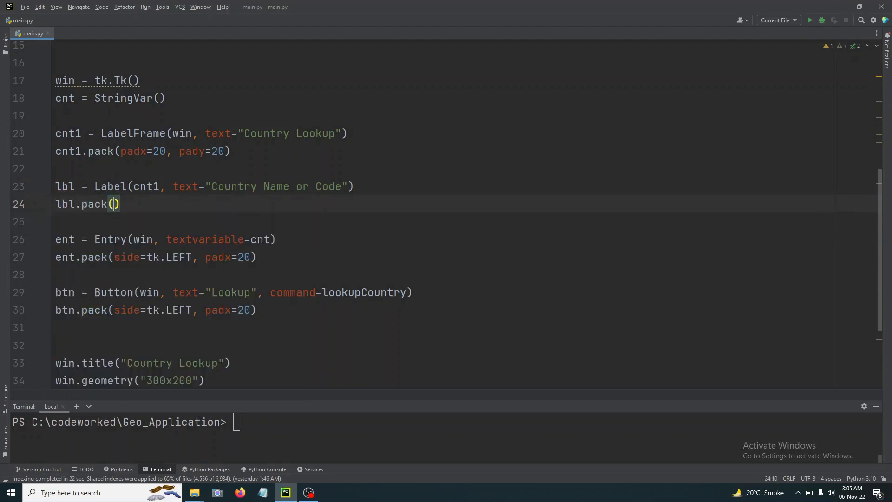
{"action": "type", "text": "padx=1"}
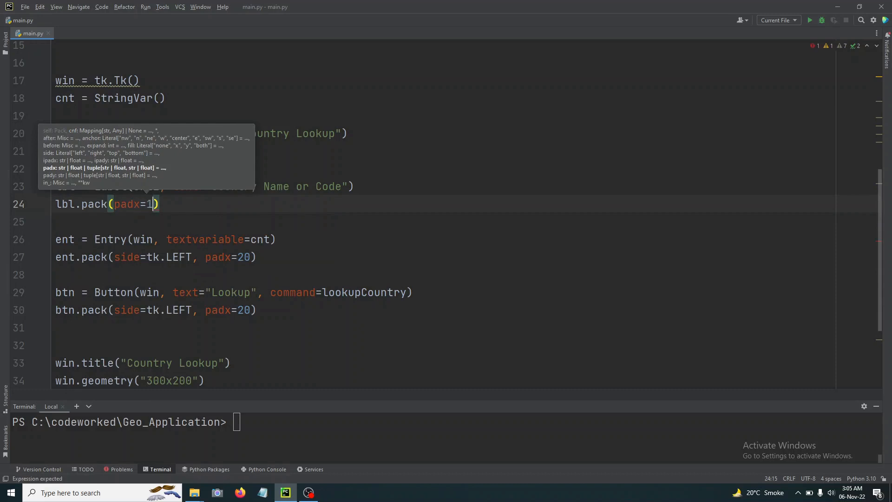
{"action": "type", "text": "0, pady="}
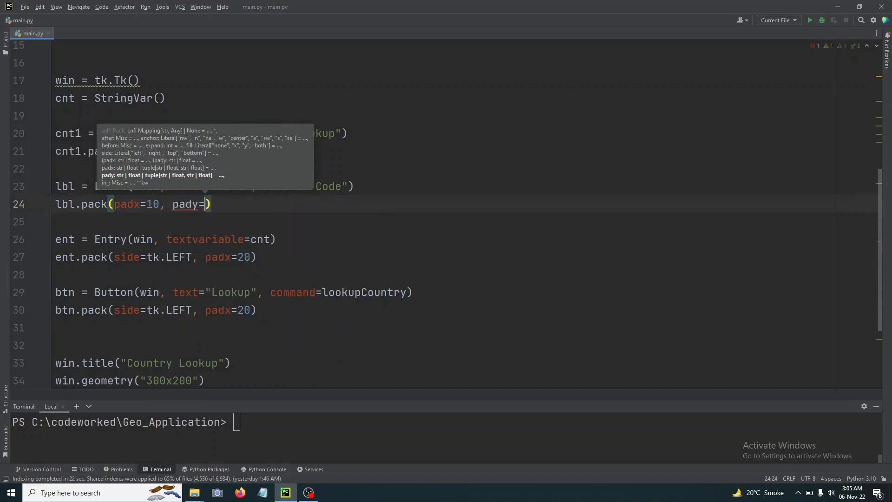
{"action": "type", "text": "10"}
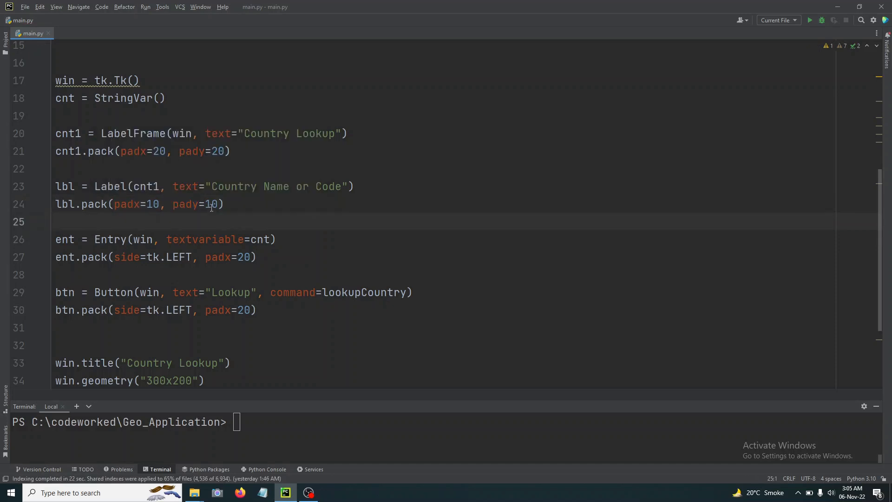
{"action": "left_click", "coordinate": [221, 203]}
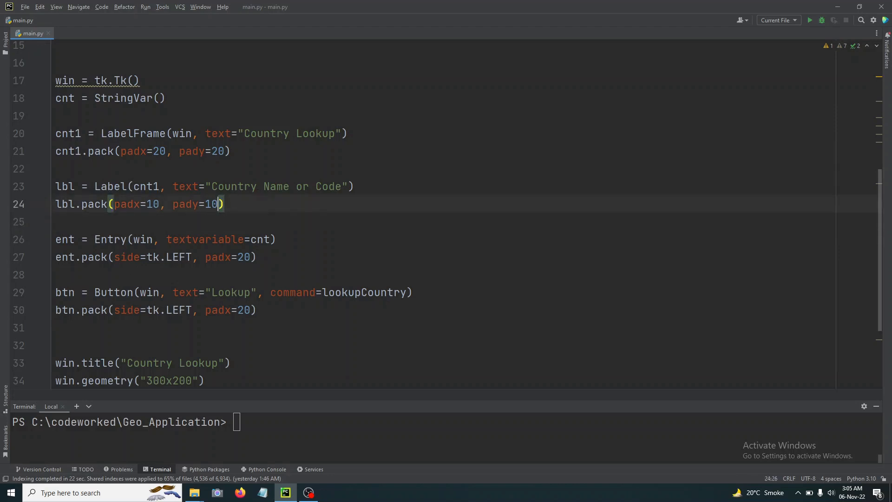
{"action": "type", "text": ","}
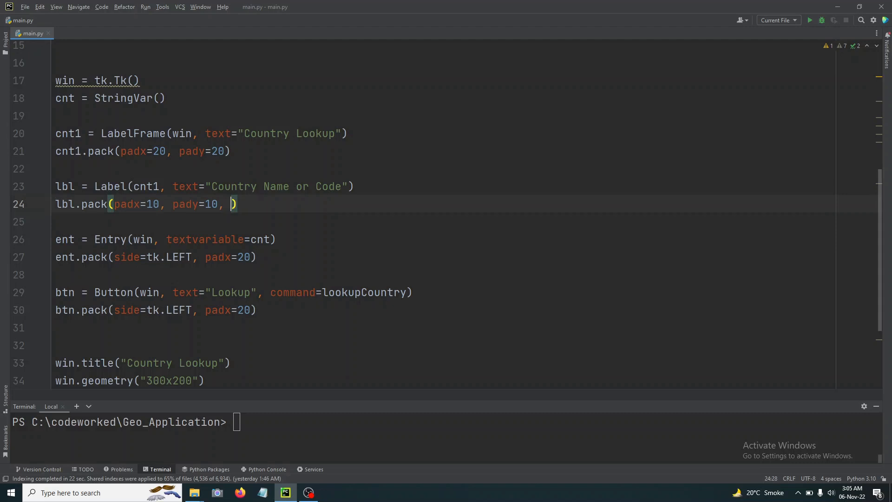
{"action": "type", "text": "side="}
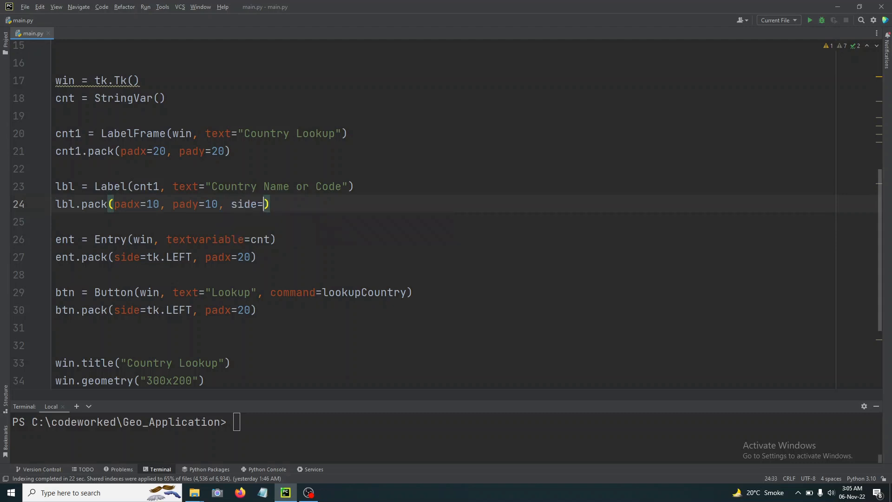
{"action": "type", "text": "tk."}
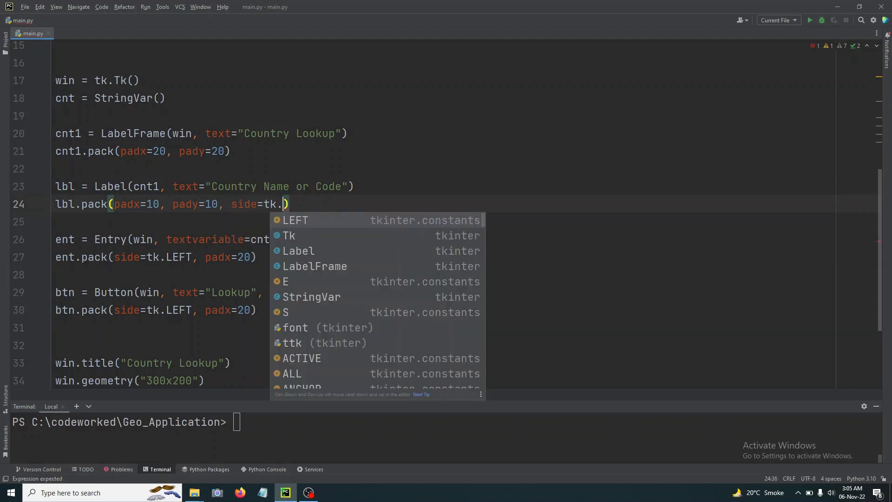
{"action": "left_click", "coordinate": [294, 220]}
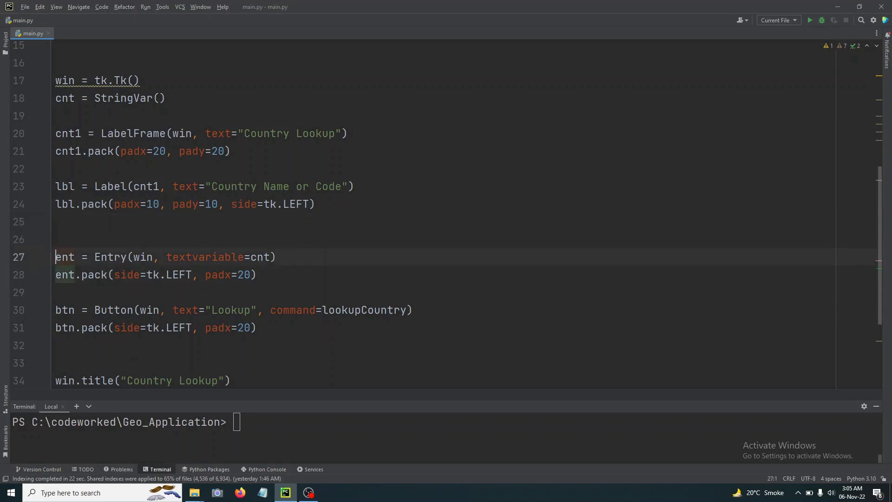
- Parent the entry and button to cnt1 and set the entry's pack to padx=10, pady=10
{"action": "left_click", "coordinate": [153, 257]}
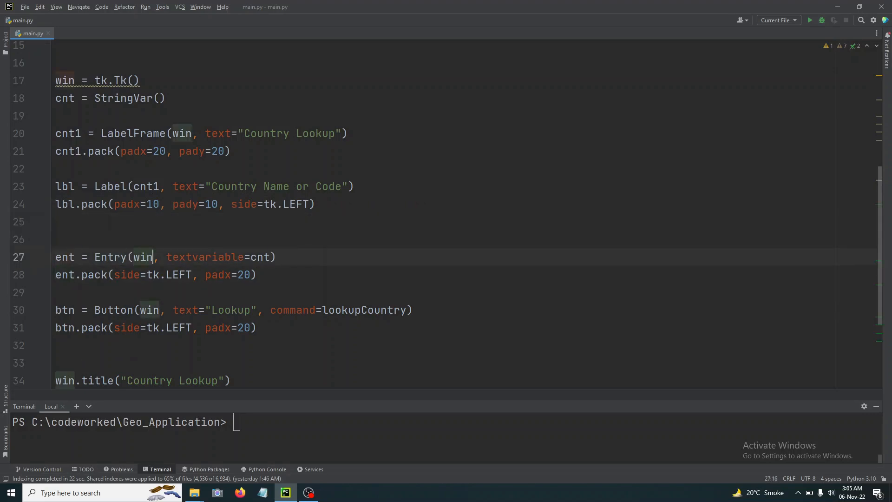
{"action": "type", "text": "cnt1"}
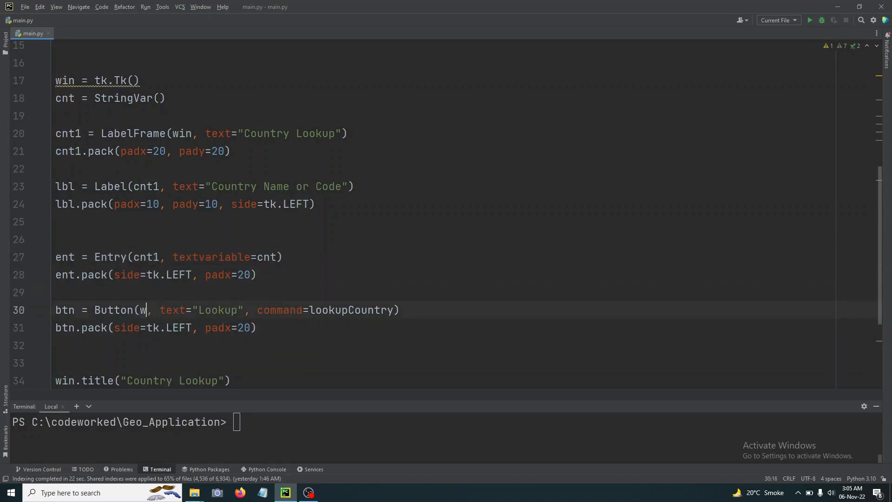
{"action": "type", "text": "nt1"}
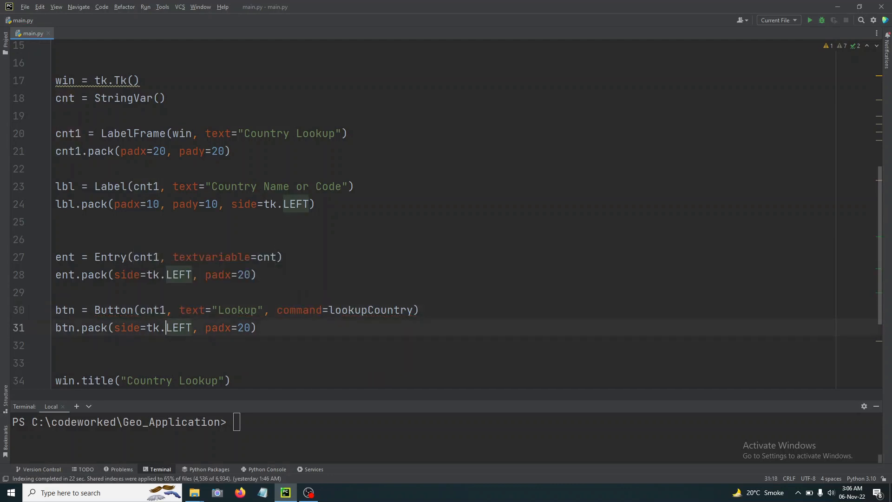
{"action": "left_click", "coordinate": [249, 275]}
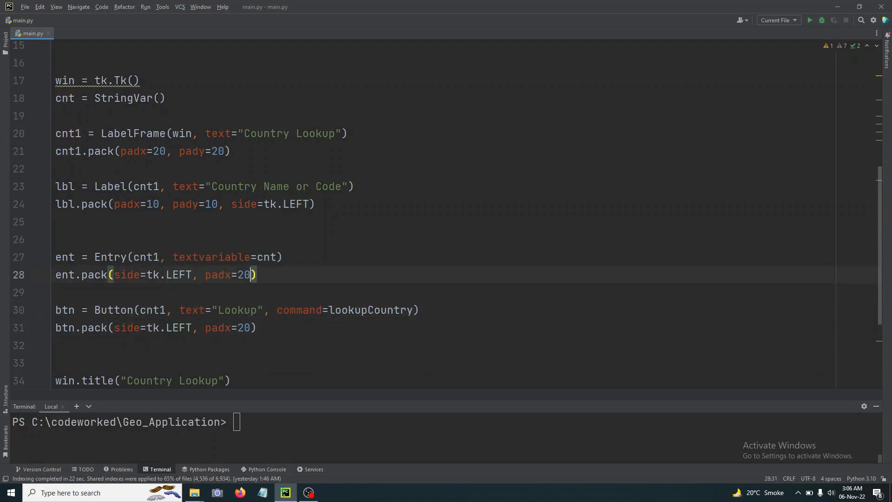
{"action": "key", "text": "Backspace"}
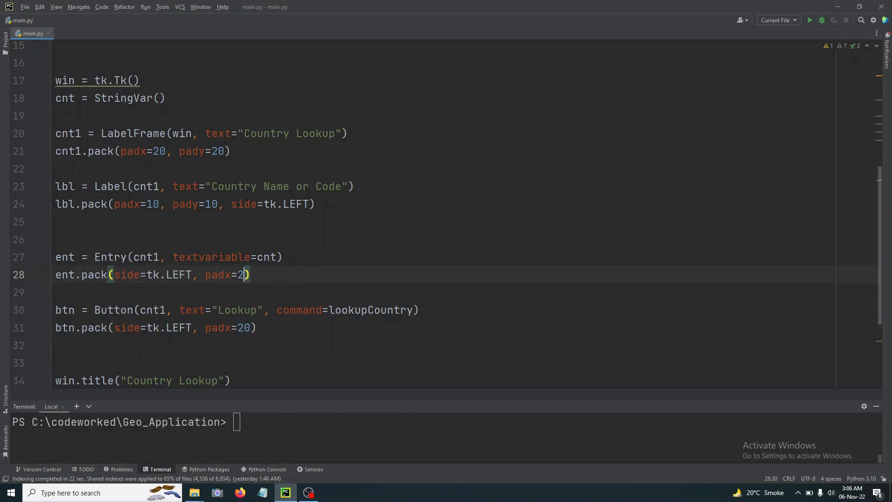
{"action": "type", "text": "0,"}
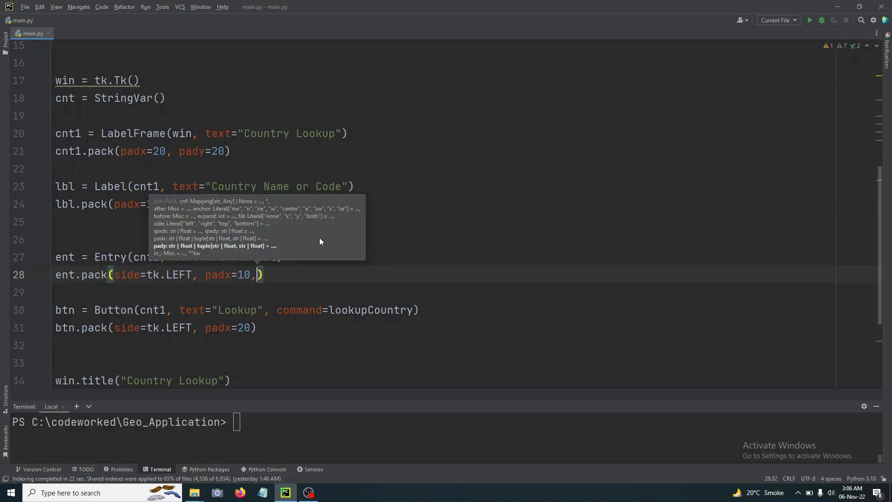
{"action": "type", "text": "pad"}
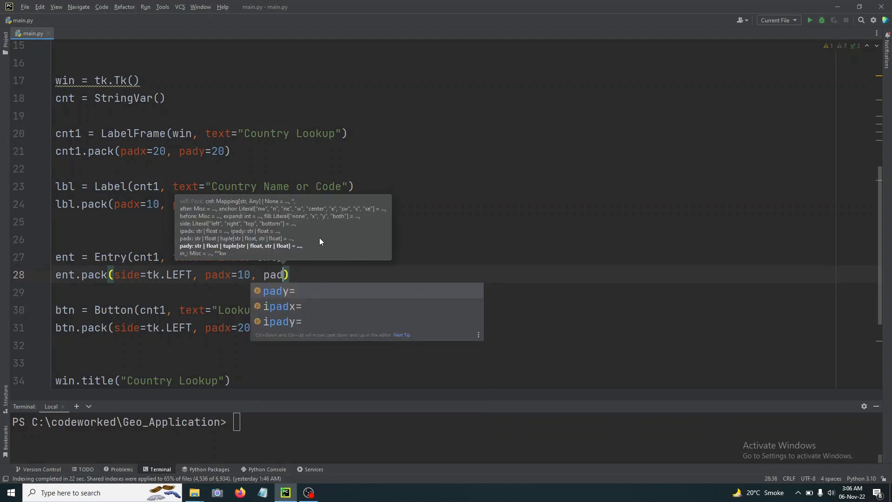
{"action": "type", "text": "y=1"}
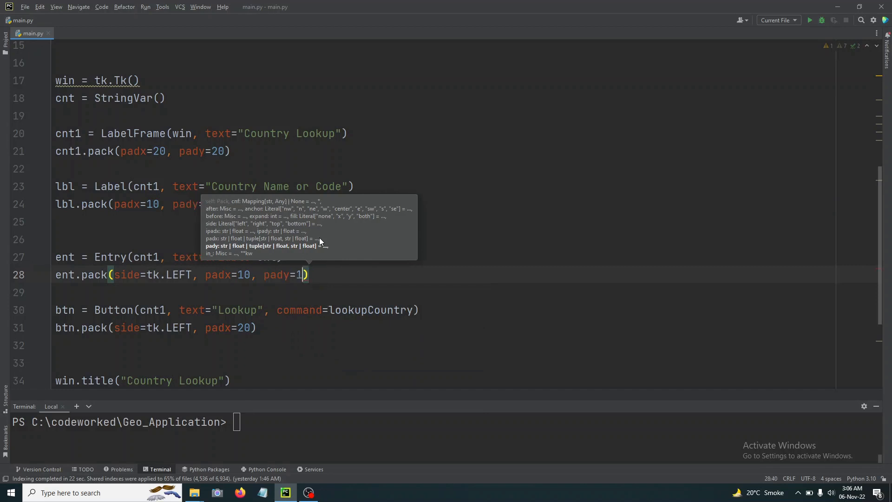
{"action": "type", "text": "0"}
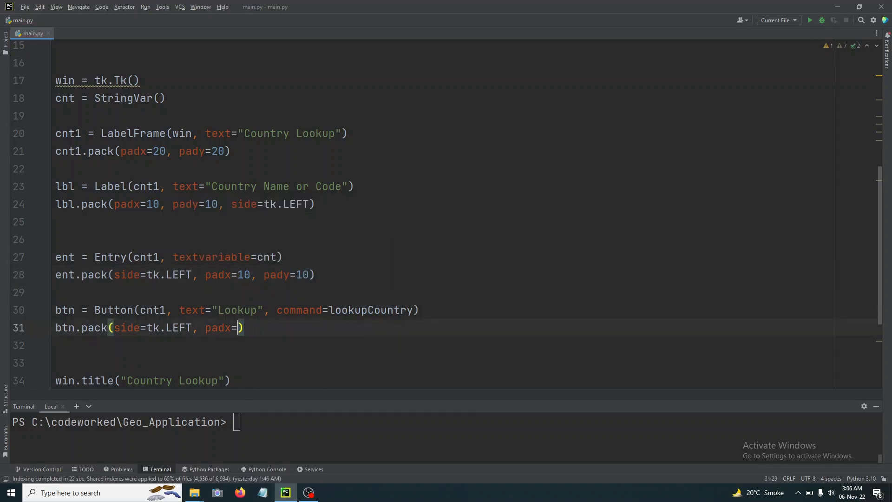
- Set the Lookup button's pack padding to padx=10, pady=10
{"action": "type", "text": "10, pady=1"}
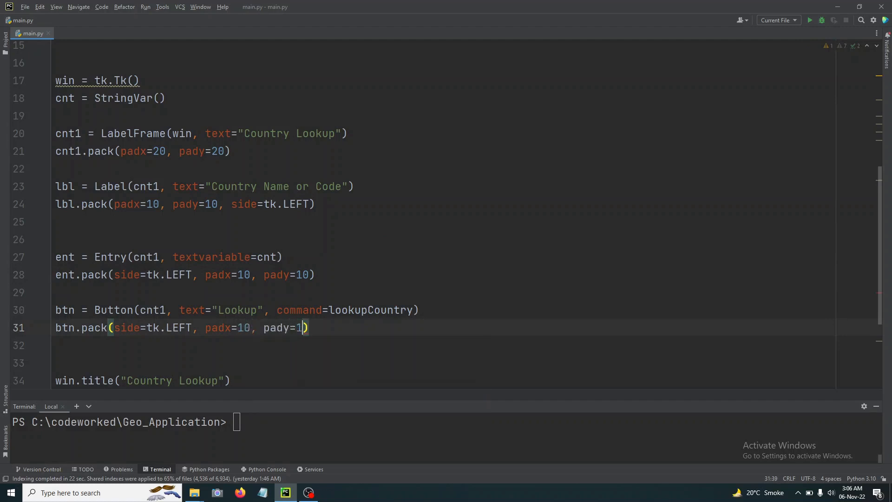
{"action": "type", "text": "0"}
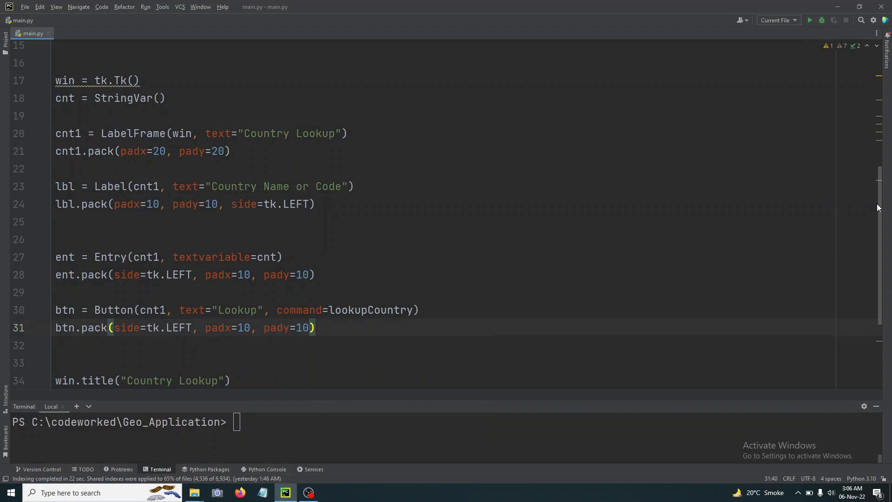
{"action": "scroll", "scroll_direction": "down", "scroll_amount": 3}
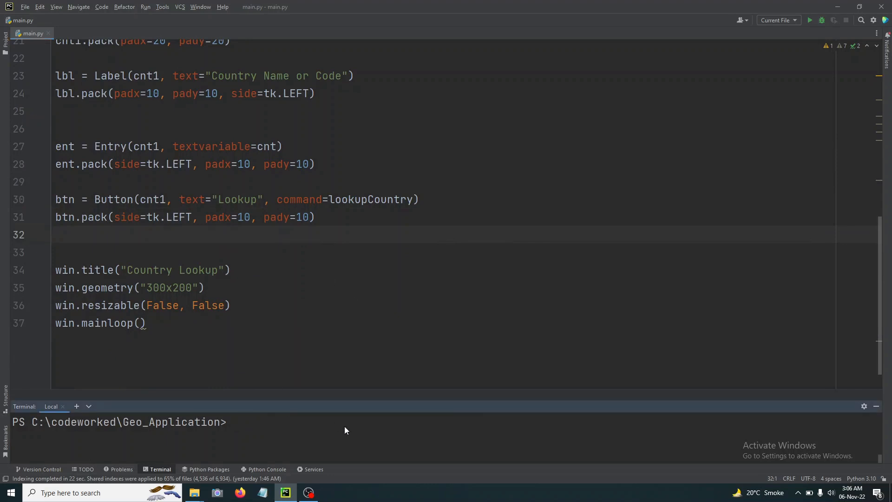
- Run python main.py in the terminal and close the Country Lookup test window
{"action": "type", "text": "python ma"}
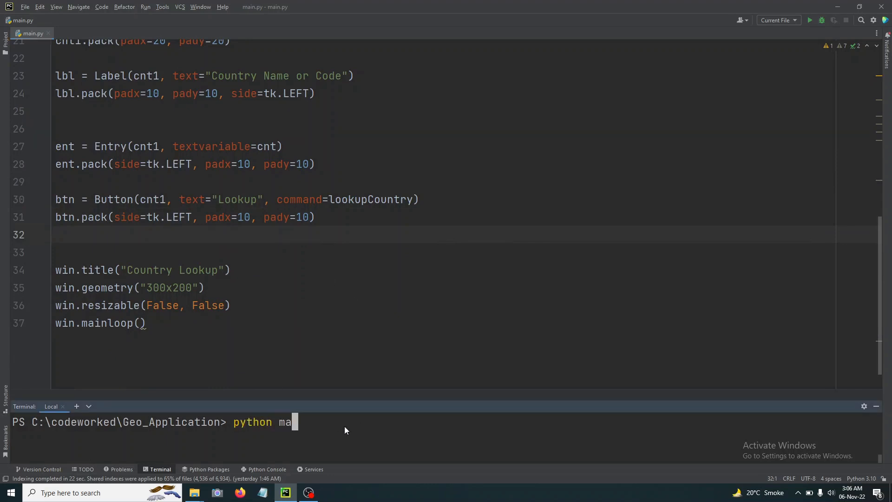
{"action": "key", "text": "Enter"}
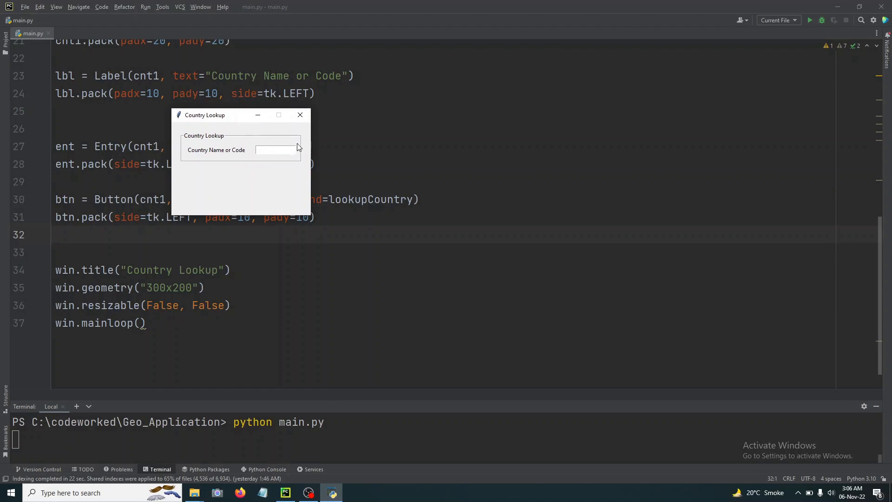
{"action": "mouse_move", "coordinate": [200, 128]}
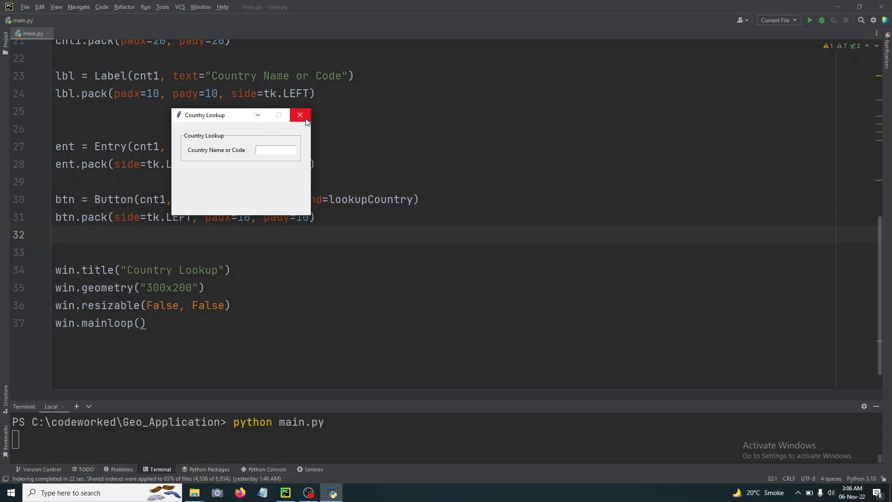
{"action": "left_click", "coordinate": [300, 116]}
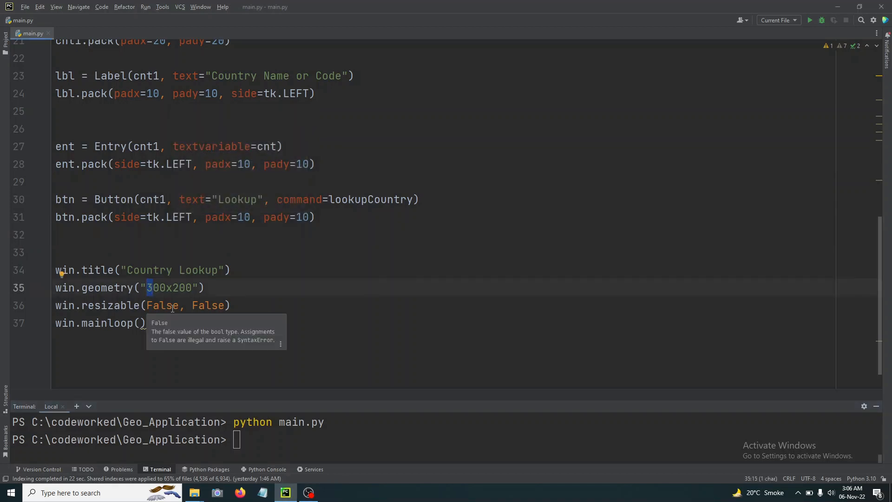
- Set win.geometry to "650x600", rerun the app and close the enlarged window
{"action": "type", "text": "65"}
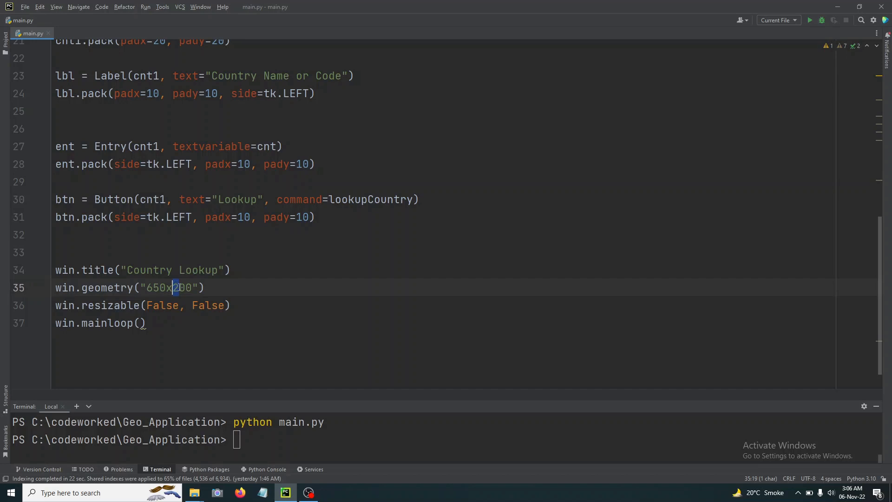
{"action": "mouse_move", "coordinate": [207, 306]}
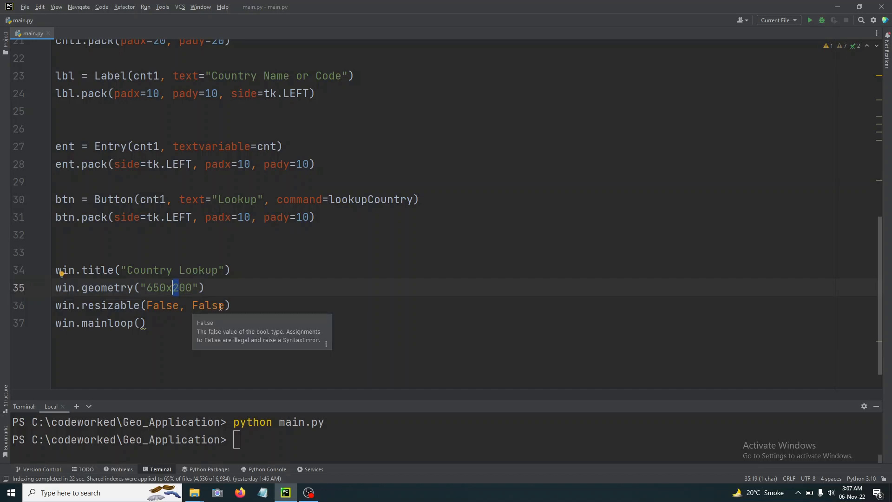
{"action": "type", "text": "600"}
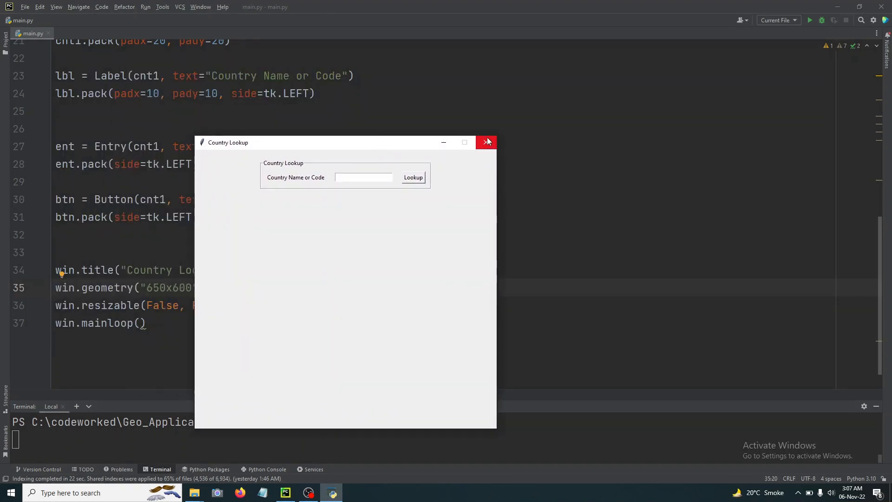
{"action": "left_click", "coordinate": [486, 141]}
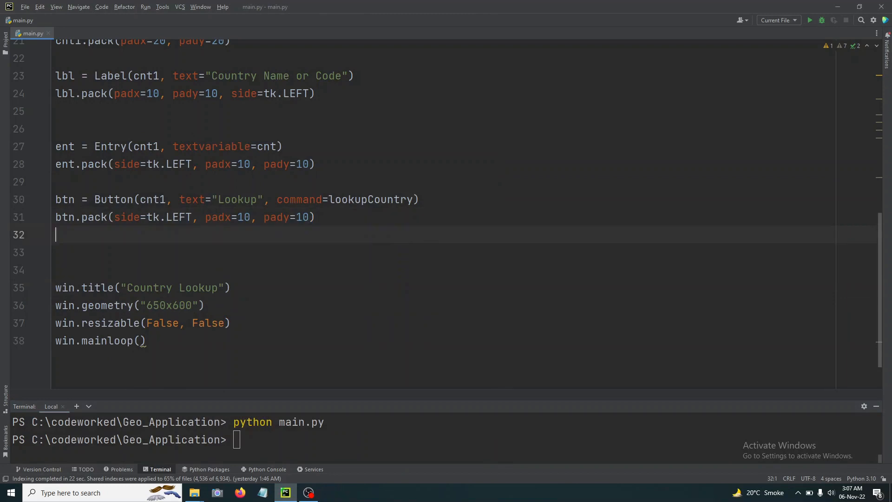
- Write cnt2 = LabelFrame(win, text="Countries Data") below the button code
{"action": "key", "text": "enter"}
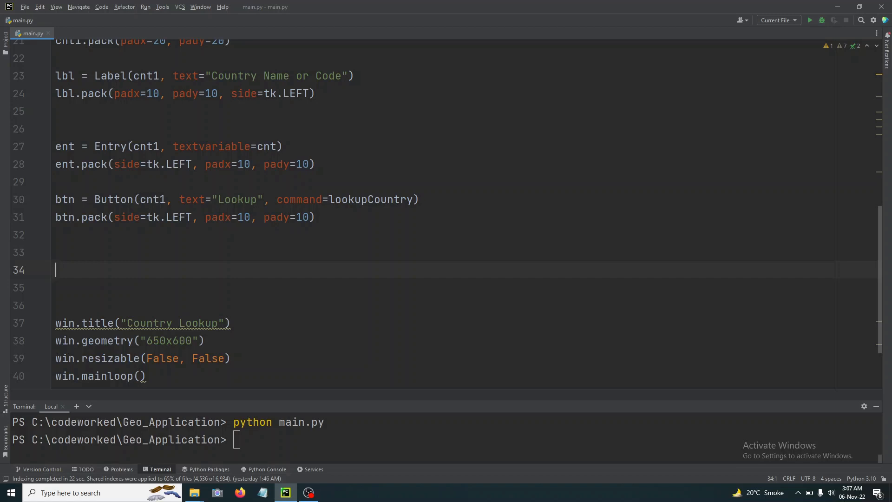
{"action": "type", "text": "cnt2 ="}
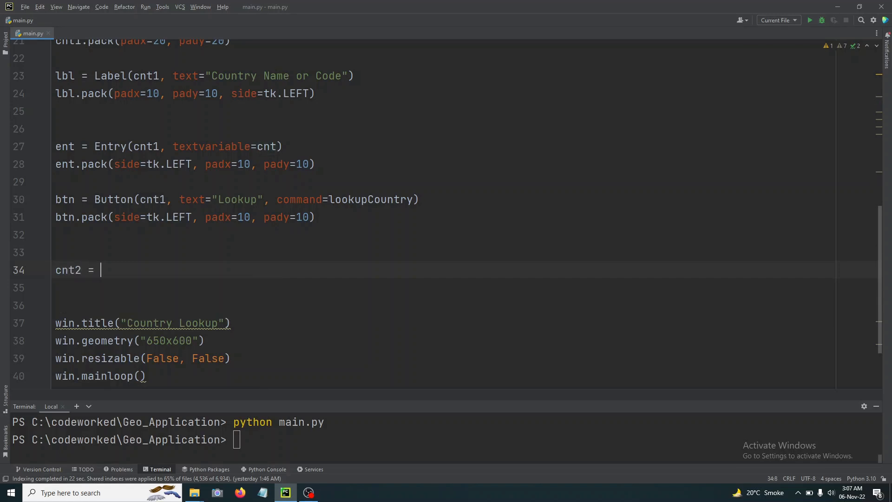
{"action": "type", "text": "LabelF"}
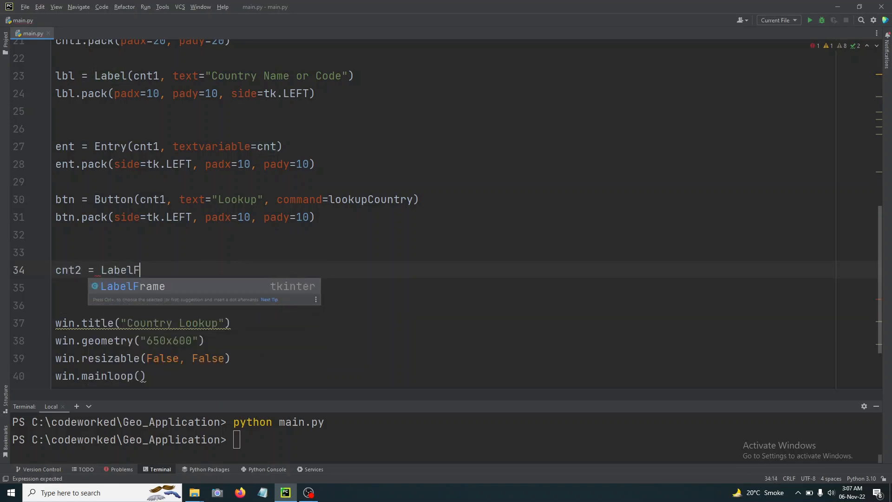
{"action": "type", "text": "rame(wi"}
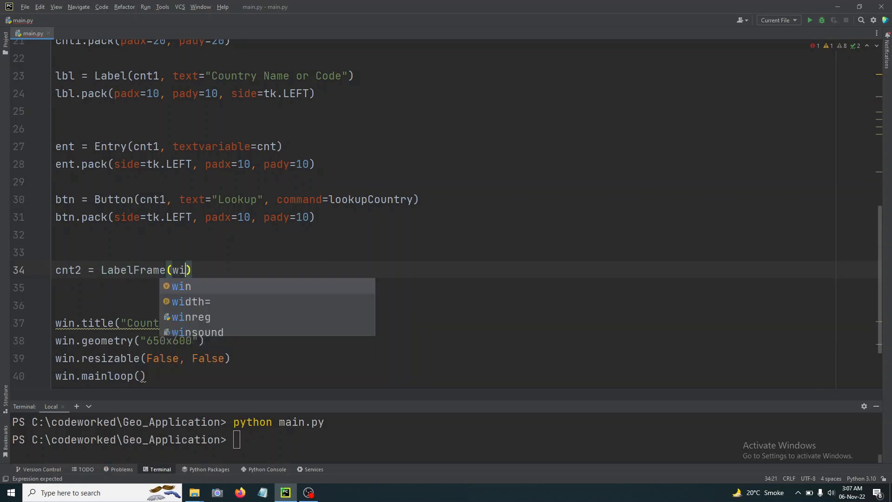
{"action": "type", "text": "n,"}
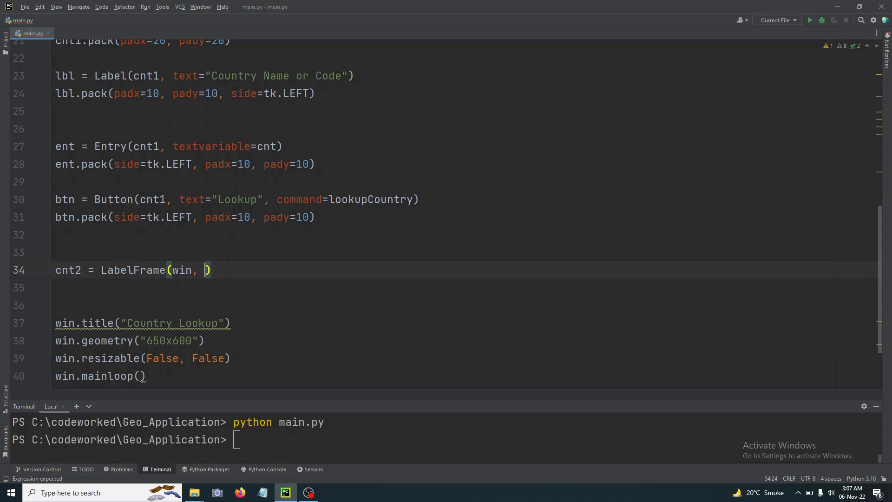
{"action": "type", "text": "text=\"\""}
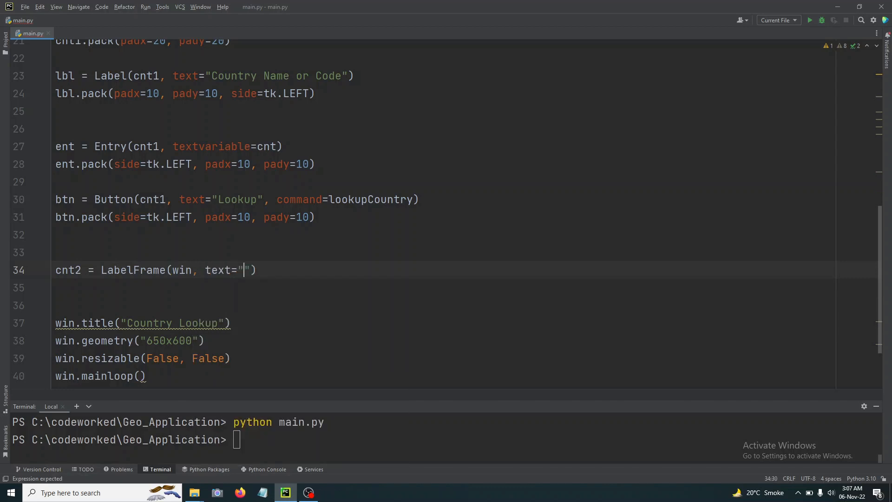
{"action": "type", "text": "Countries Data"}
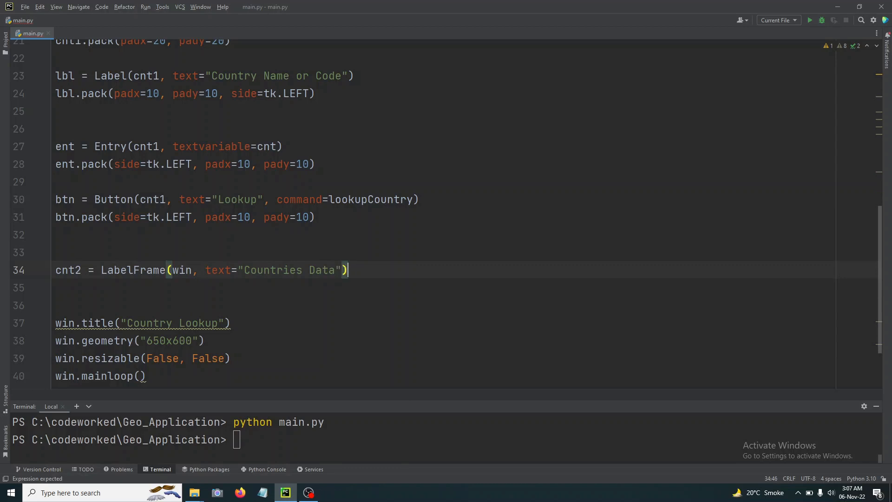
- Pack cnt2 with padx=20 and pady=20 and start a new line
{"action": "type", "text": "cn"}
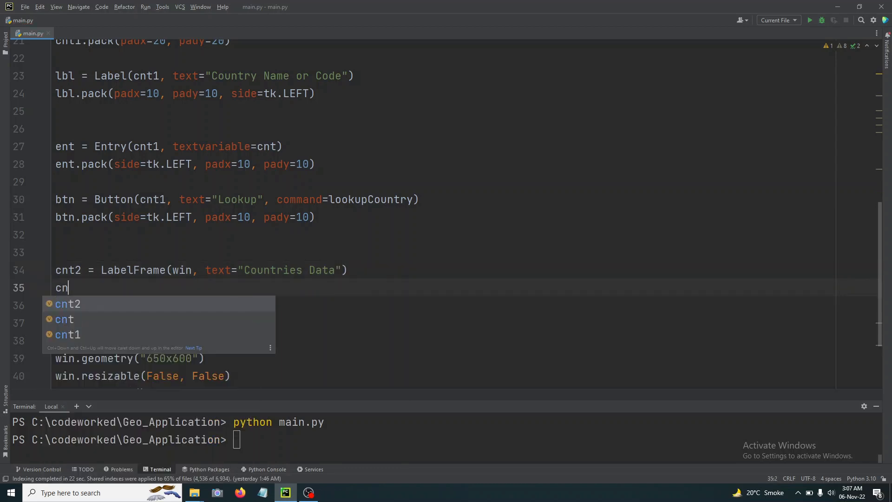
{"action": "type", "text": "t2.pac"}
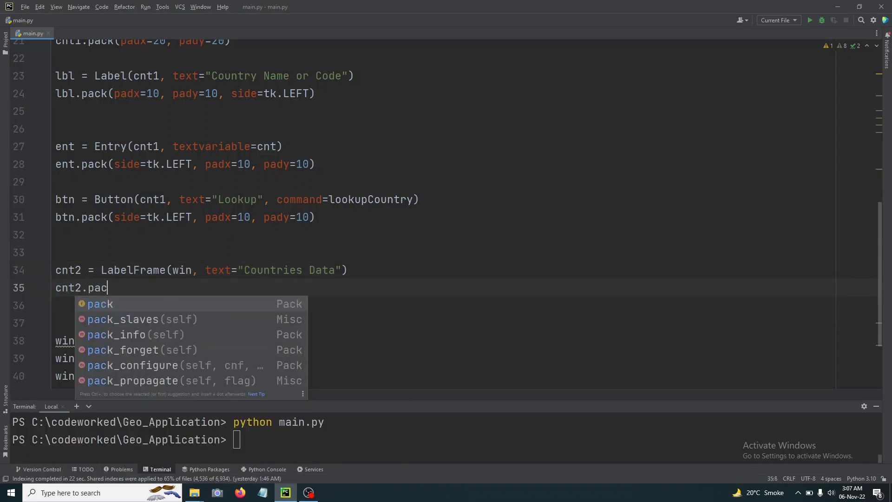
{"action": "type", "text": "k(p"}
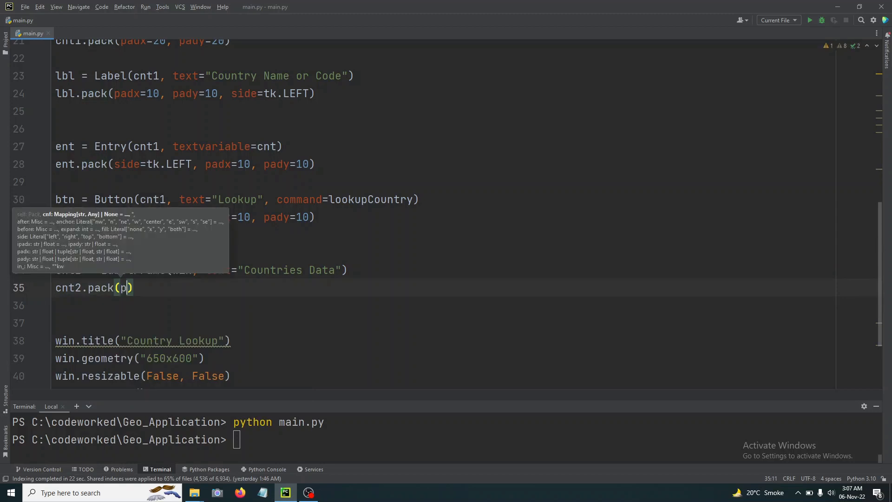
{"action": "type", "text": "adx="}
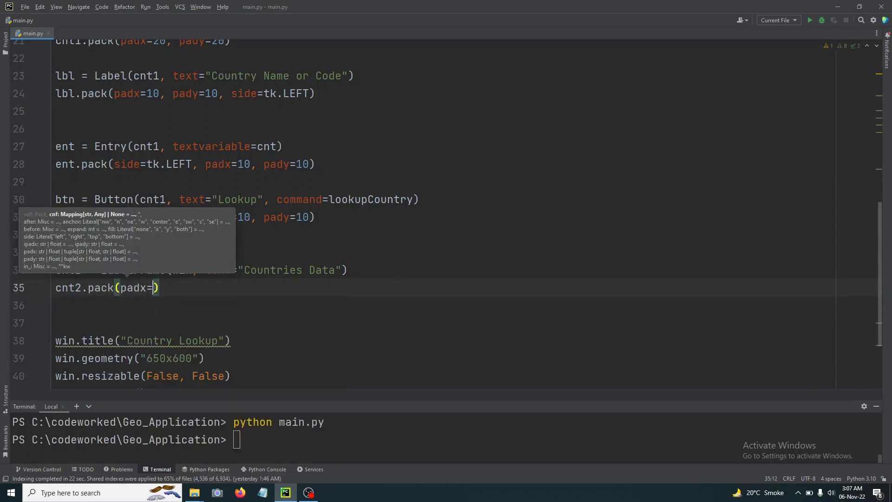
{"action": "type", "text": "20"}
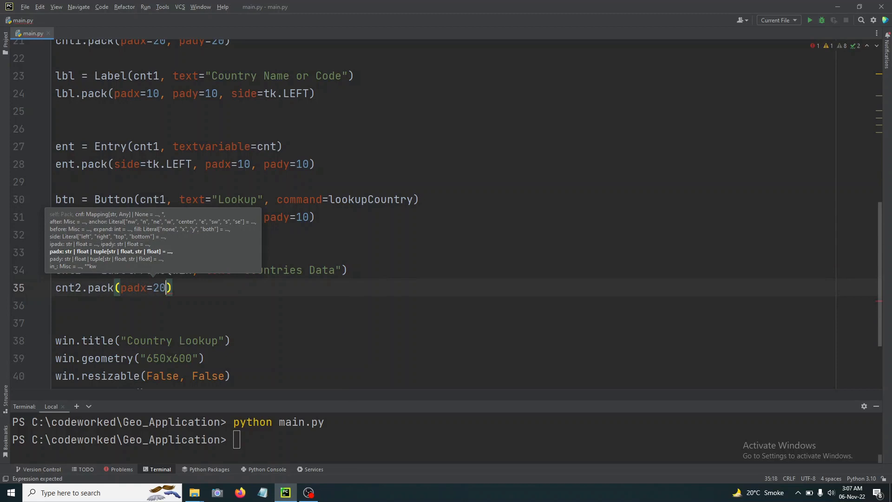
{"action": "type", "text": ", pady"}
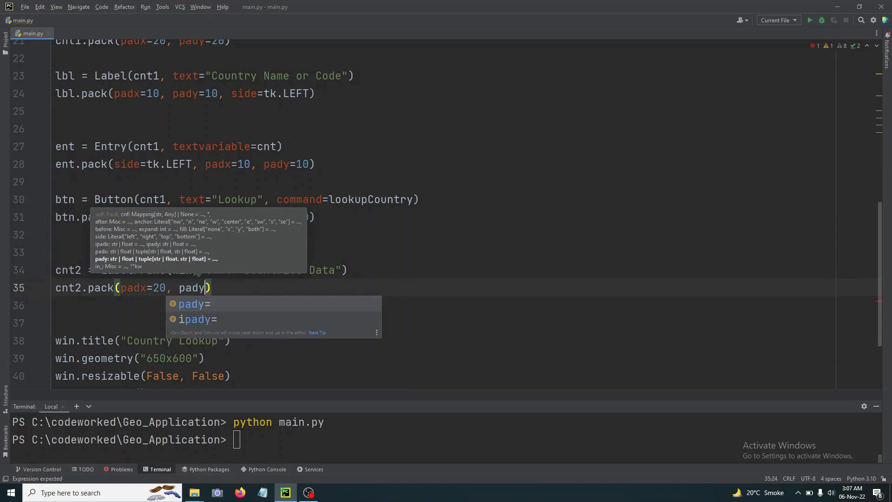
{"action": "type", "text": "=20"}
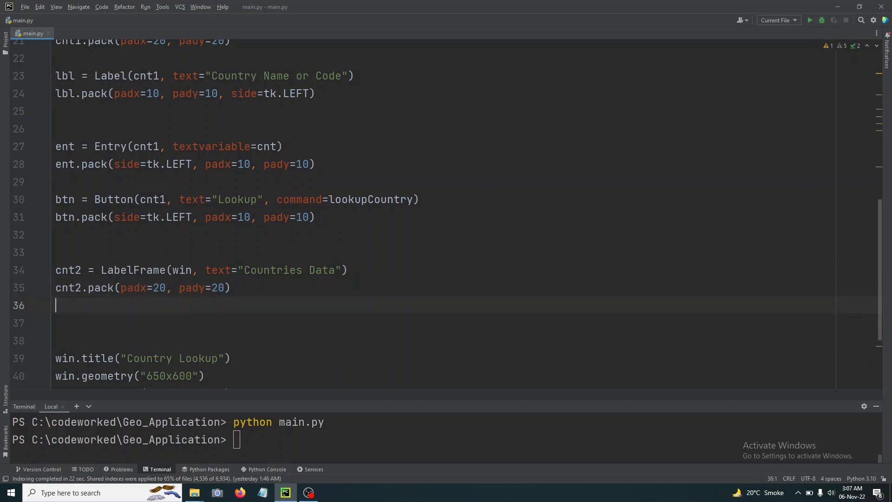
{"action": "key", "text": "enter"}
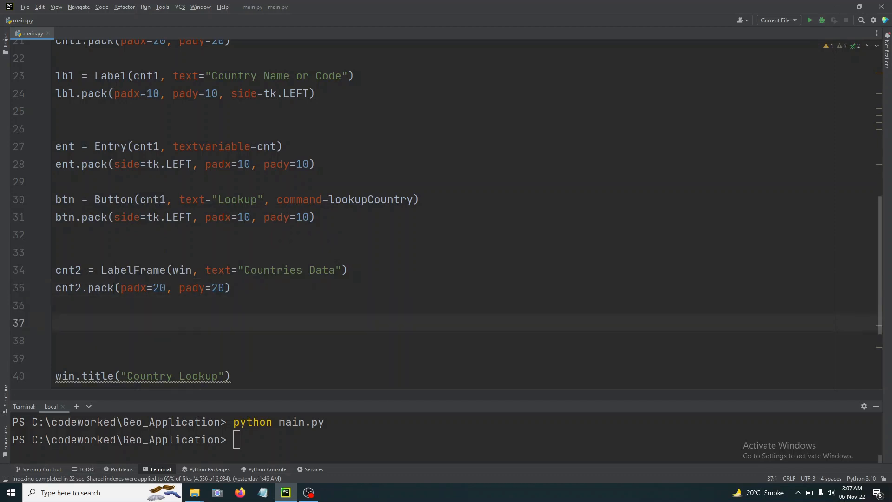
- Start tv = ttk.Treeview(cnt2, ...) on line 37 using autocomplete
{"action": "type", "text": "tv"}
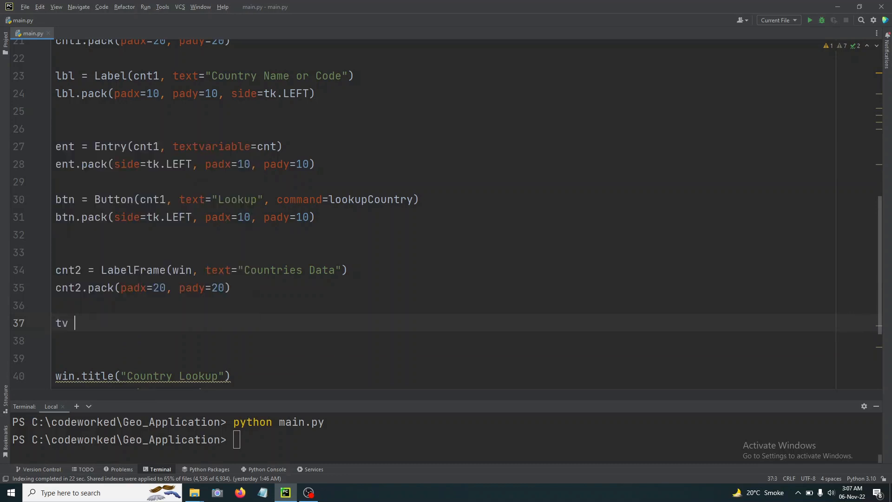
{"action": "type", "text": "= tt"}
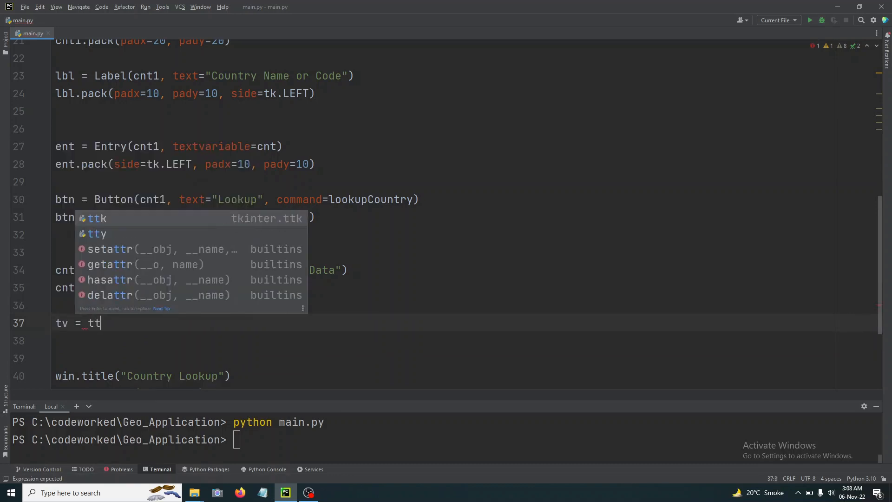
{"action": "type", "text": "k."}
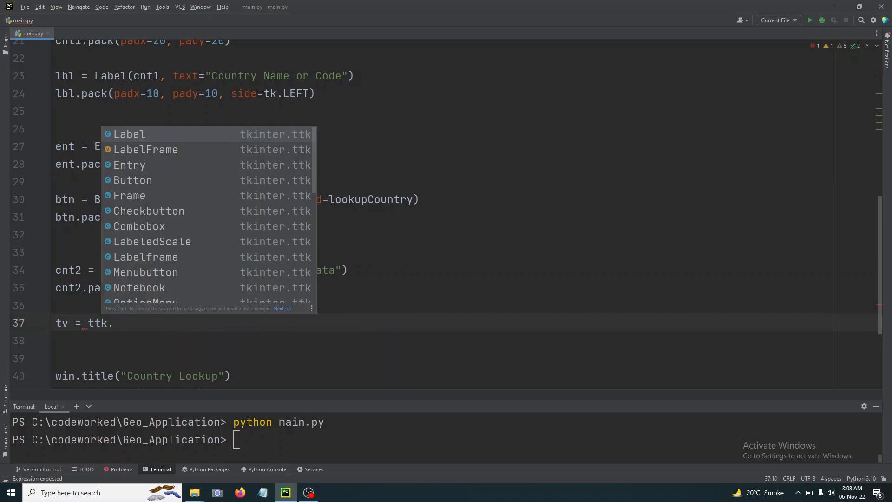
{"action": "type", "text": "Treevi"}
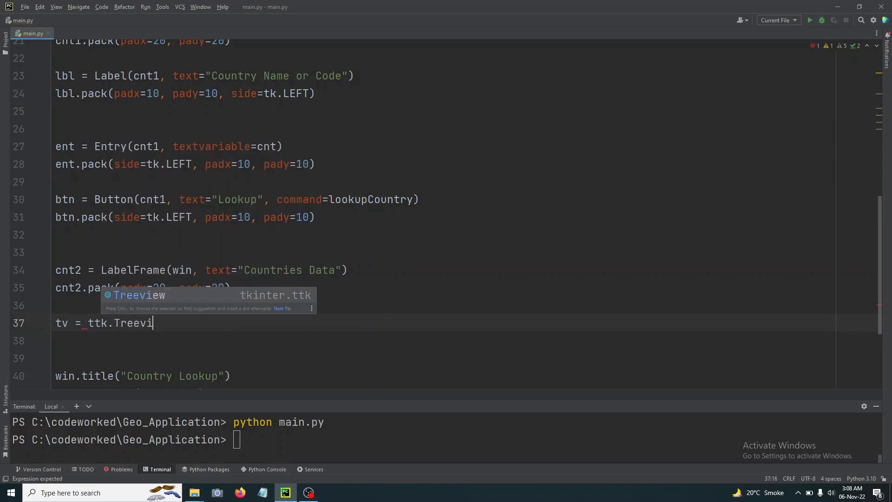
{"action": "key", "text": "Tab"}
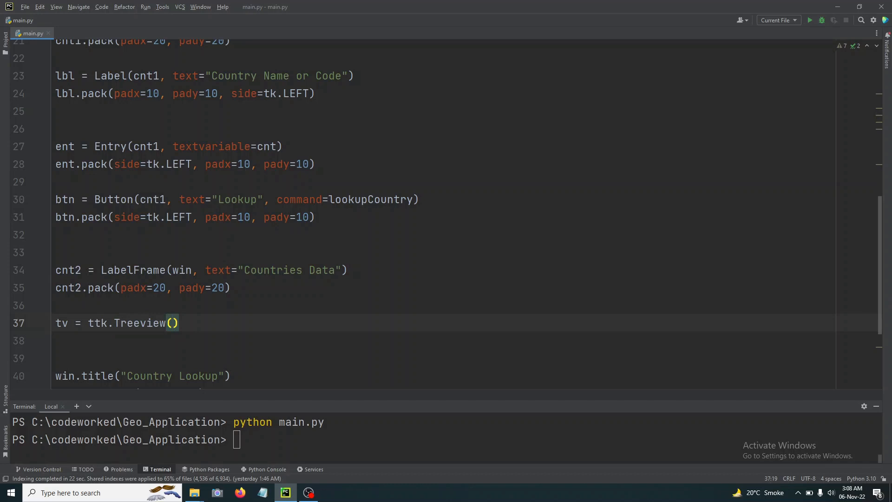
{"action": "type", "text": "cnt2"}
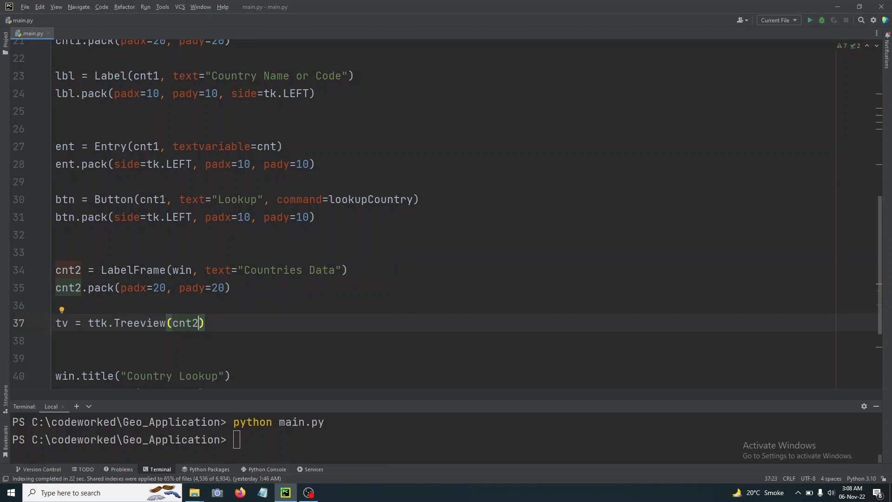
{"action": "type", "text": ","}
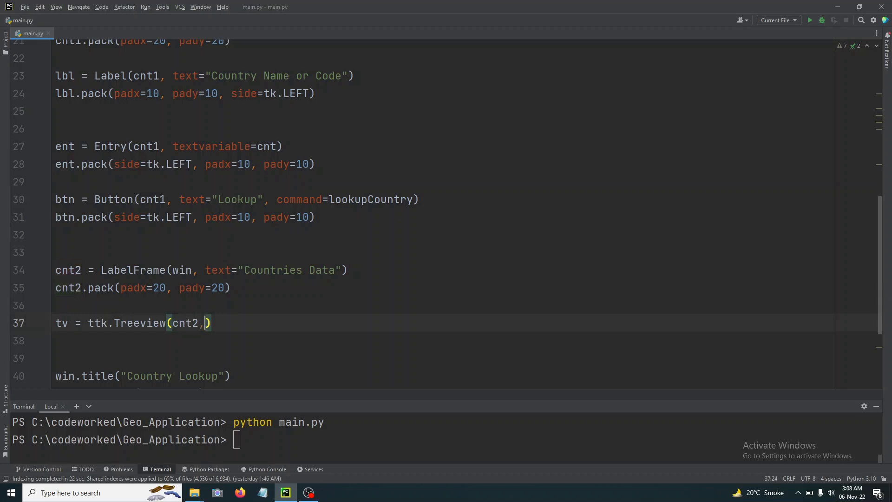
- Give the Treeview columns=(1,2,3,4) and show="headings"
{"action": "type", "text": "columns="}
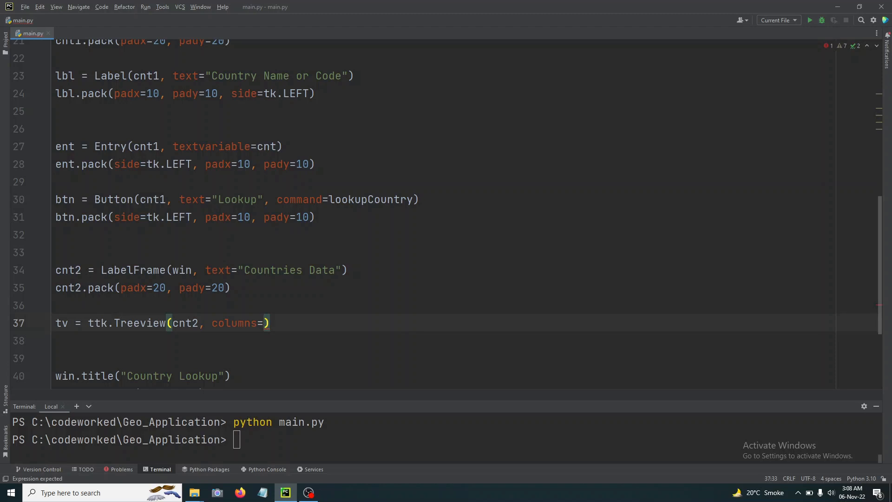
{"action": "type", "text": "("}
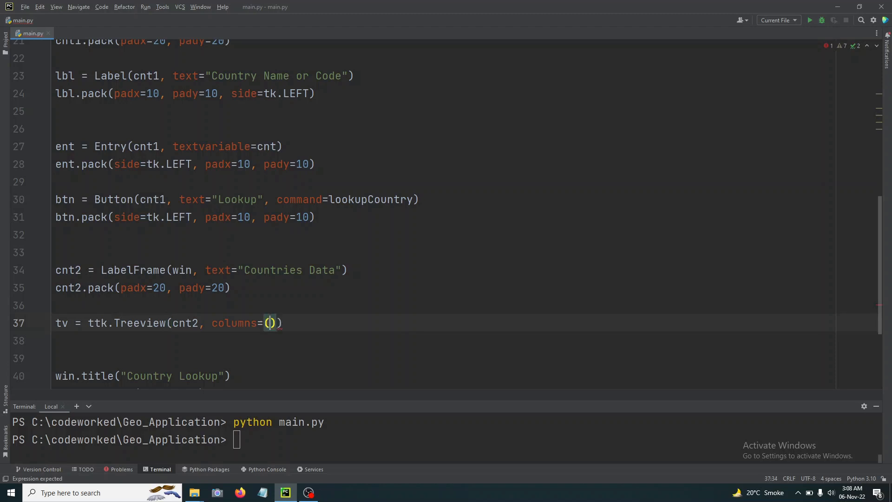
{"action": "type", "text": "1,2,3"}
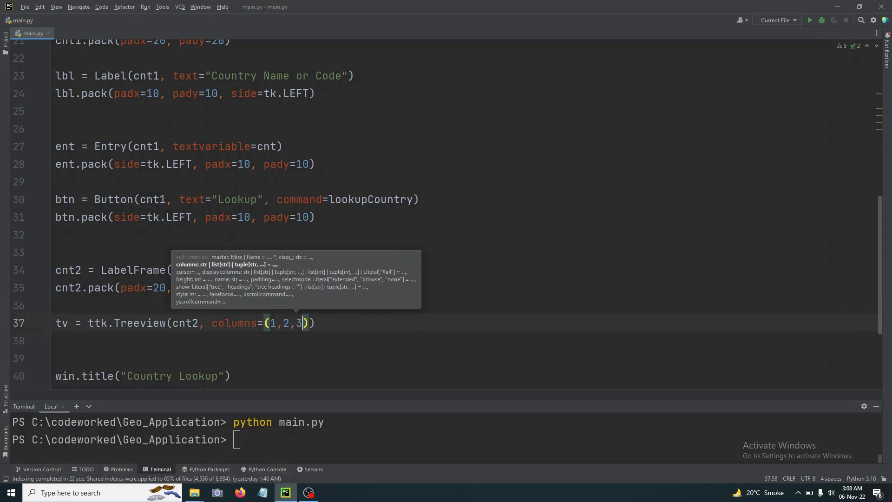
{"action": "type", "text": ",4"}
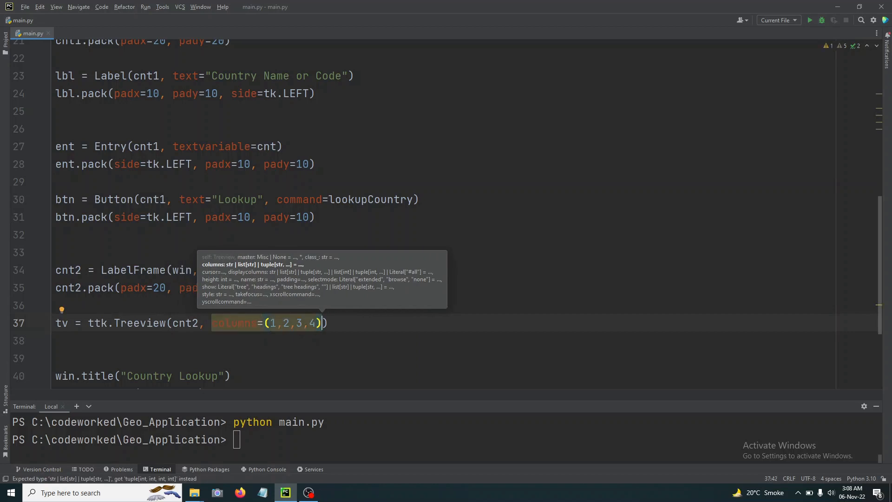
{"action": "type", "text": ", s"}
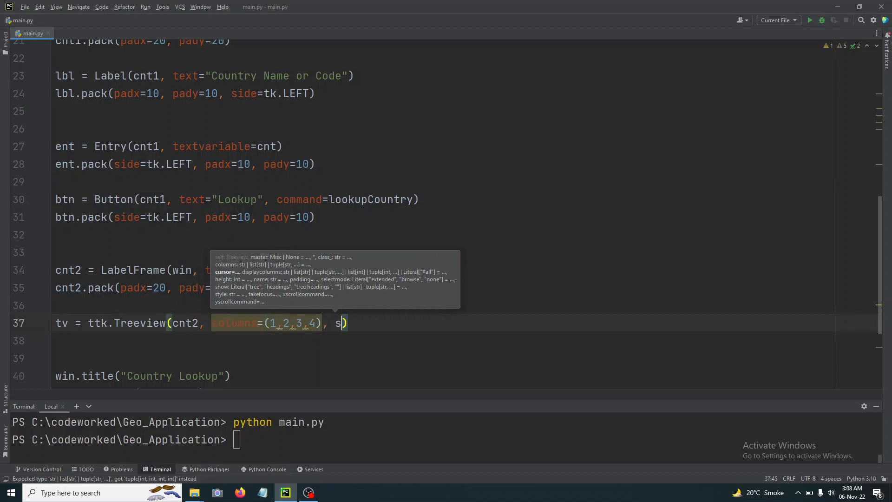
{"action": "type", "text": "how=\"headings\","}
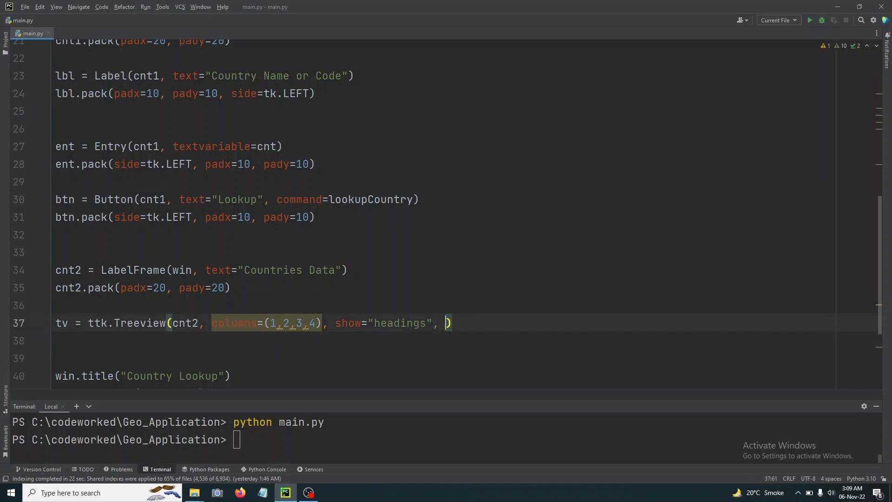
- Finish the Treeview with height=10 and start the tv.pack() call
{"action": "type", "text": "height="}
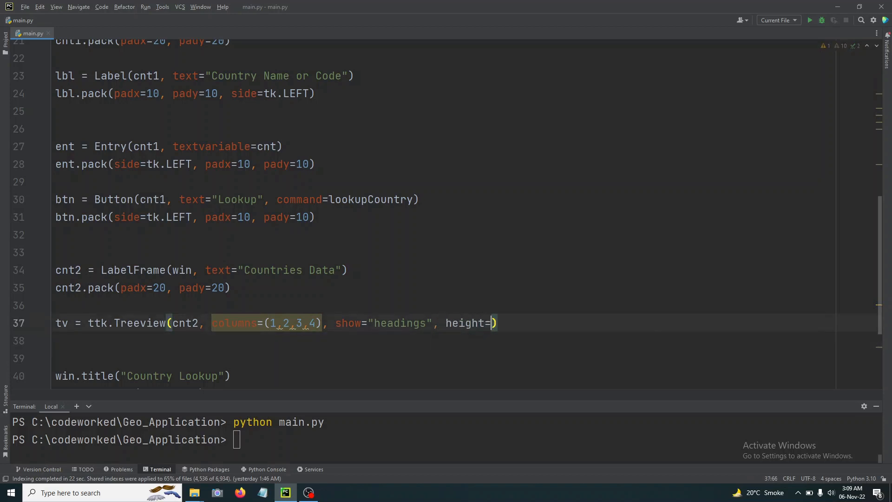
{"action": "type", "text": "10"}
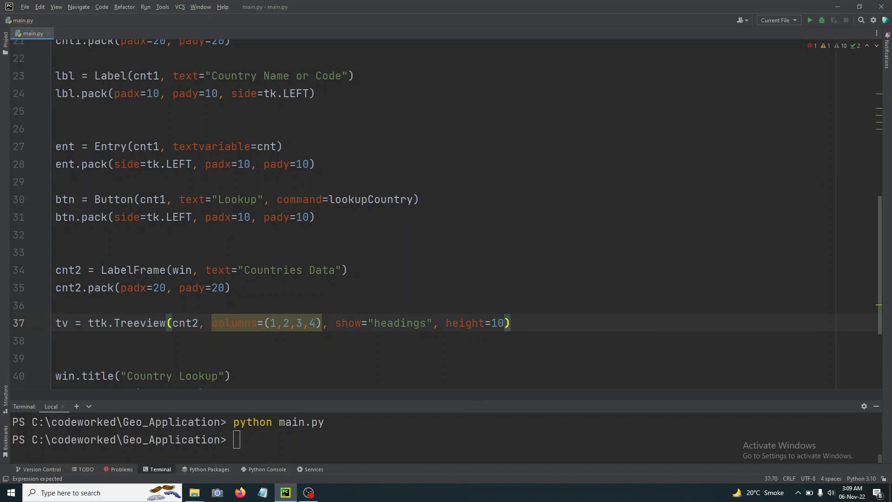
{"action": "type", "text": "t"}
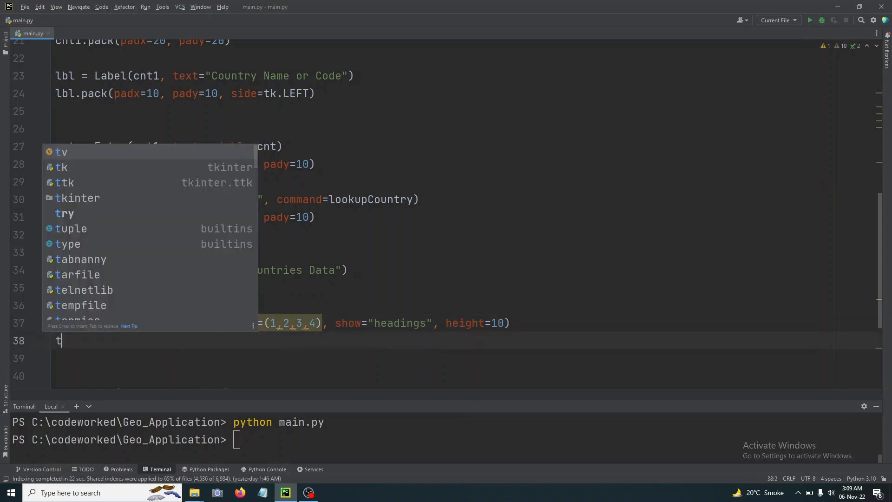
{"action": "type", "text": "v.pack()"}
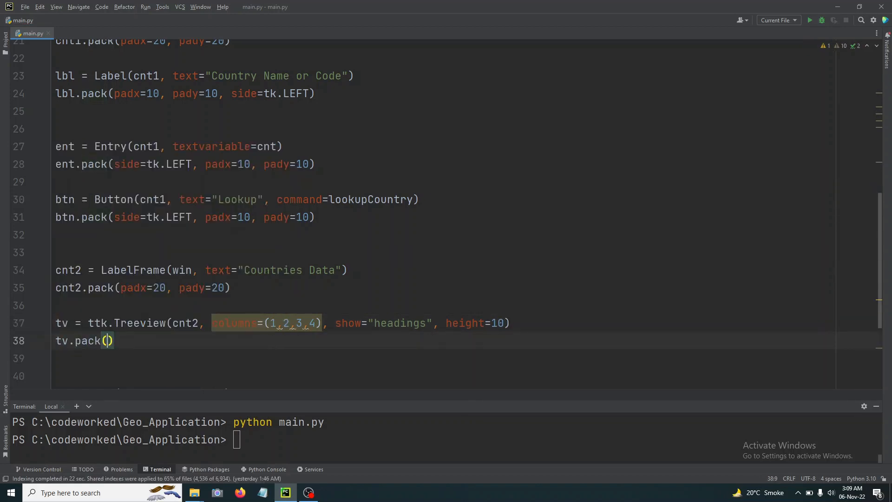
- Pack the Treeview with padx=20 and pady=20
{"action": "type", "text": "p"}
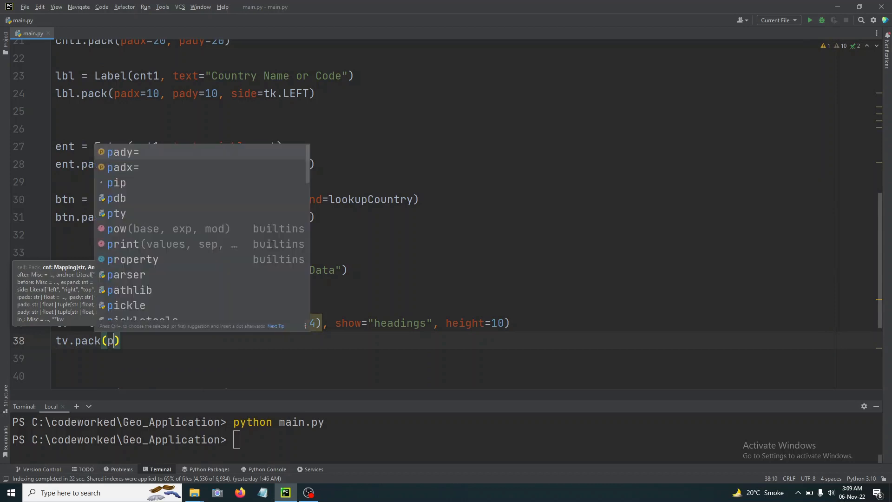
{"action": "type", "text": "adx="}
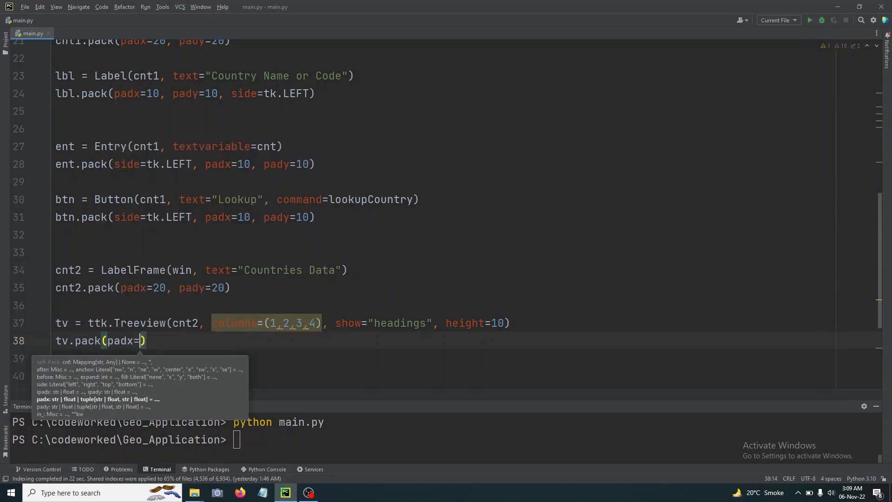
{"action": "type", "text": "20,"}
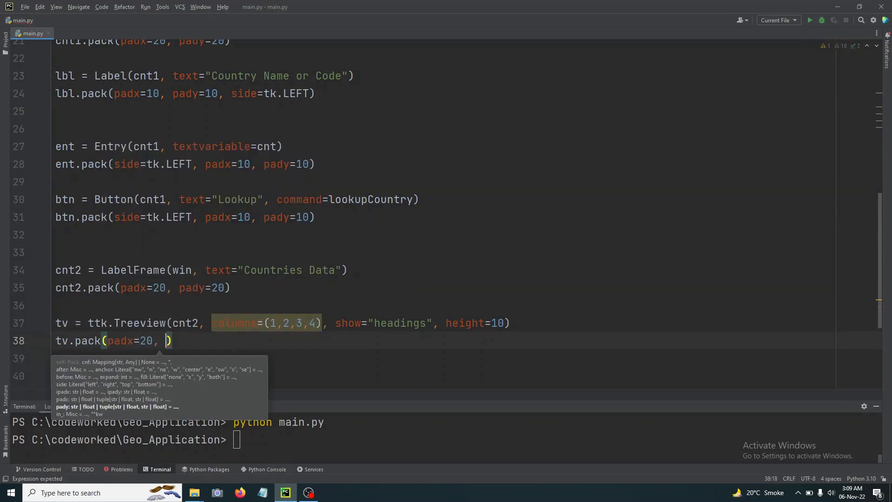
{"action": "type", "text": "pady="}
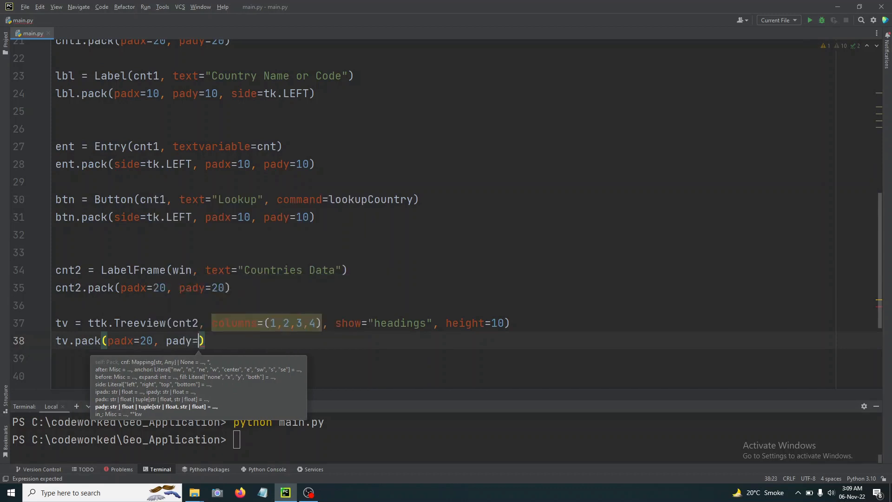
{"action": "type", "text": "20"}
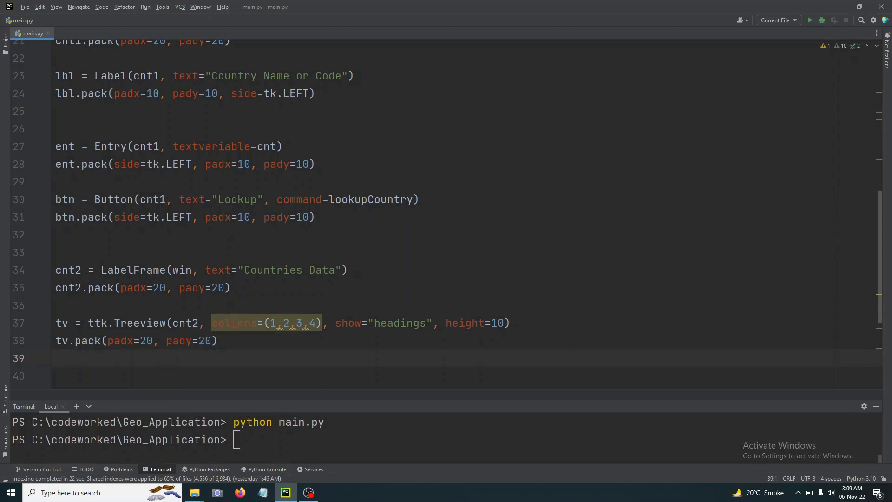
{"action": "mouse_move", "coordinate": [233, 322]}
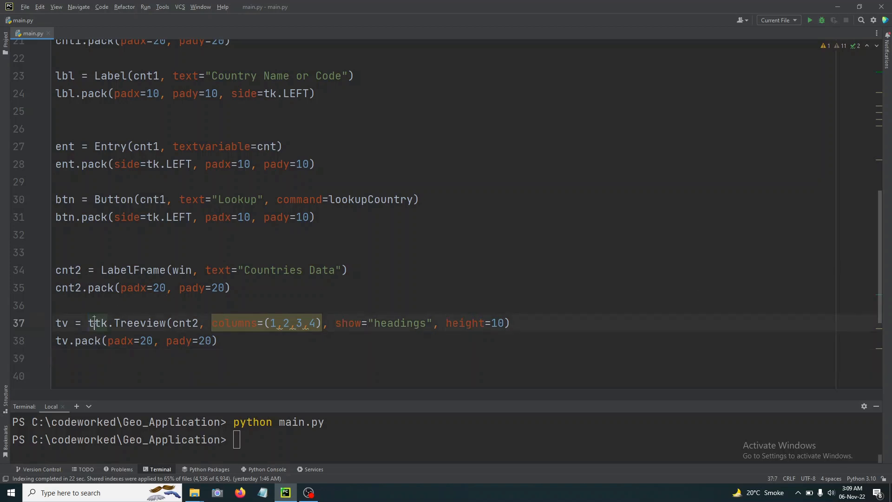
{"action": "double_click", "coordinate": [233, 322]}
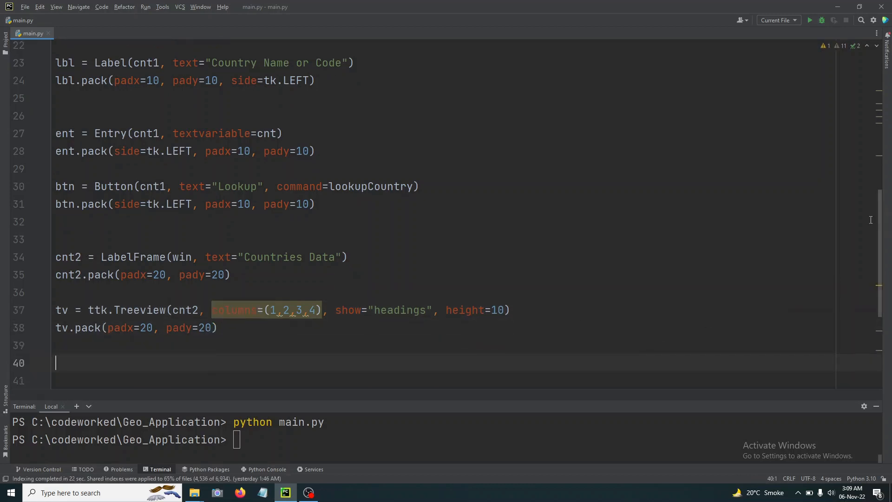
- Label Treeview columns 1 and 2 with the headings Name and Native Name
{"action": "scroll", "scroll_direction": "down", "scroll_amount": 3}
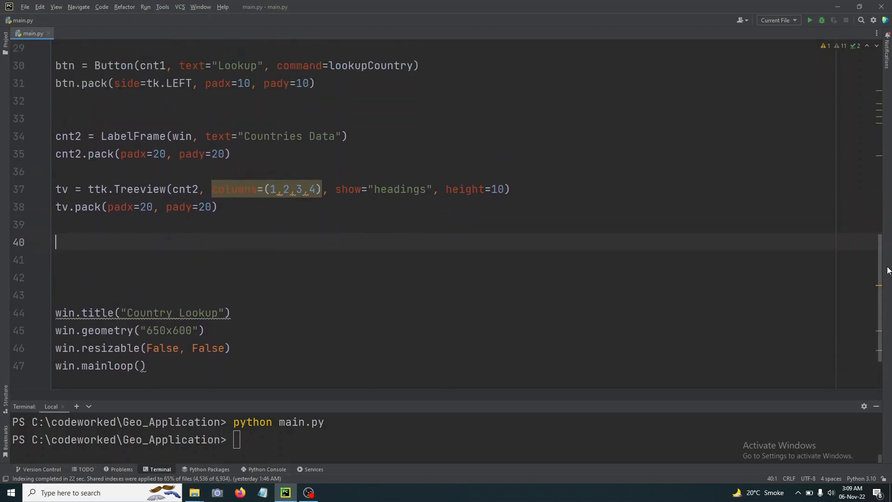
{"action": "type", "text": "tv.headi"}
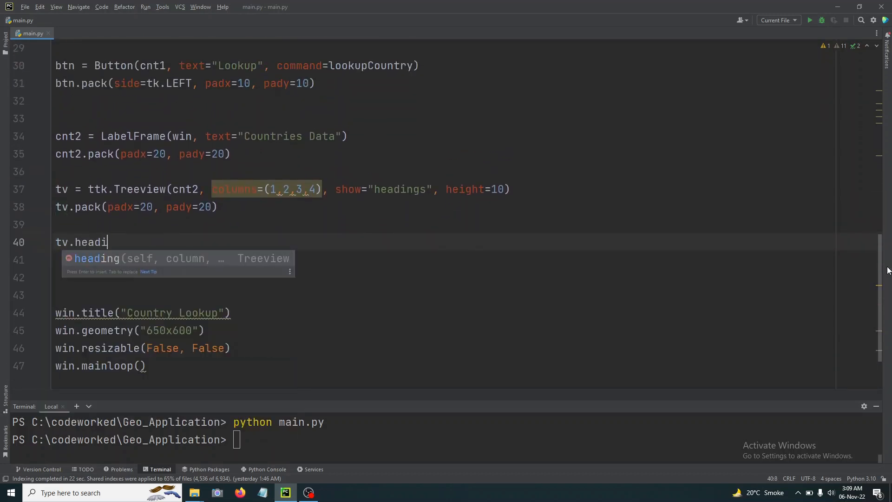
{"action": "type", "text": "ng(1,"}
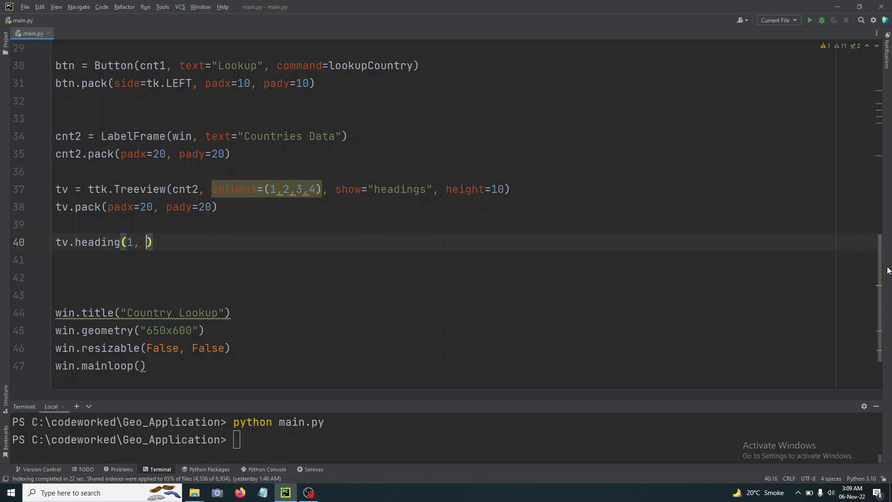
{"action": "type", "text": "text=\"Name"}
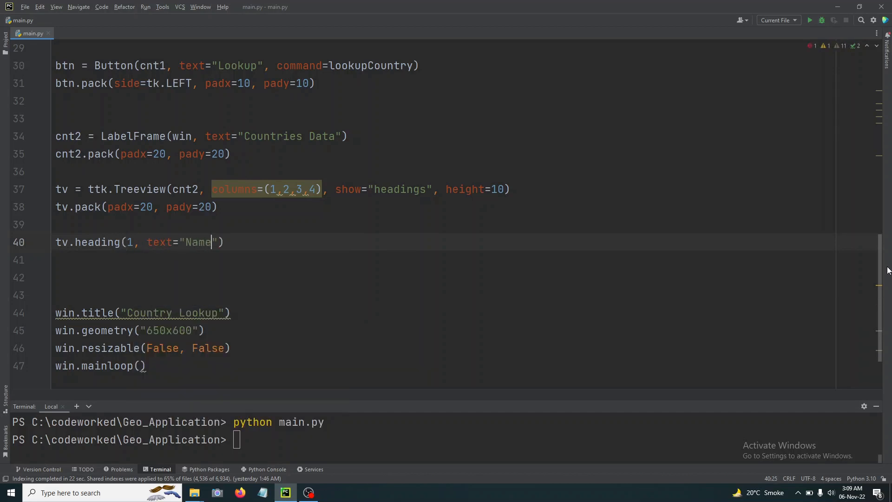
{"action": "type", "text": "tv"}
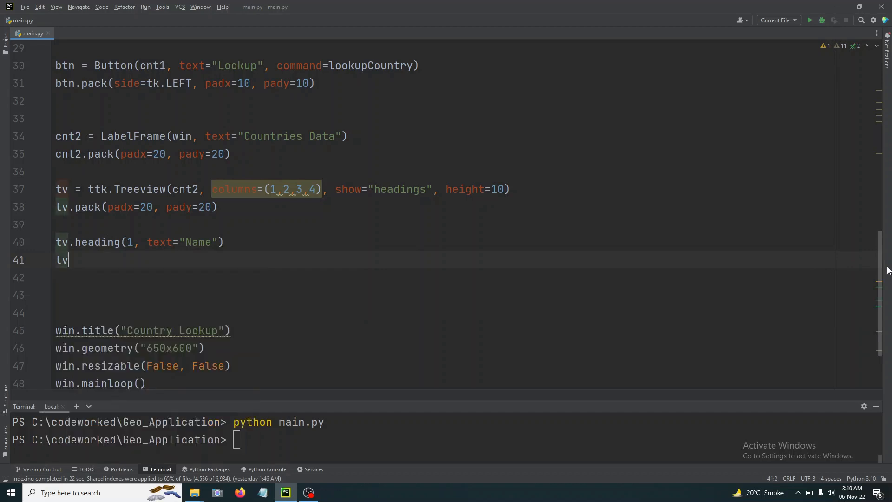
{"action": "type", "text": ".heading"}
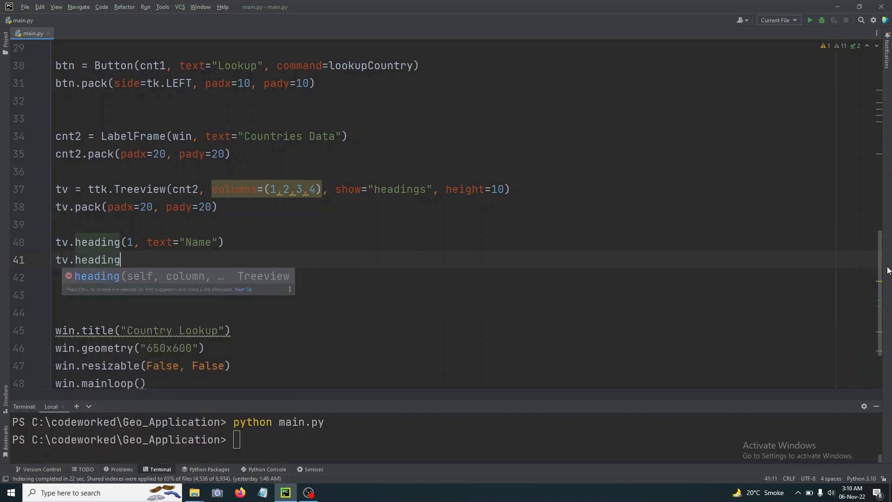
{"action": "type", "text": "(2, text=\""}
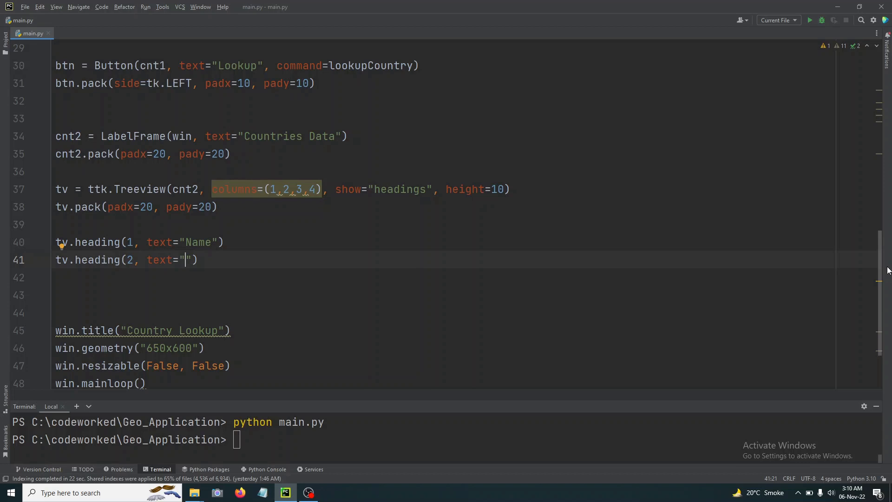
{"action": "type", "text": "Nati"}
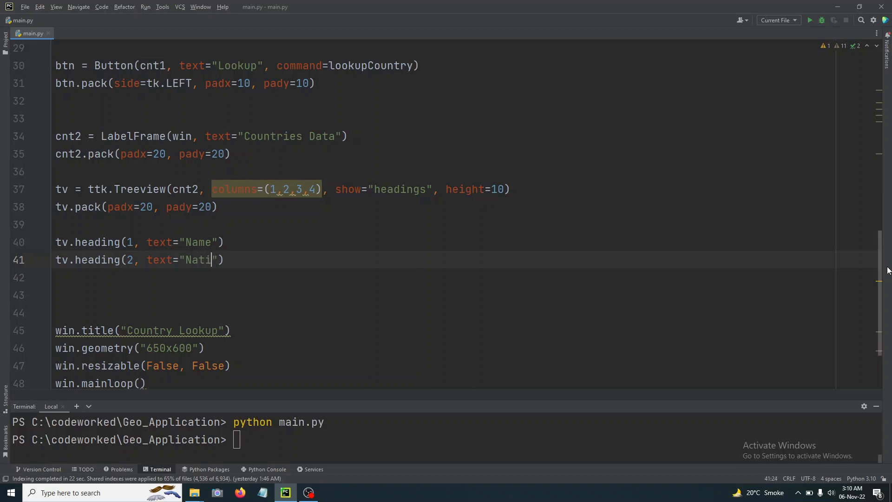
{"action": "type", "text": "ve Name"}
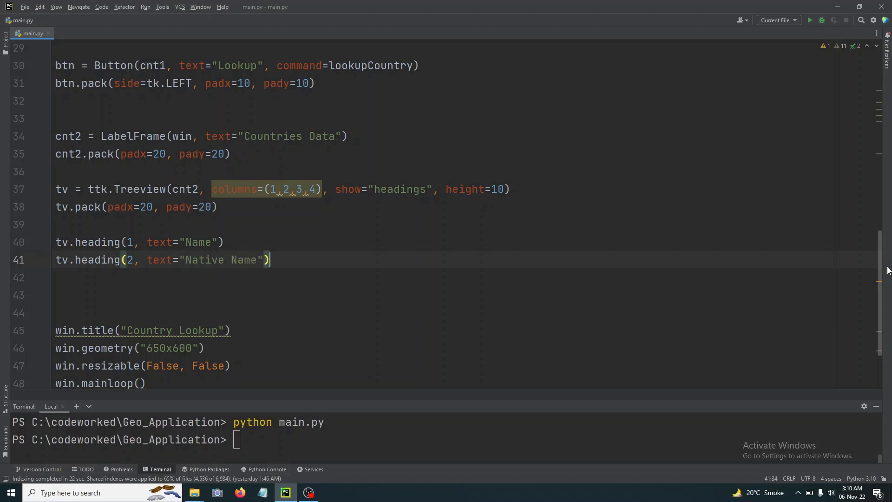
- Label Treeview column 3 with the heading Capital
{"action": "type", "text": "tv.heading("}
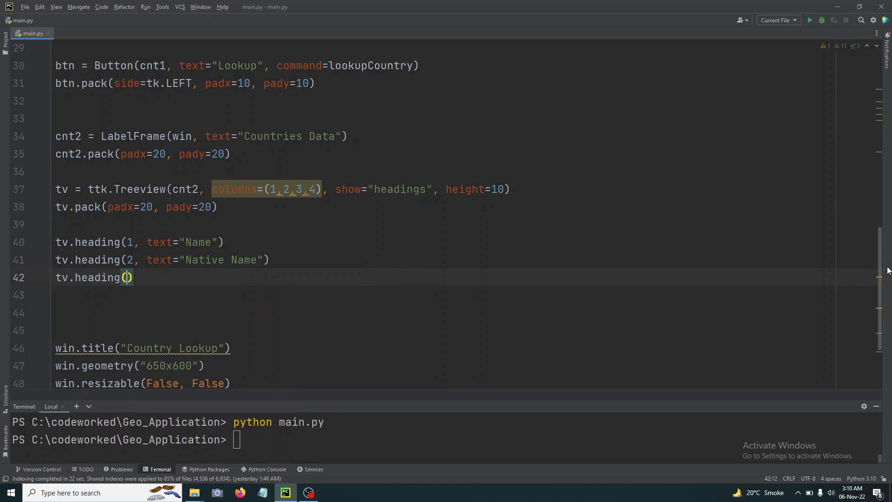
{"action": "type", "text": "3,"}
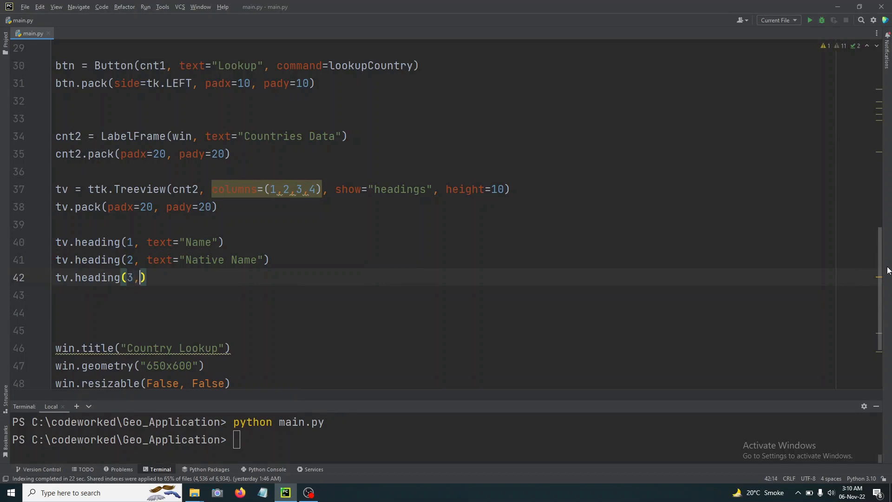
{"action": "type", "text": "text="}
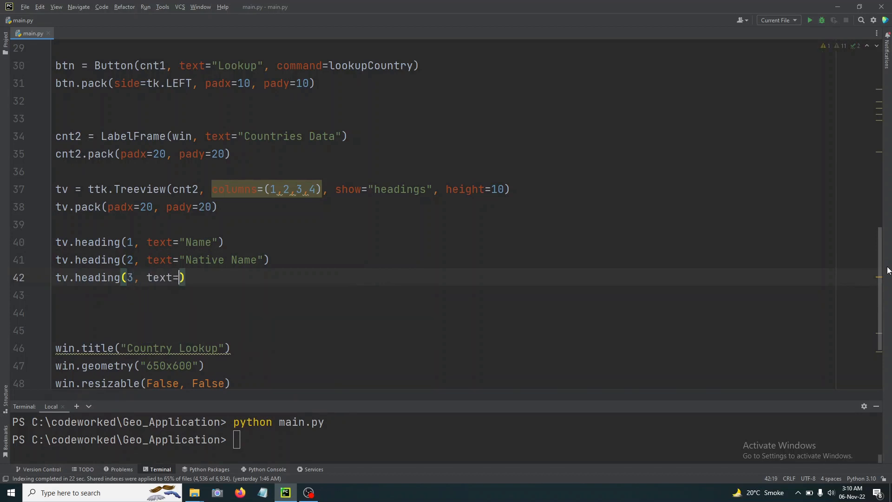
{"action": "type", "text": "\""}
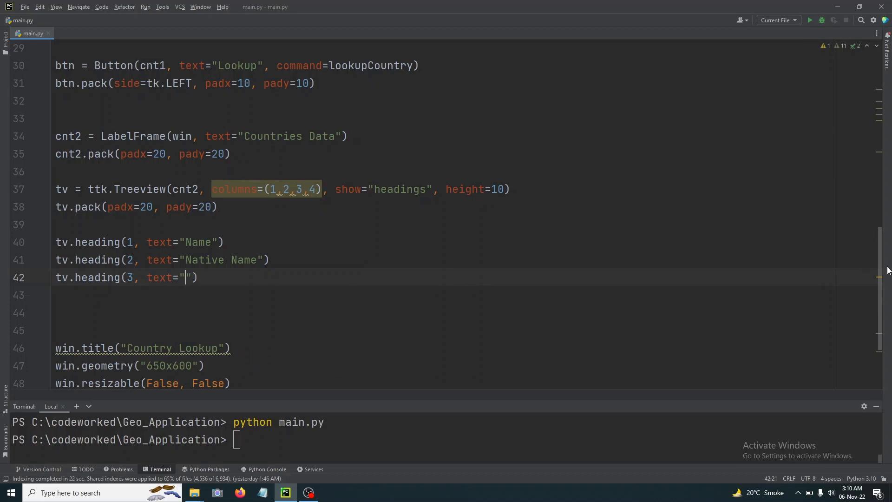
{"action": "type", "text": "Ca"}
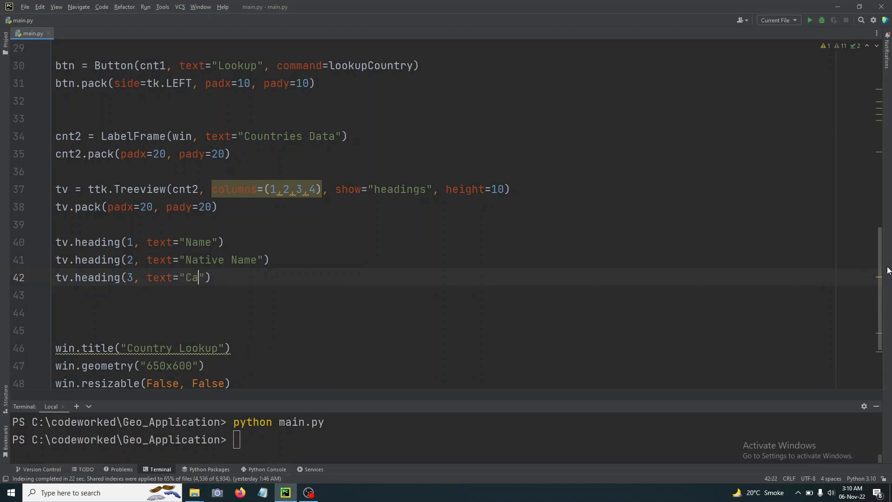
{"action": "type", "text": "pital"}
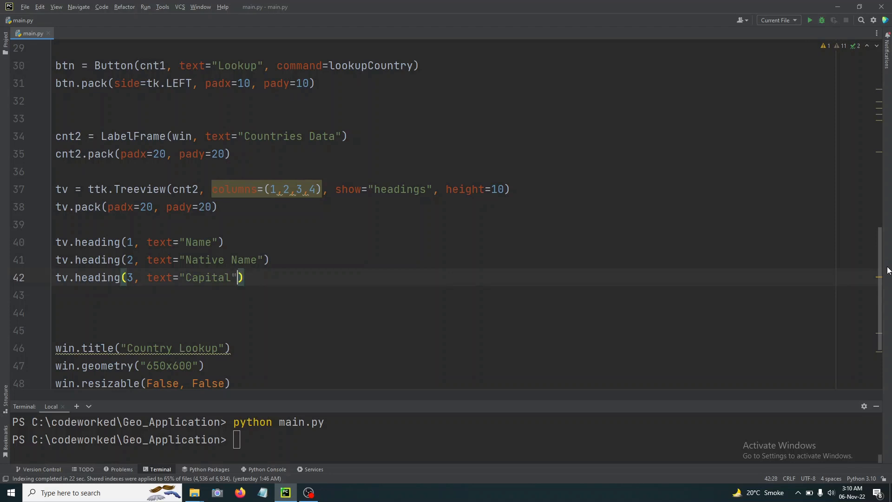
- Label Treeview column 4 with the heading Calling Code, correcting a typo along the way
{"action": "type", "text": "t"}
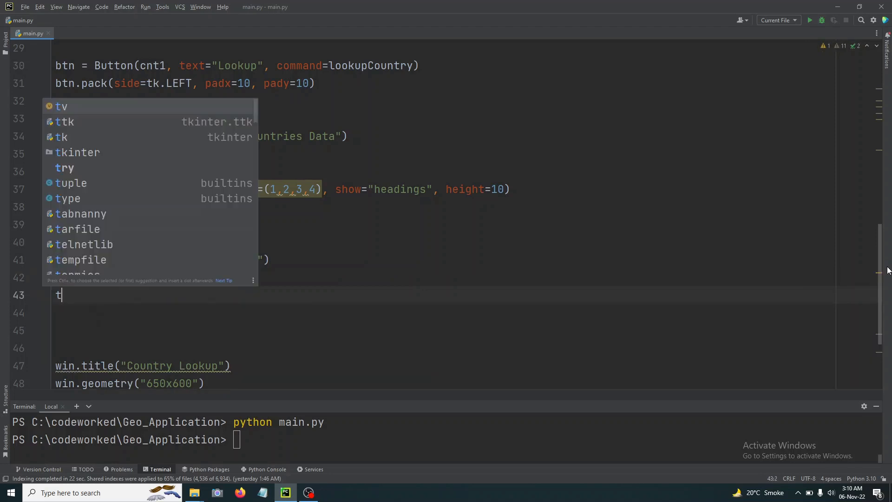
{"action": "type", "text": "v.headi"}
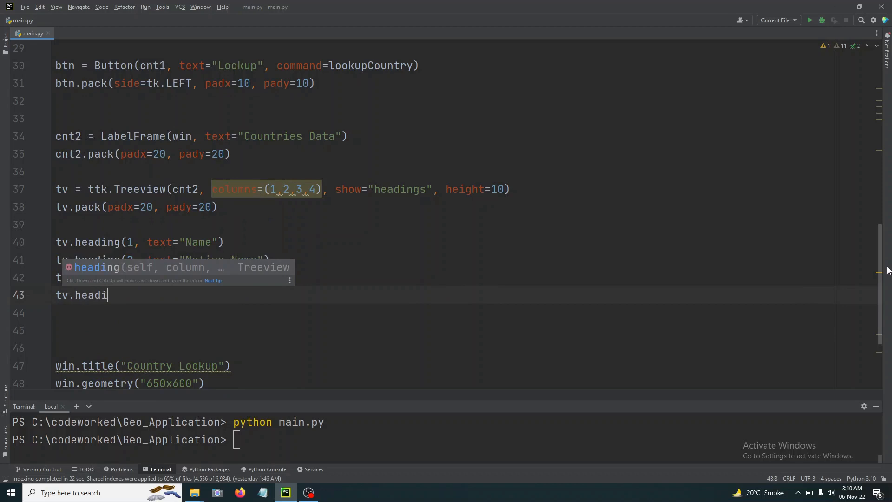
{"action": "type", "text": "ng(4"}
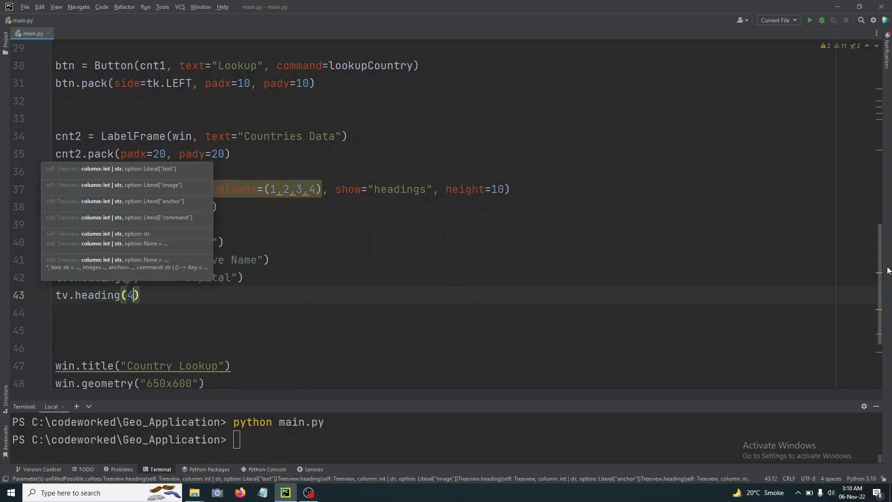
{"action": "type", "text": ","}
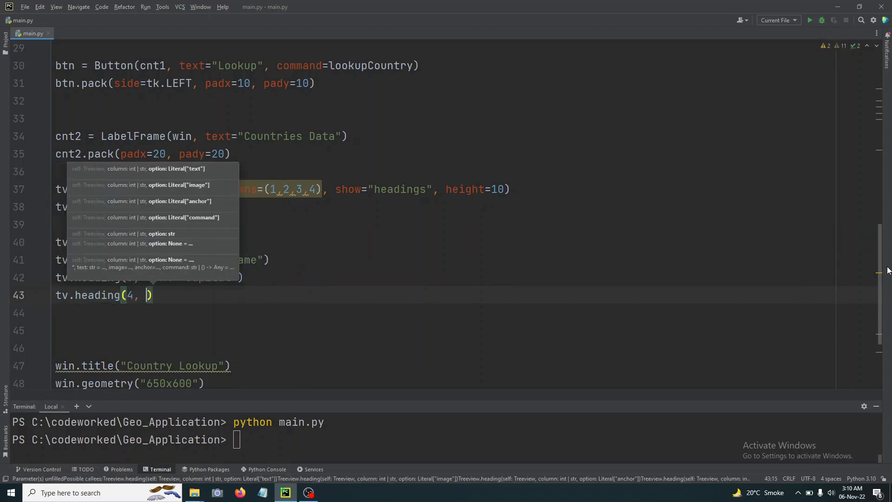
{"action": "type", "text": "\"\""}
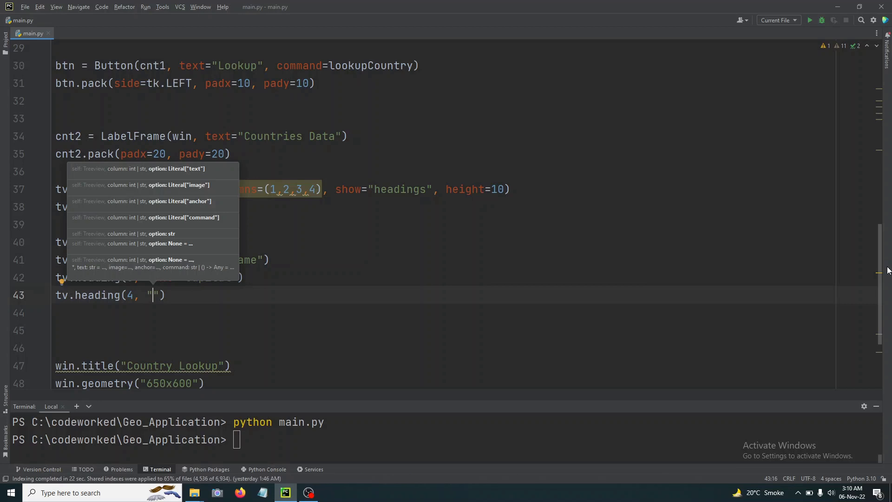
{"action": "type", "text": "Calling"}
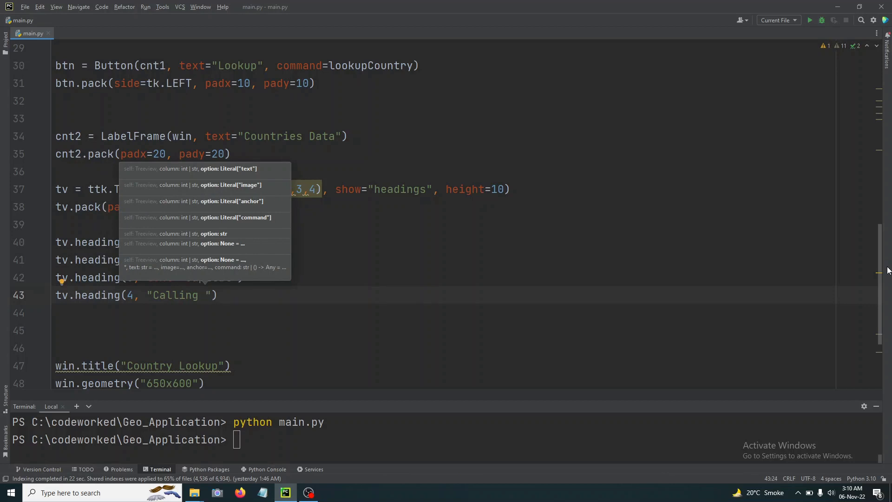
{"action": "type", "text": "Caod"}
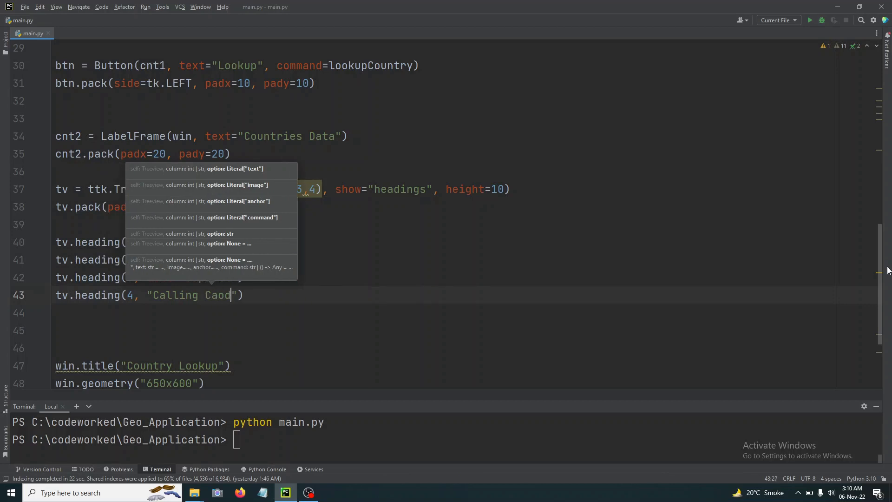
{"action": "key", "text": "BackSpace"}
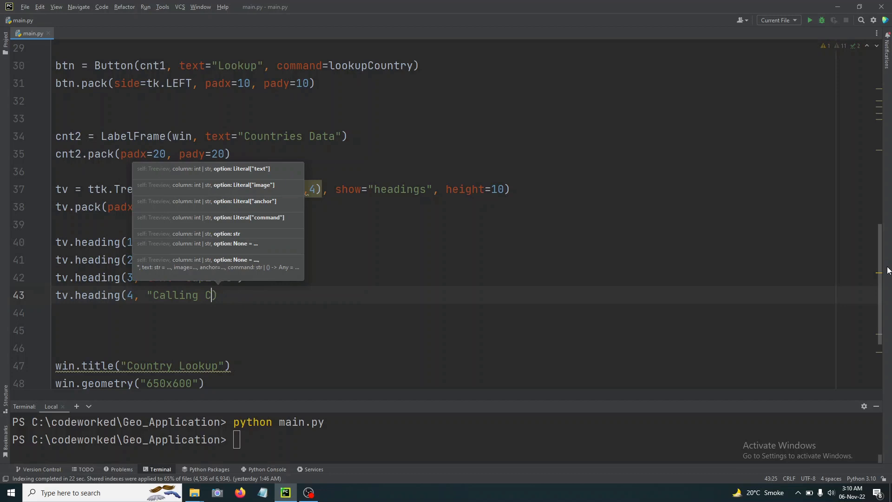
{"action": "type", "text": "Code:"}
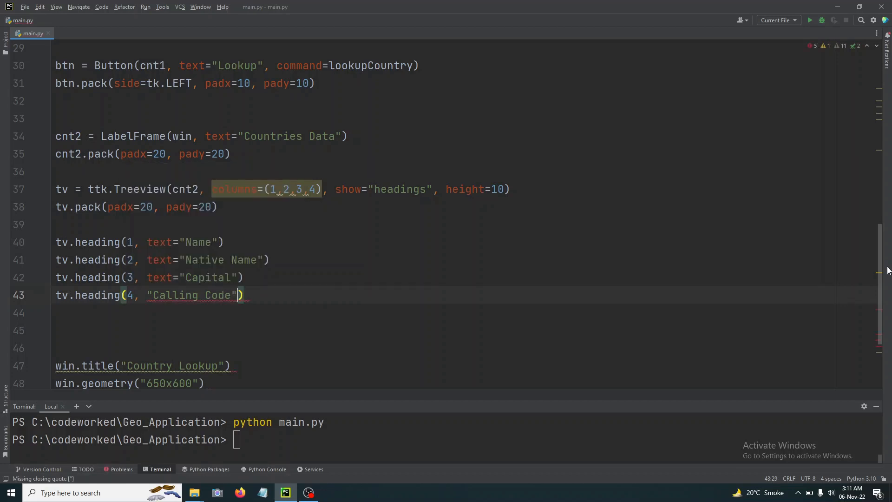
{"action": "type", "text": "text="}
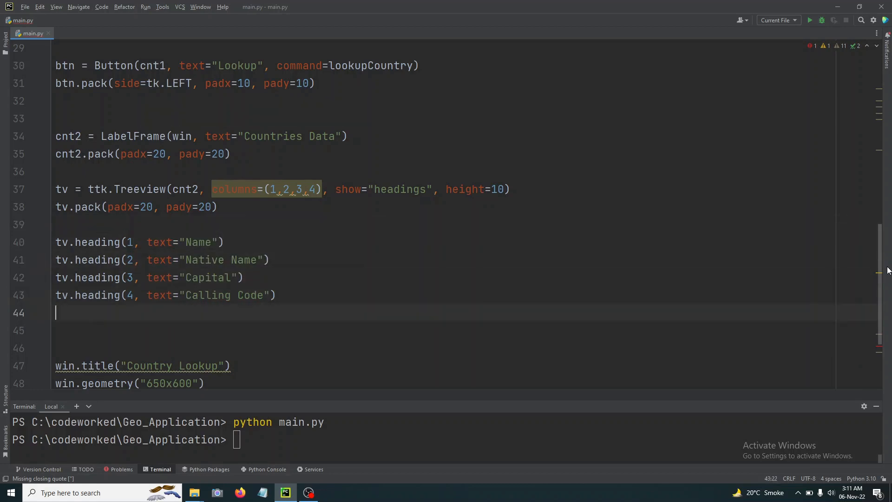
{"action": "key", "text": "enter"}
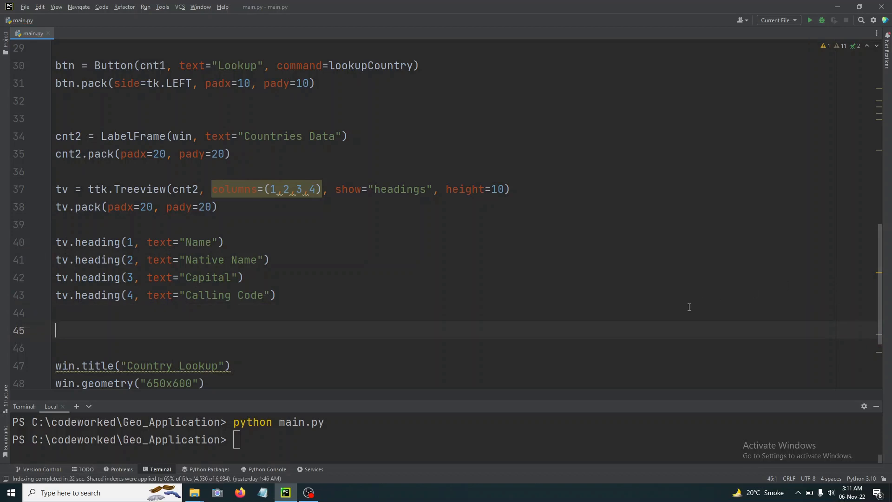
- Enter a partial 'python' command in the terminal before returning to the editor
{"action": "type", "text": "py"}
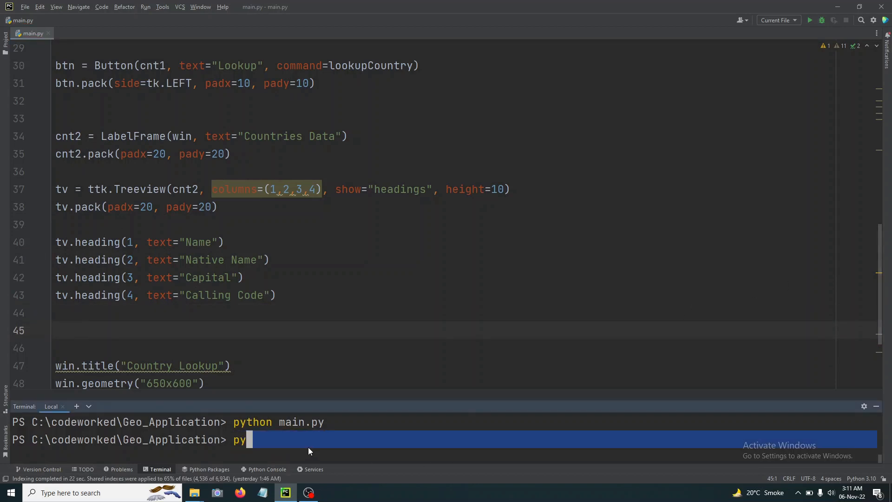
{"action": "type", "text": "thon"}
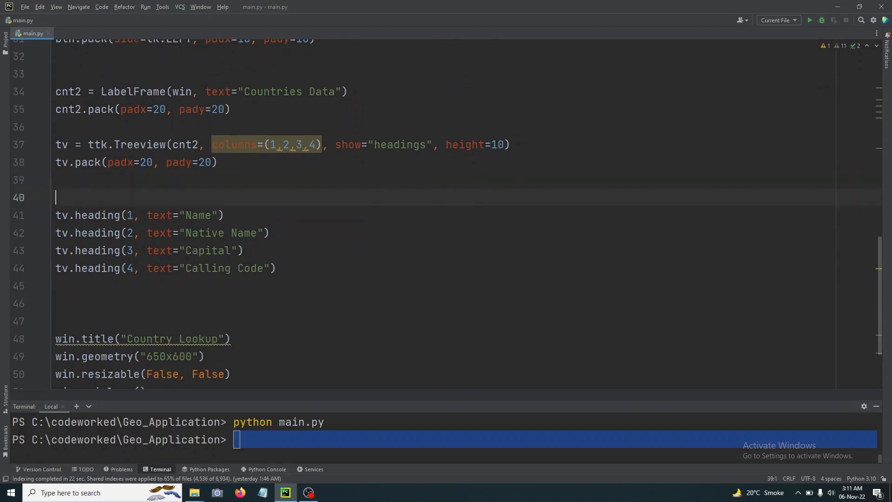
- Set Treeview columns 1 and 2 to width 100 above the heading lines
{"action": "key", "text": "enter"}
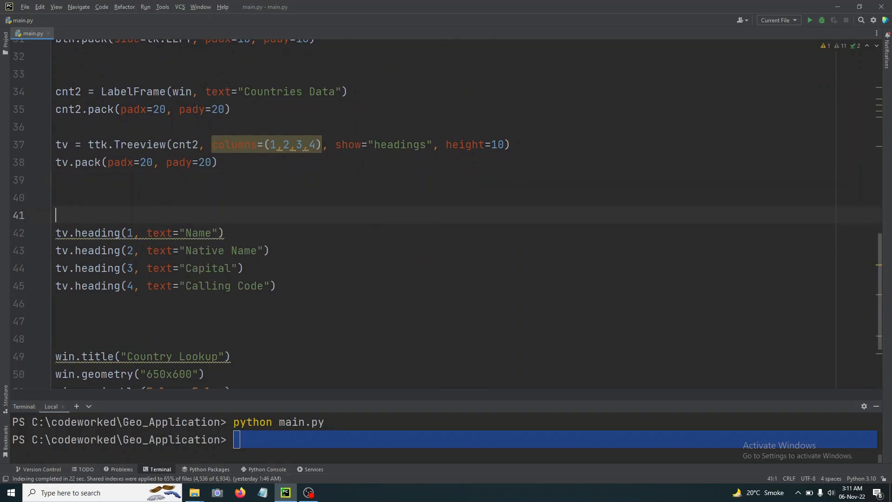
{"action": "type", "text": "t"}
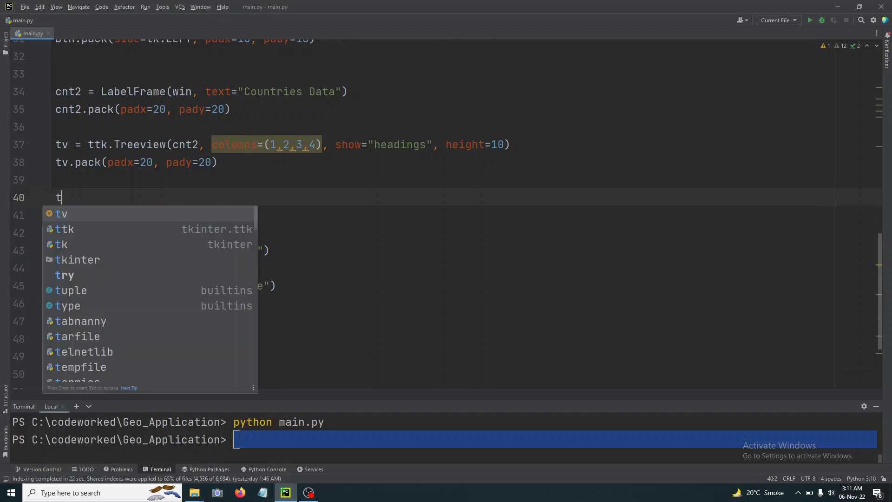
{"action": "type", "text": "v.column("}
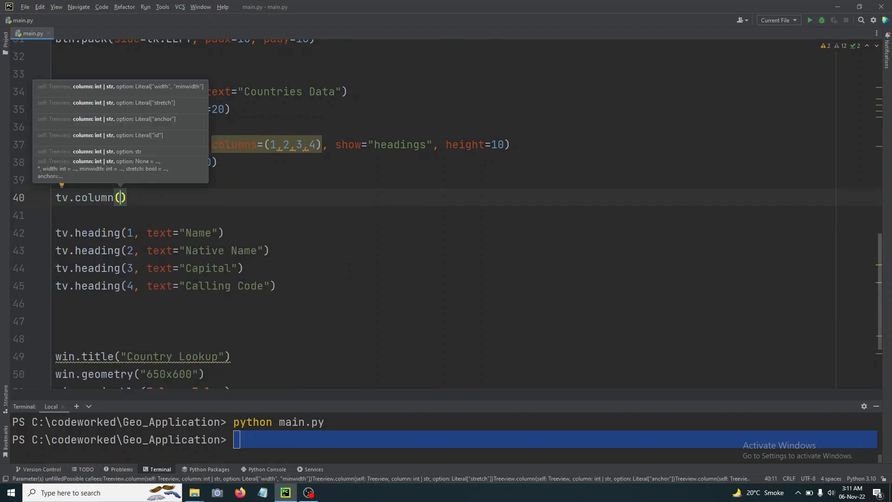
{"action": "type", "text": "1,"}
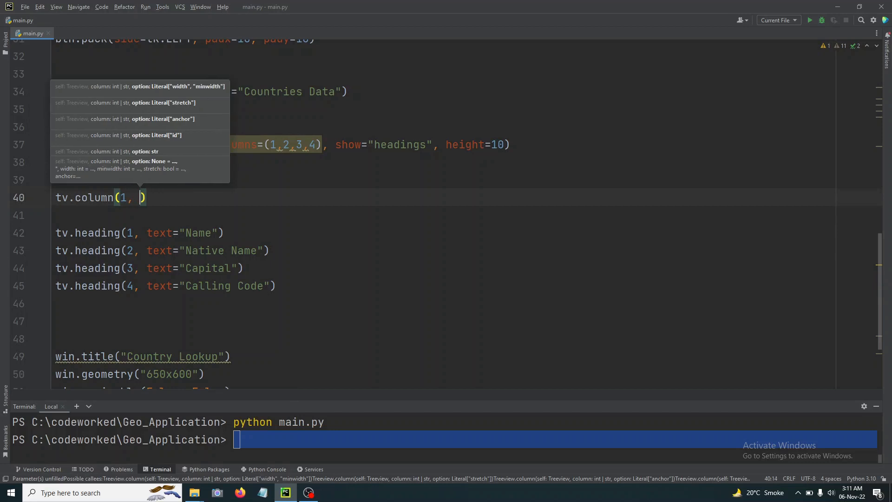
{"action": "type", "text": "width=100"}
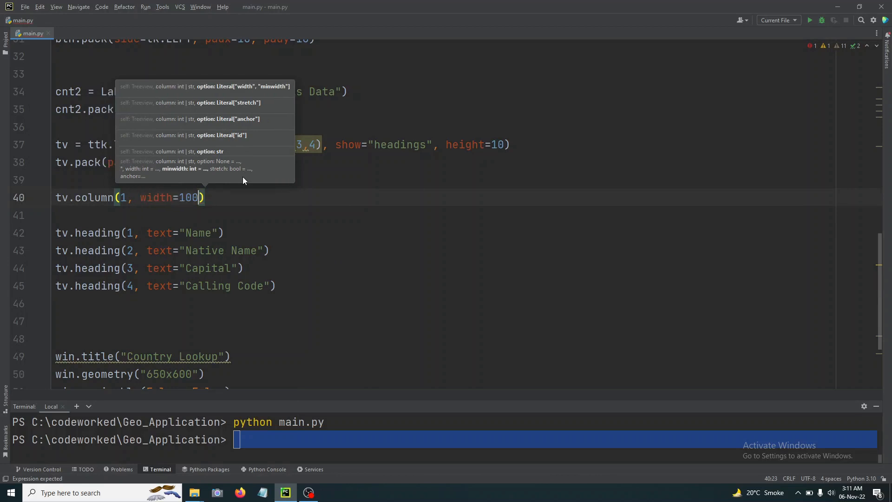
{"action": "type", "text": "tc."}
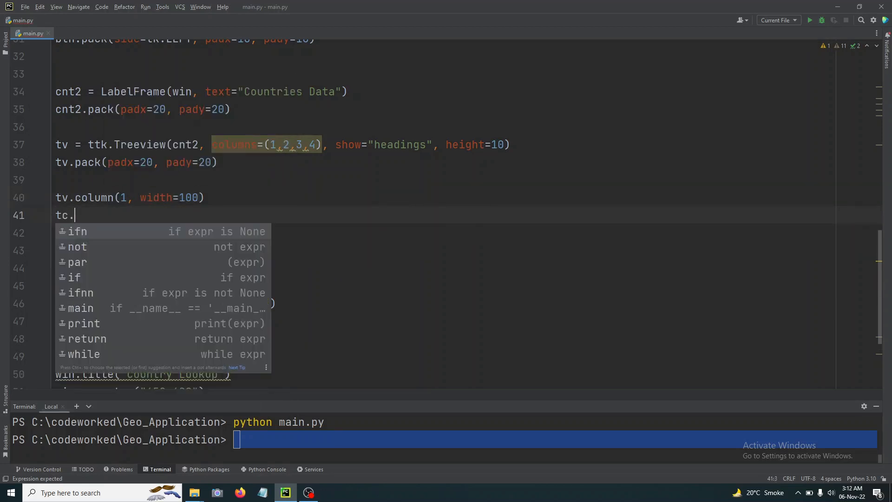
{"action": "type", "text": "tv.column(2, win"}
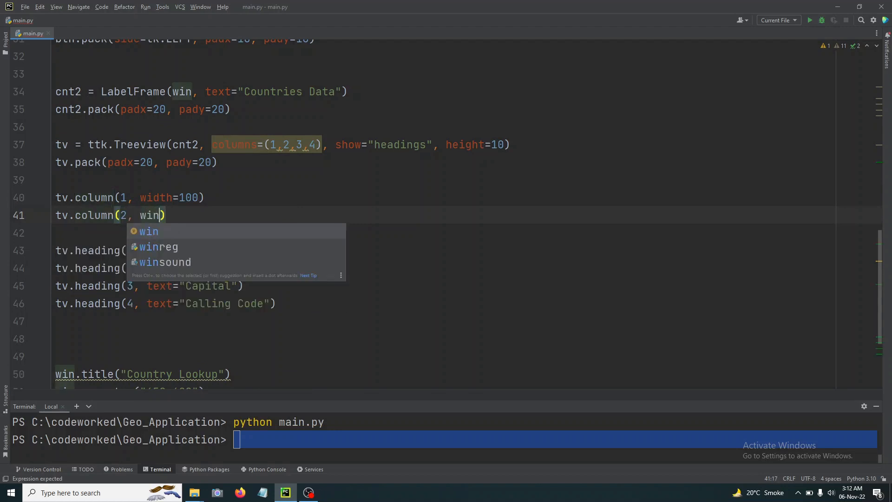
{"action": "type", "text": "width=100"}
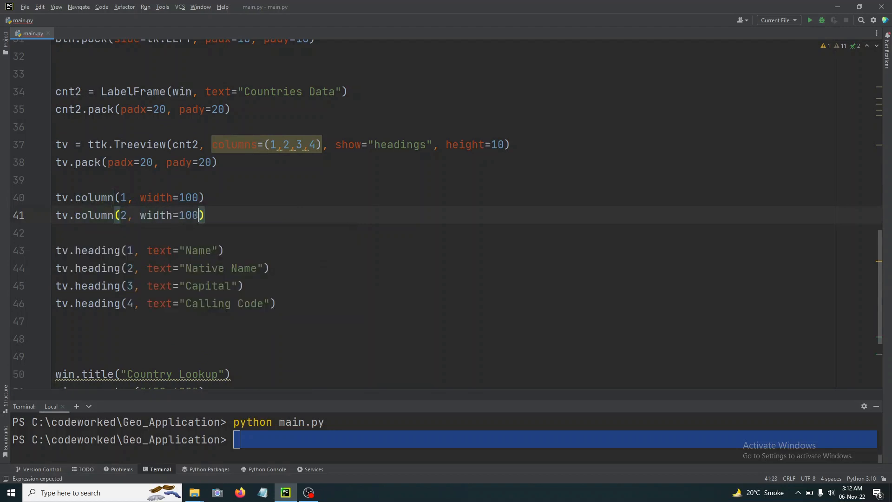
- Set Treeview column 3 to width 100 and column 4 to width 60
{"action": "type", "text": "tv.col"}
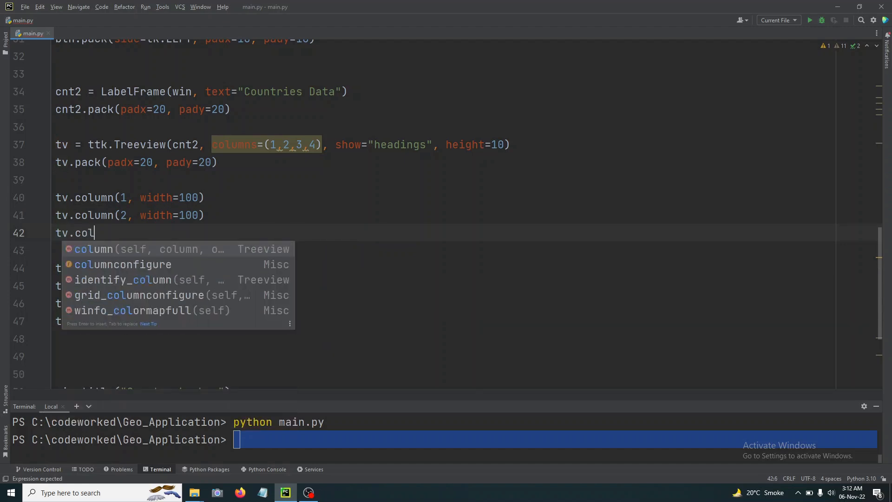
{"action": "type", "text": "umn(3,"}
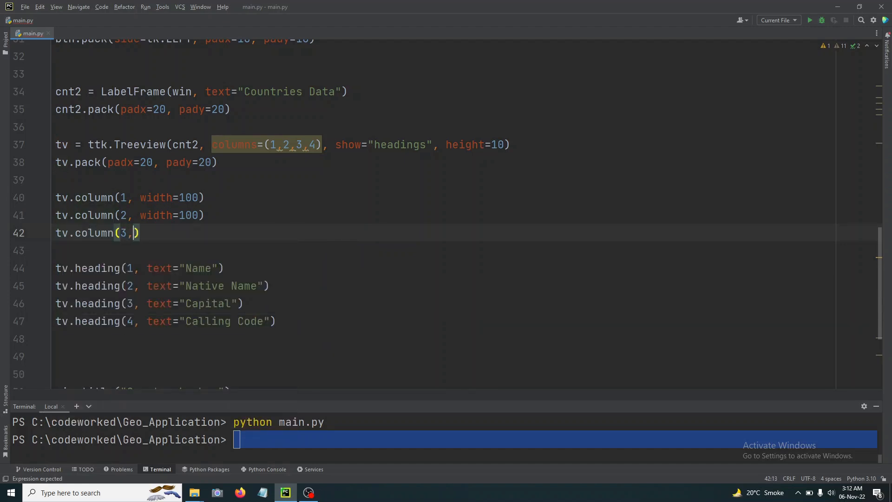
{"action": "type", "text": "width"}
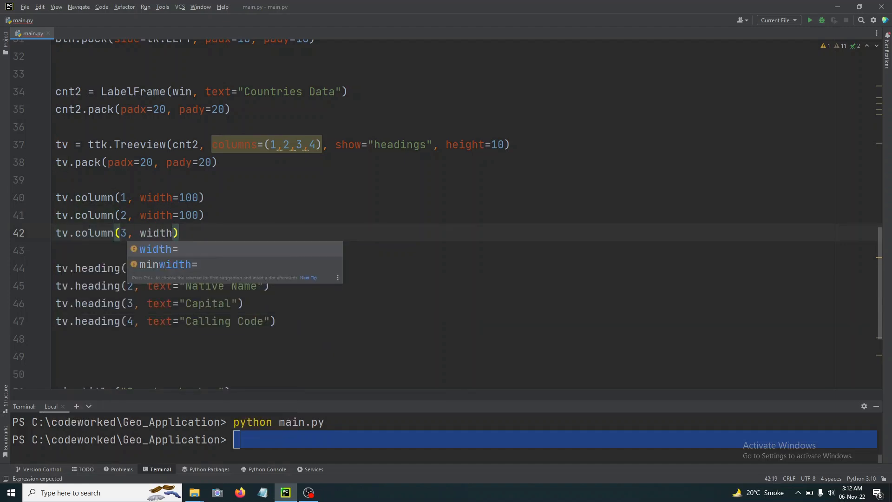
{"action": "type", "text": "=100"}
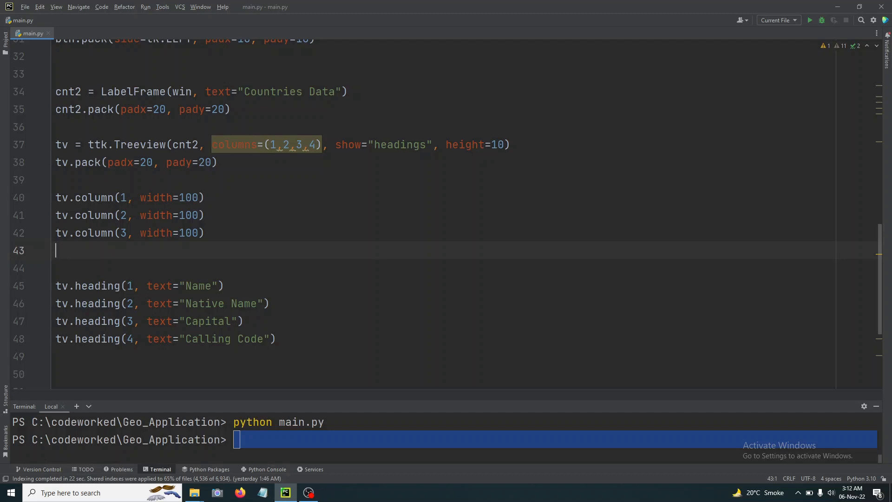
{"action": "type", "text": "tv.column(4,"}
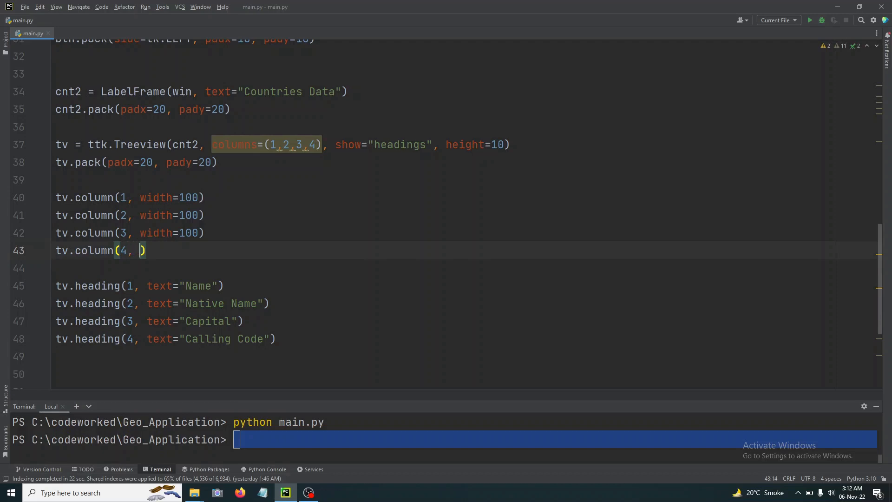
{"action": "type", "text": "width="}
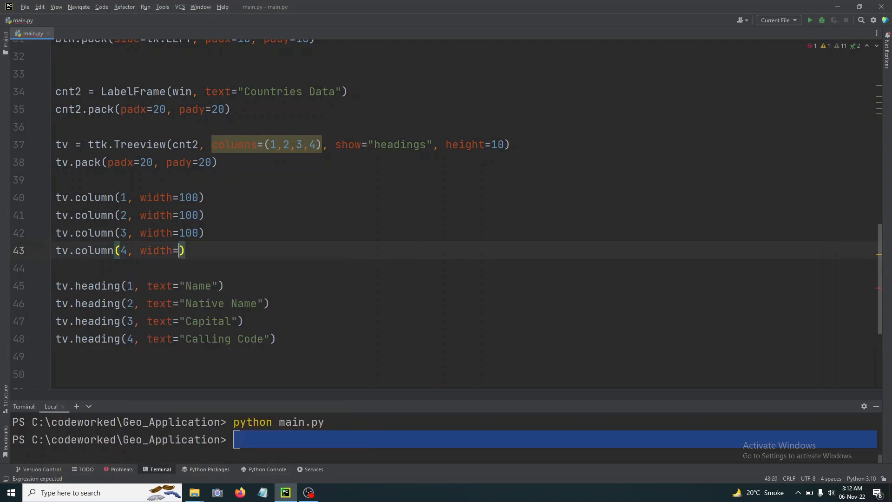
{"action": "type", "text": "60"}
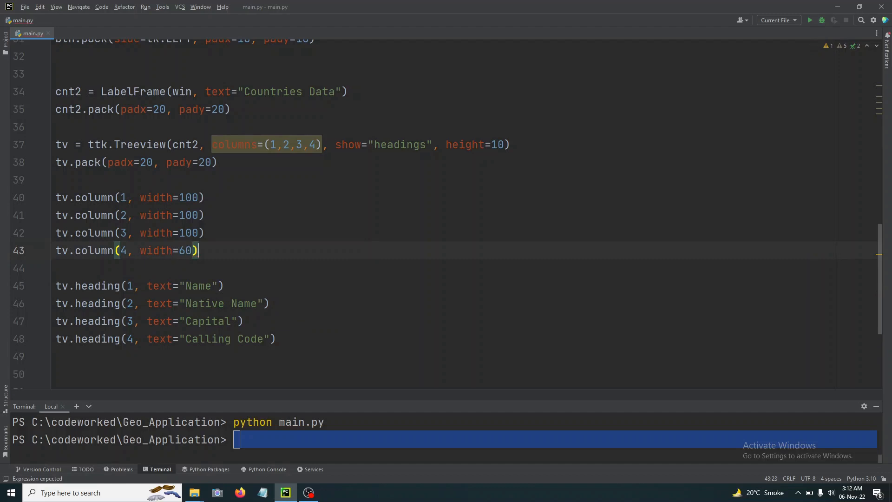
{"action": "left_click", "coordinate": [191, 214]}
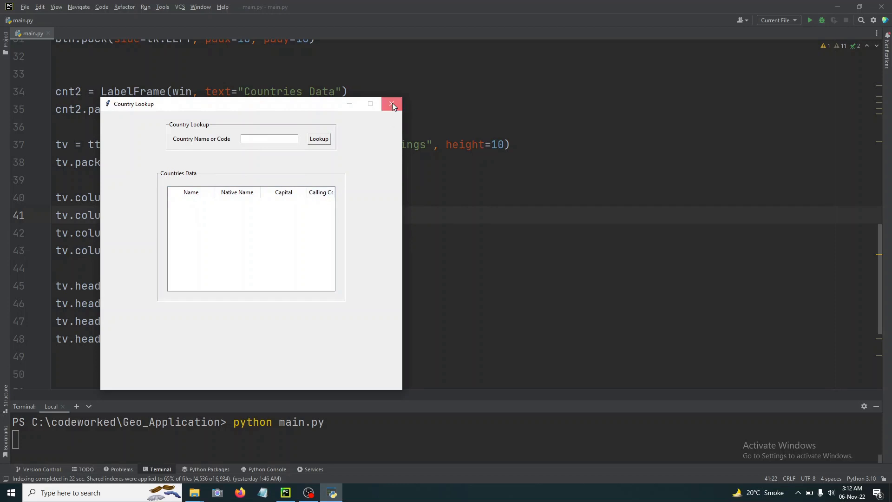
{"action": "left_click", "coordinate": [392, 105]}
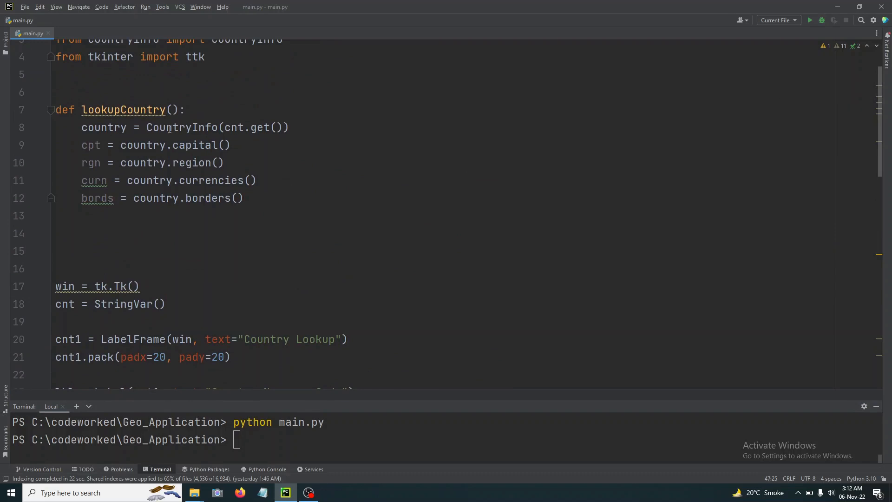
- In lookupCountry, replace the region lookup with name = country.name()
{"action": "left_click", "coordinate": [192, 145]}
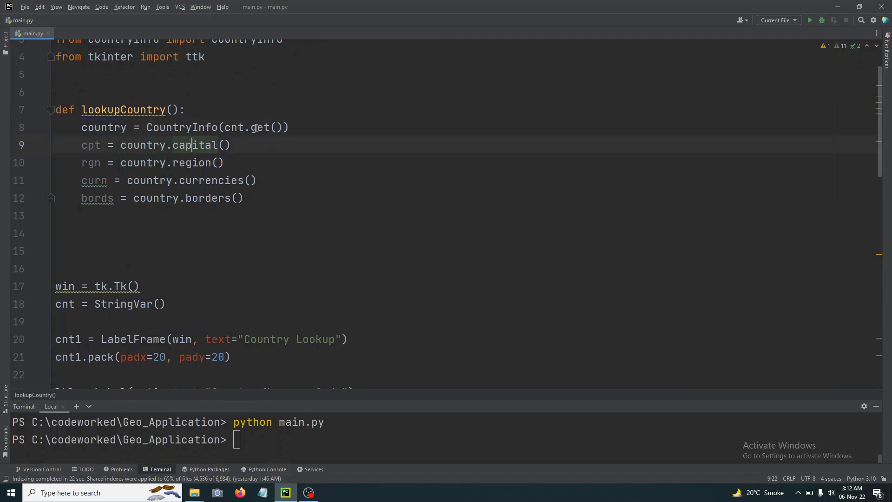
{"action": "double_click", "coordinate": [90, 145]}
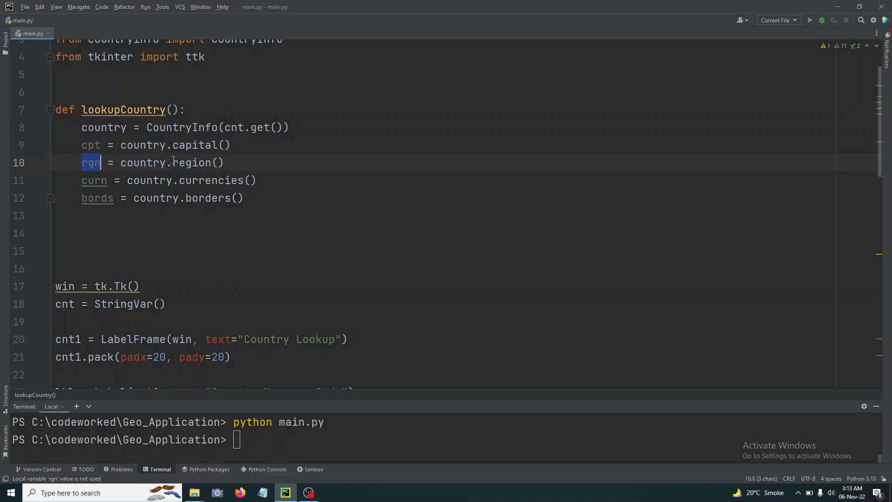
{"action": "left_click", "coordinate": [692, 201]}
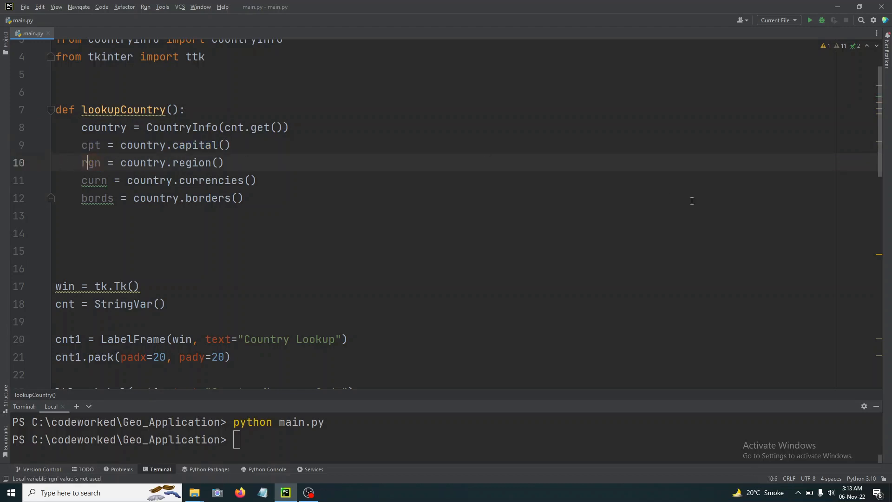
{"action": "scroll", "scroll_direction": "down", "scroll_amount": 3}
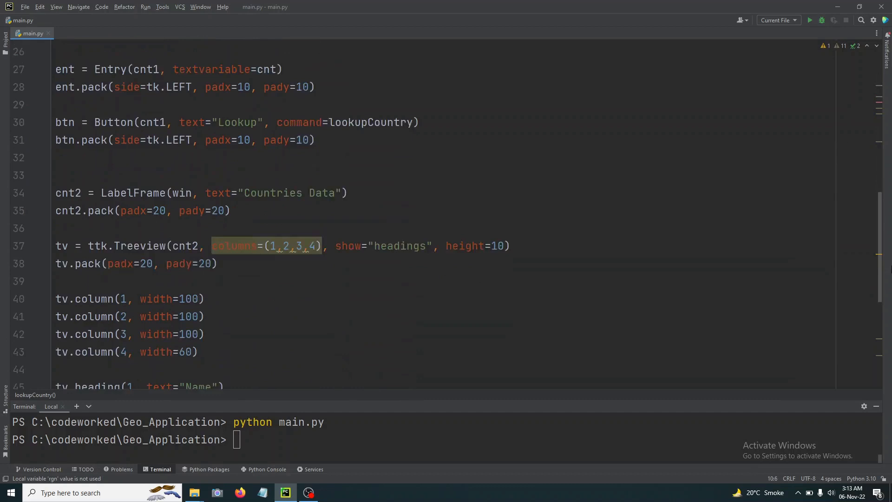
{"action": "scroll", "scroll_direction": "down", "scroll_amount": 3}
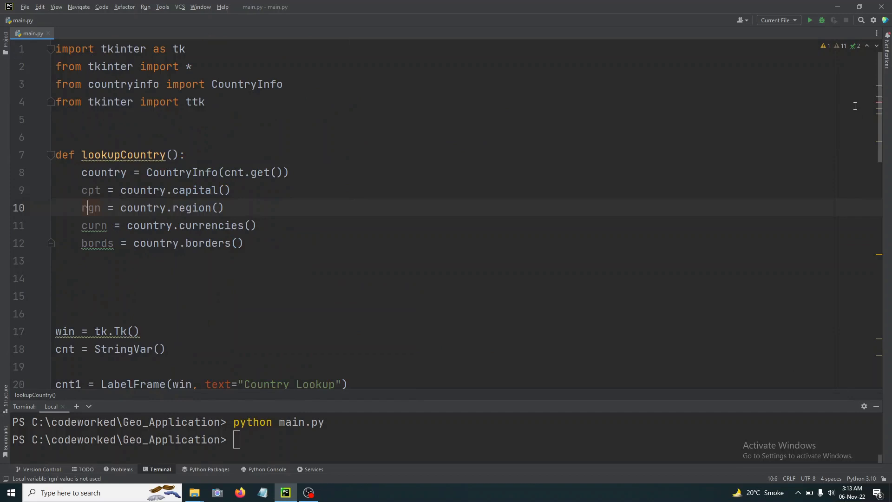
{"action": "double_click", "coordinate": [90, 190]}
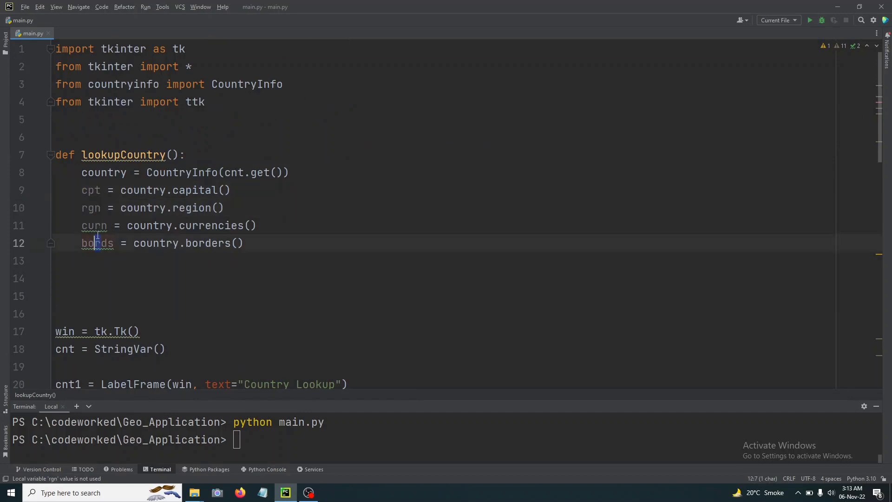
{"action": "type", "text": "name"}
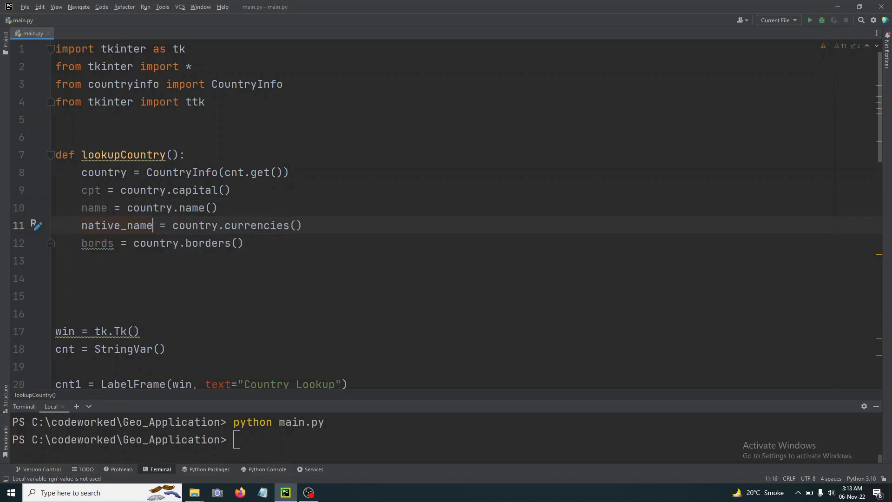
- Fetch native_name via country.native_name() and calling_code via country.calling_codes()
{"action": "double_click", "coordinate": [256, 225]}
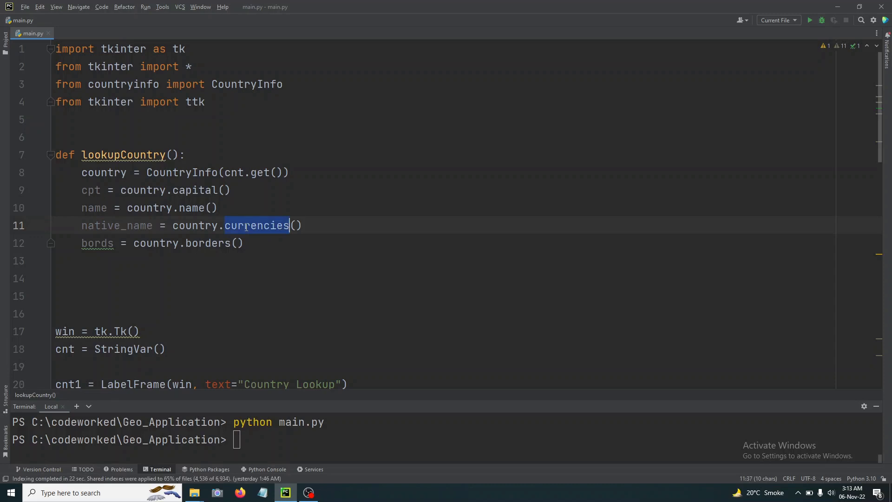
{"action": "type", "text": "native"}
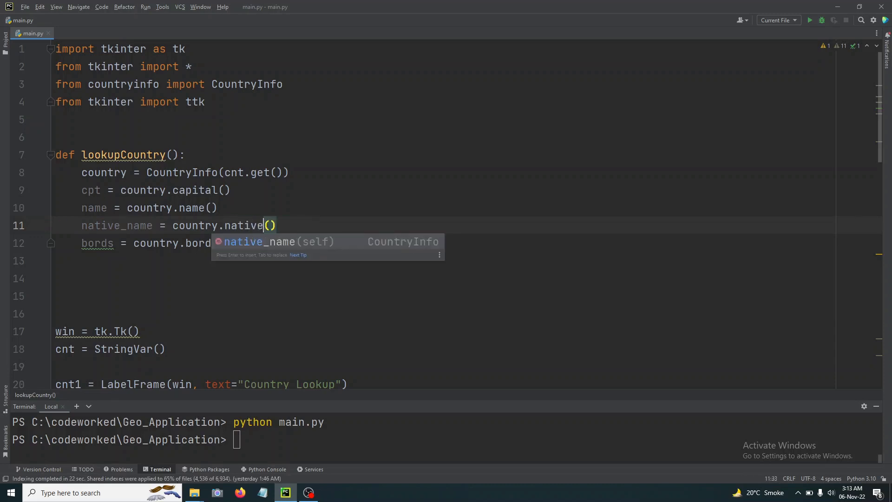
{"action": "type", "text": "_name"}
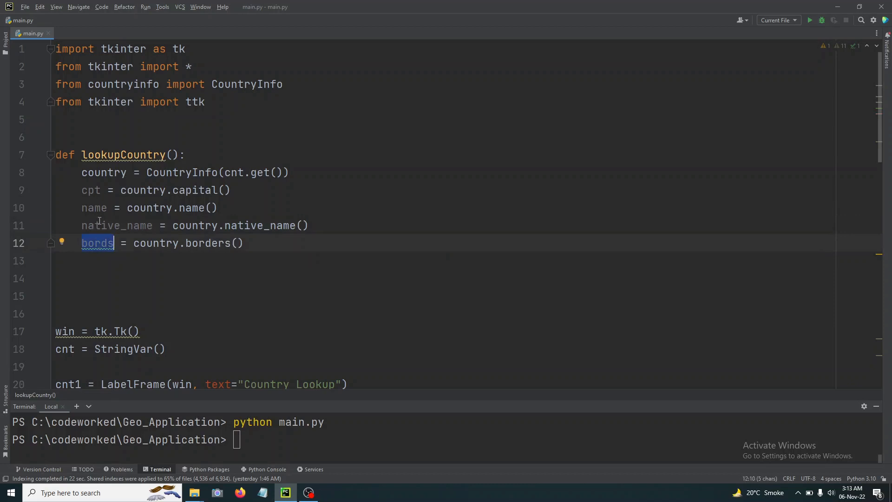
{"action": "type", "text": "callin"}
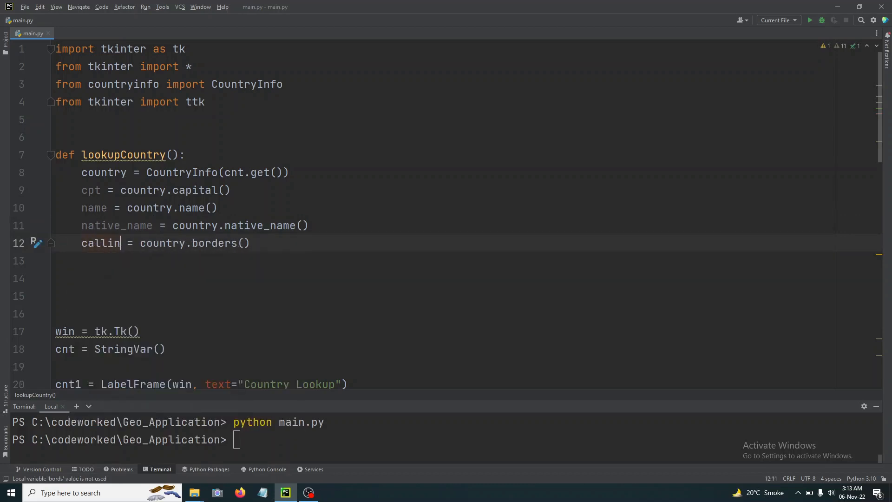
{"action": "type", "text": "g_Co"}
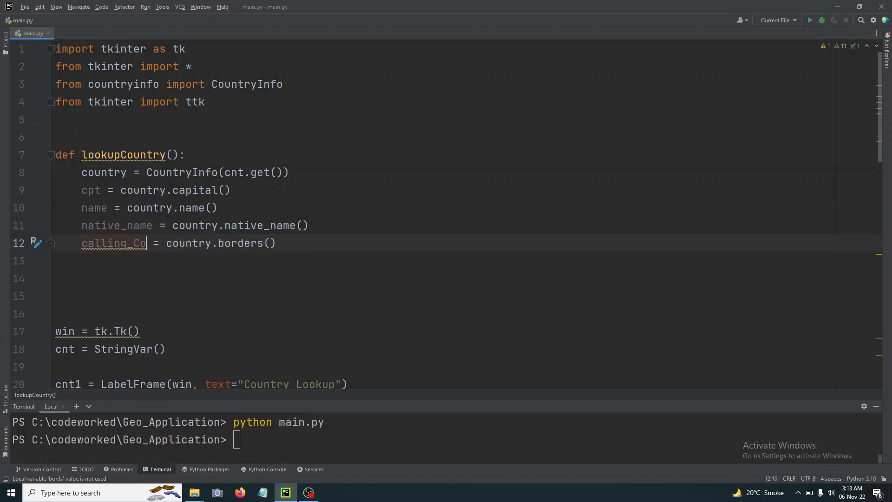
{"action": "type", "text": "de"}
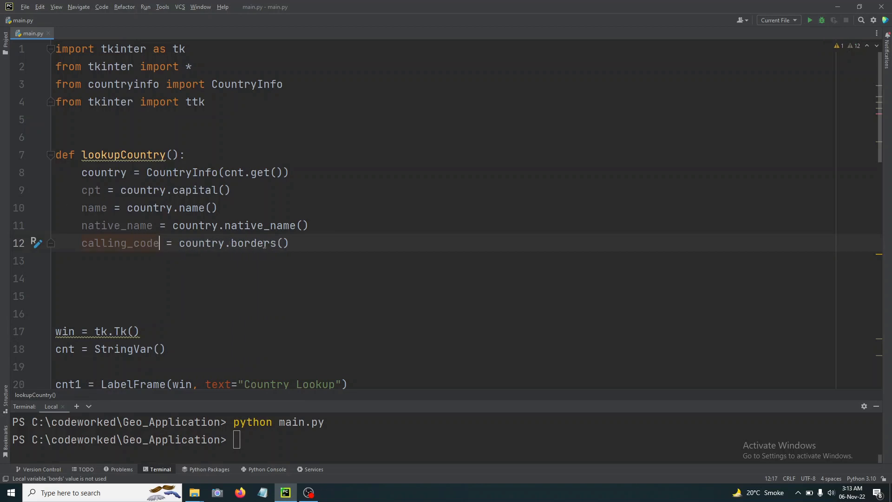
{"action": "type", "text": "call"}
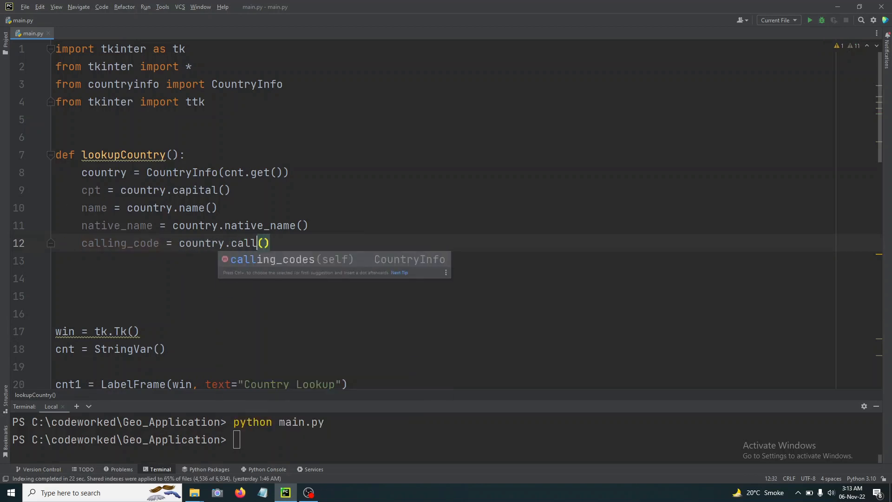
{"action": "key", "text": "Tab"}
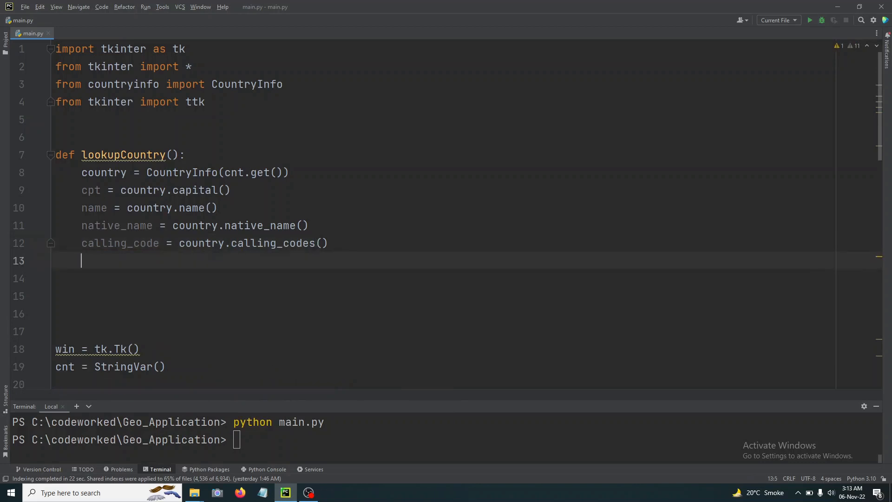
- Start a tv.insert('', 'end', values=(...)) call in lookupCountry
{"action": "type", "text": "tv."}
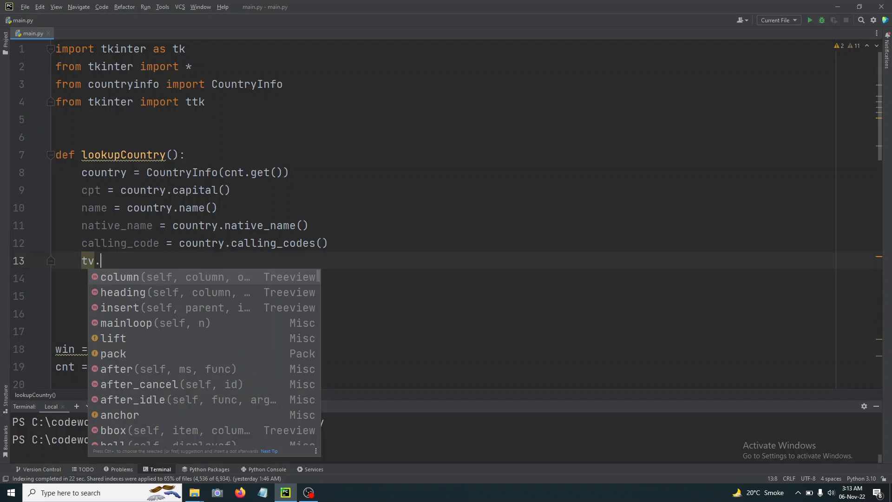
{"action": "type", "text": "insert('',"}
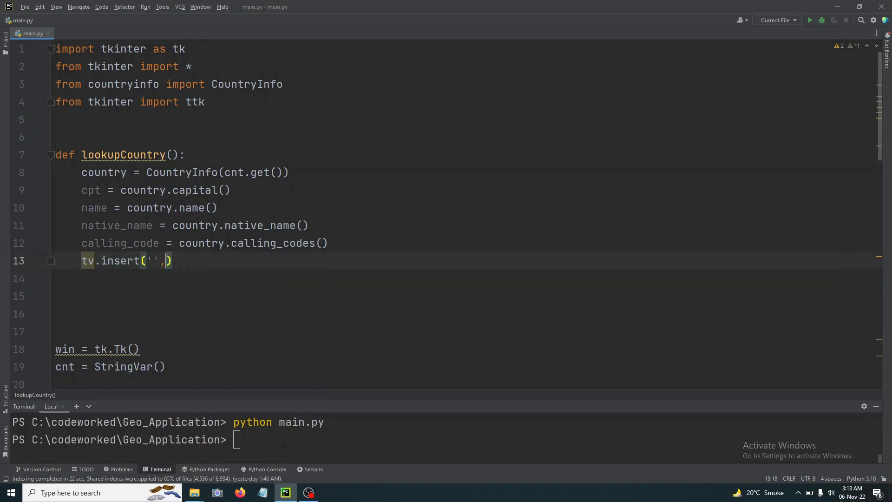
{"action": "type", "text": "'end'"}
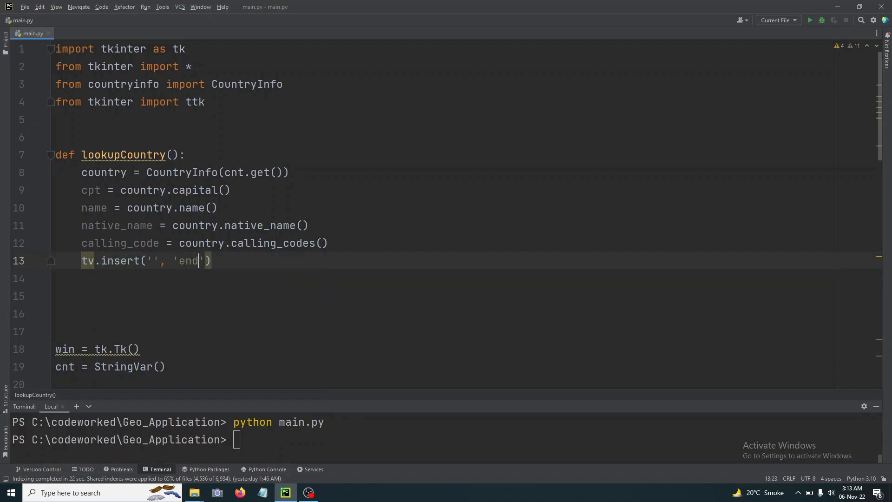
{"action": "type", "text": ", values="}
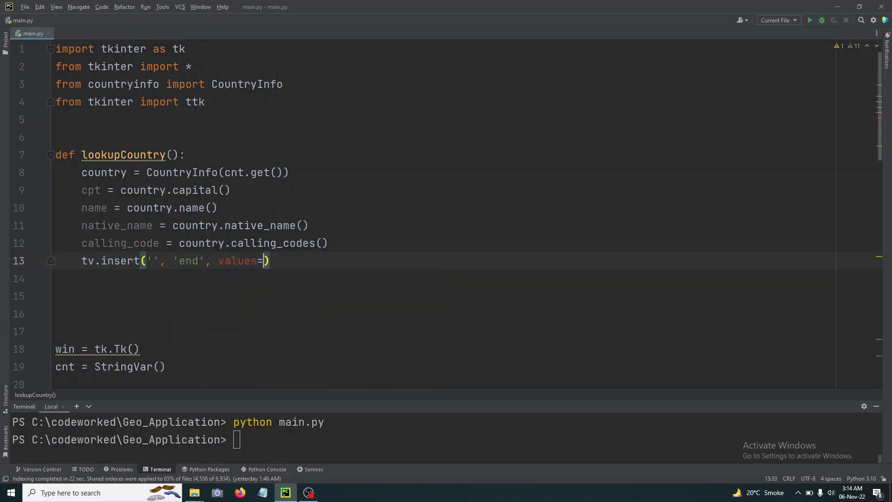
{"action": "type", "text": "("}
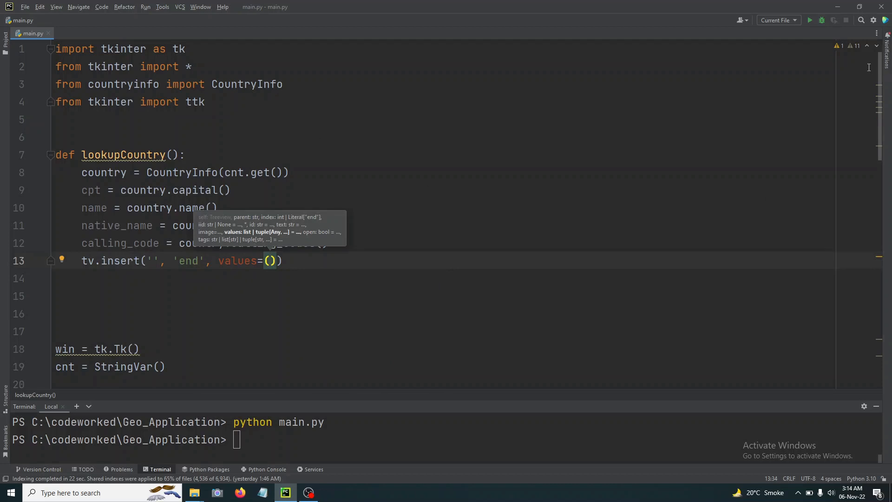
{"action": "scroll", "scroll_direction": "down", "scroll_amount": 3}
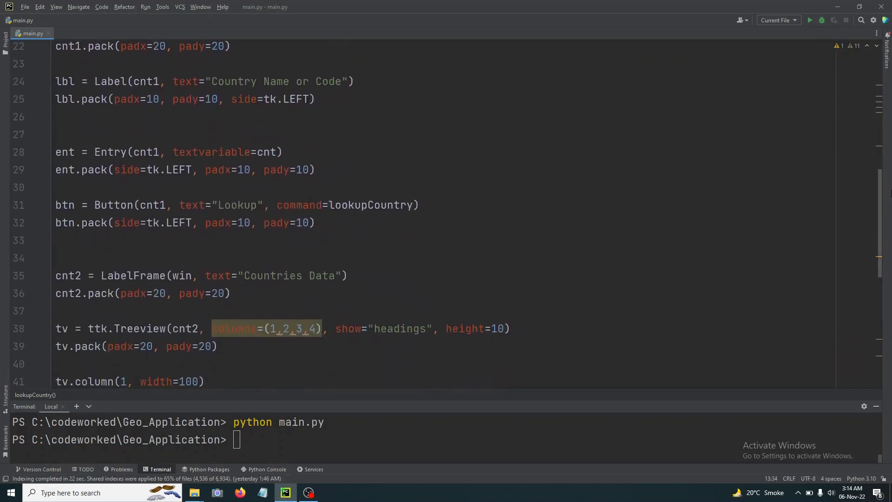
{"action": "scroll", "scroll_direction": "down", "scroll_amount": 3}
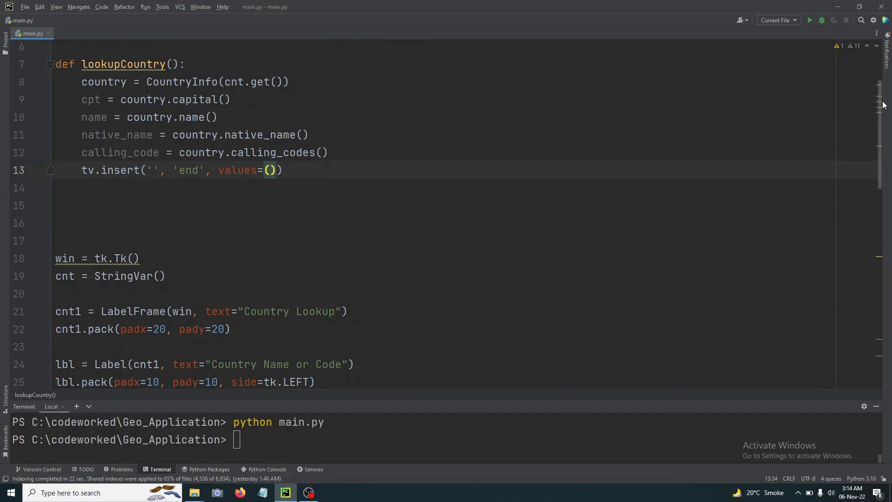
- Pass name, native_name, cpt and calling_code as the inserted row's values
{"action": "type", "text": "name, nat"}
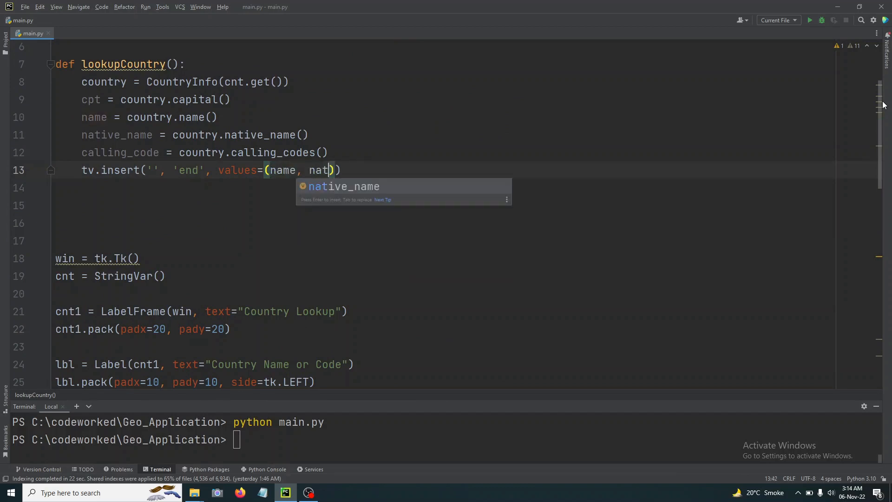
{"action": "key", "text": "Enter"}
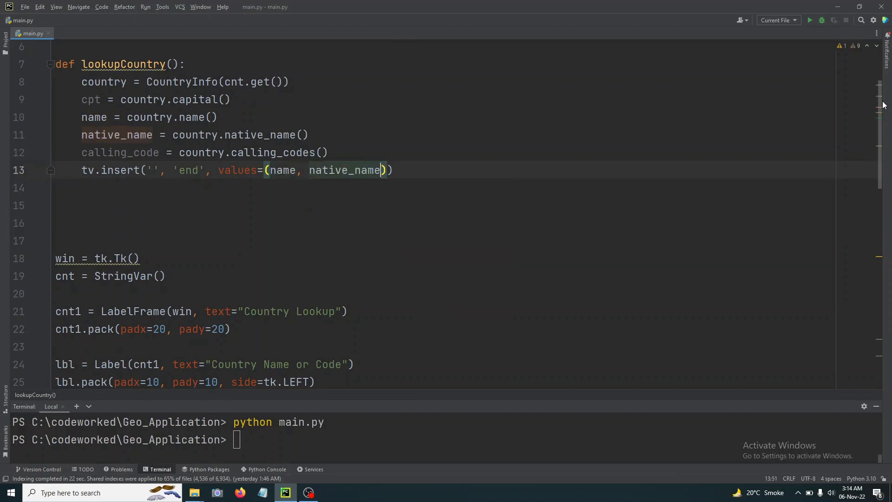
{"action": "type", "text": ","}
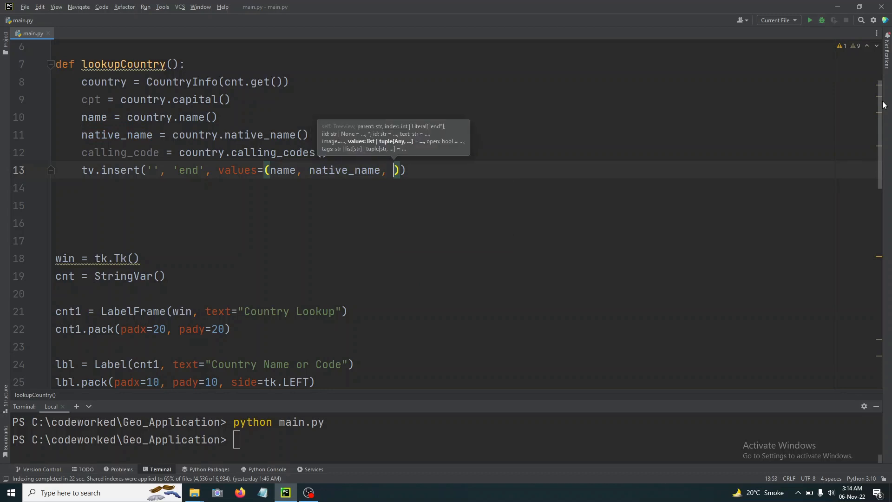
{"action": "type", "text": "cpt"}
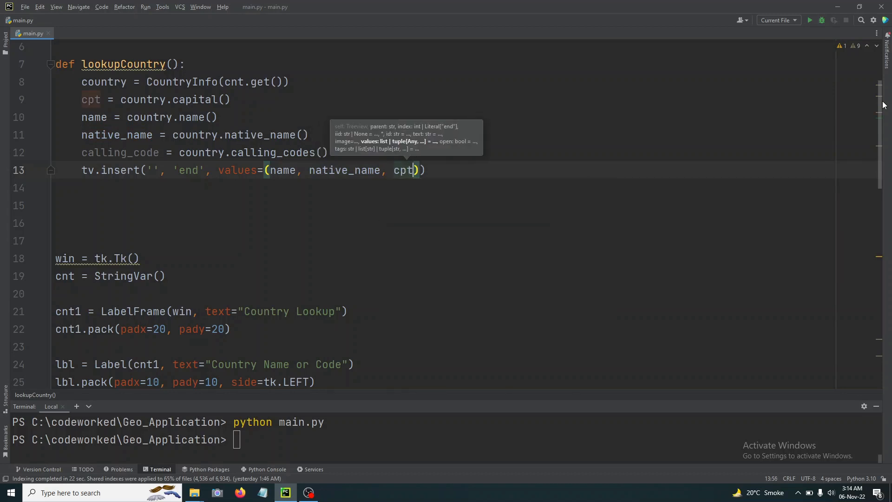
{"action": "type", "text": ", calling_code"}
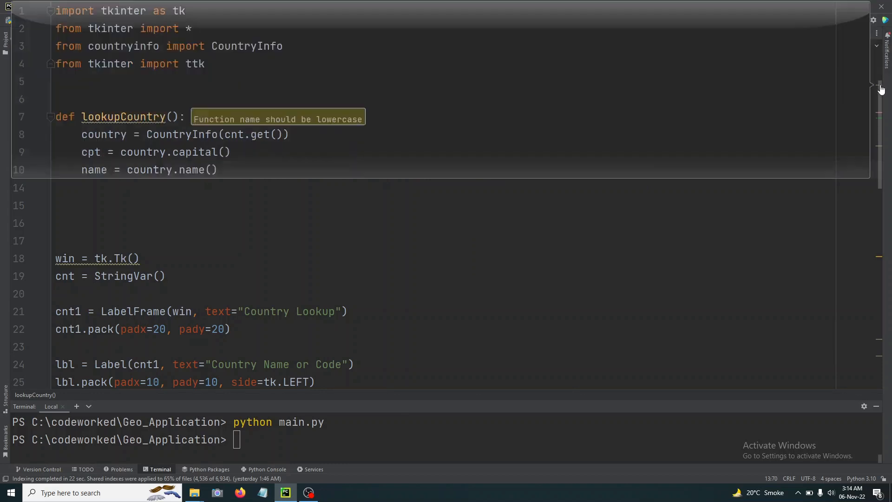
- In the running app, look up US and India to add their rows to the table
{"action": "scroll", "scroll_direction": "down", "scroll_amount": 3}
{"action": "type", "text": "python main.py"}
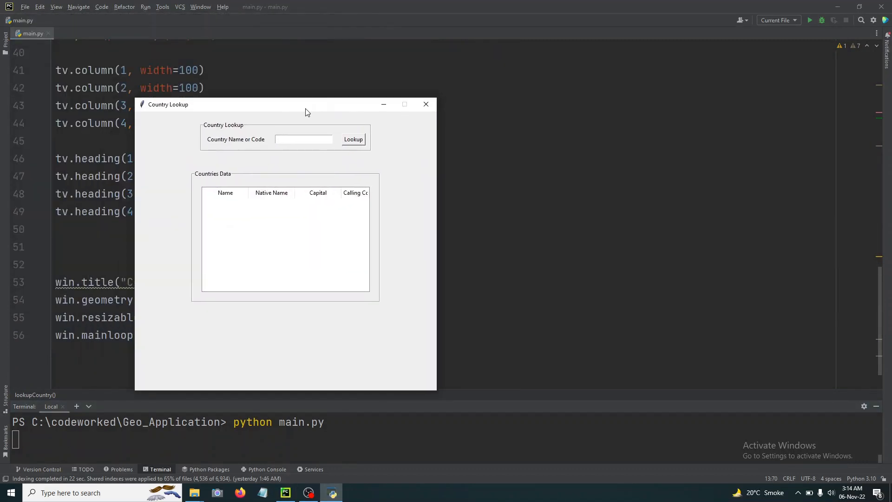
{"action": "left_click", "coordinate": [303, 138]}
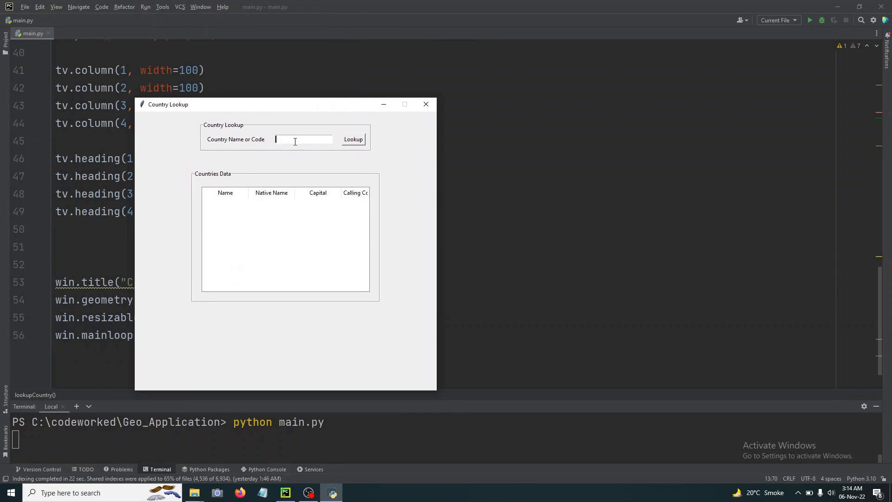
{"action": "type", "text": "U"}
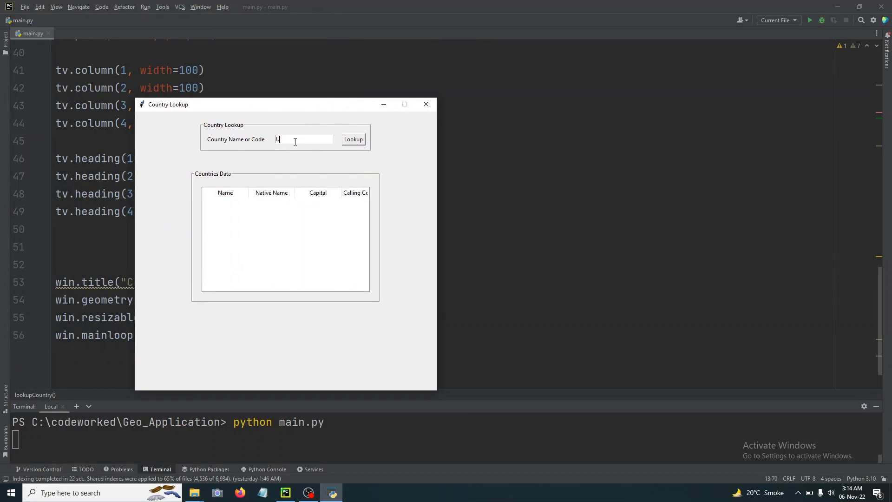
{"action": "type", "text": "S"}
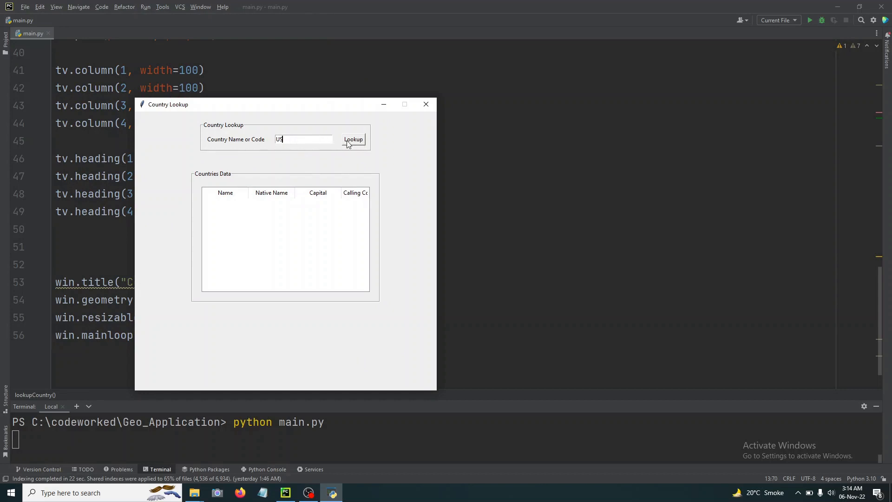
{"action": "left_click", "coordinate": [353, 139]}
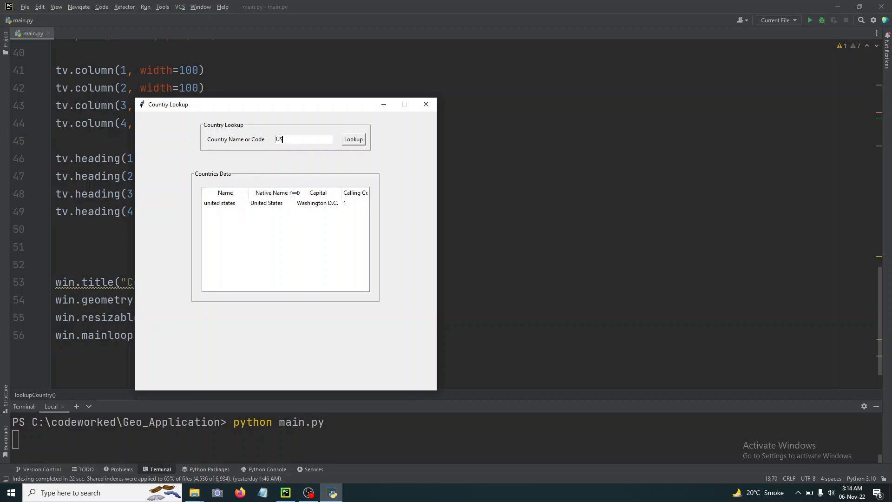
{"action": "left_click", "coordinate": [224, 193]}
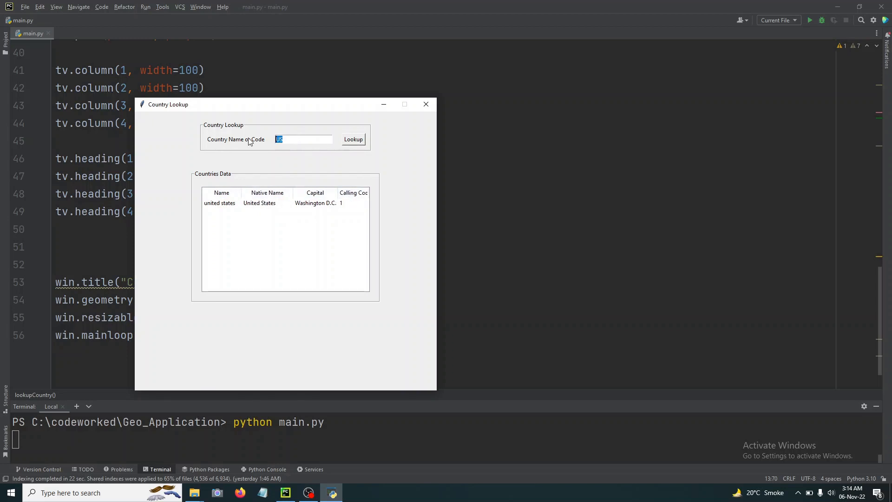
{"action": "type", "text": "India"}
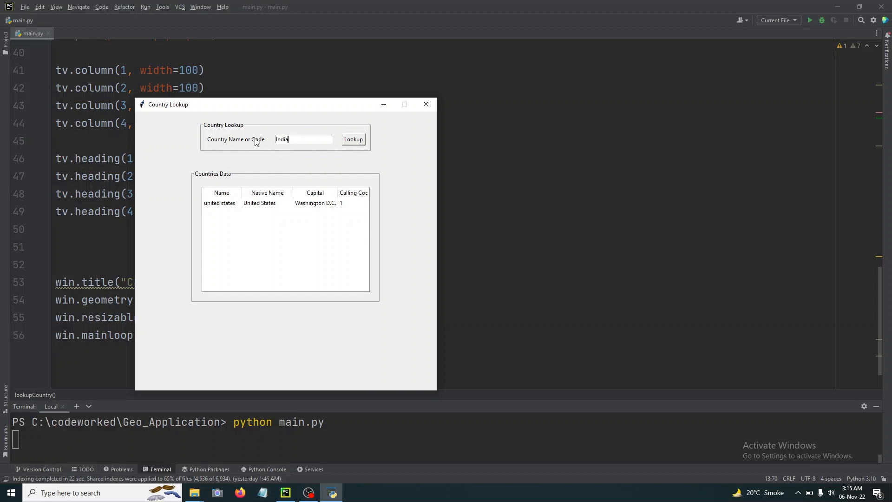
{"action": "left_click", "coordinate": [353, 139]}
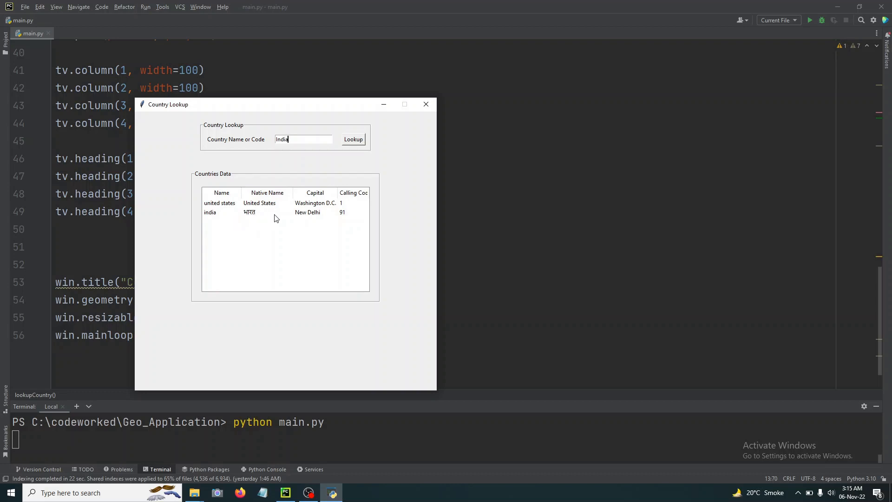
{"action": "mouse_move", "coordinate": [312, 138]}
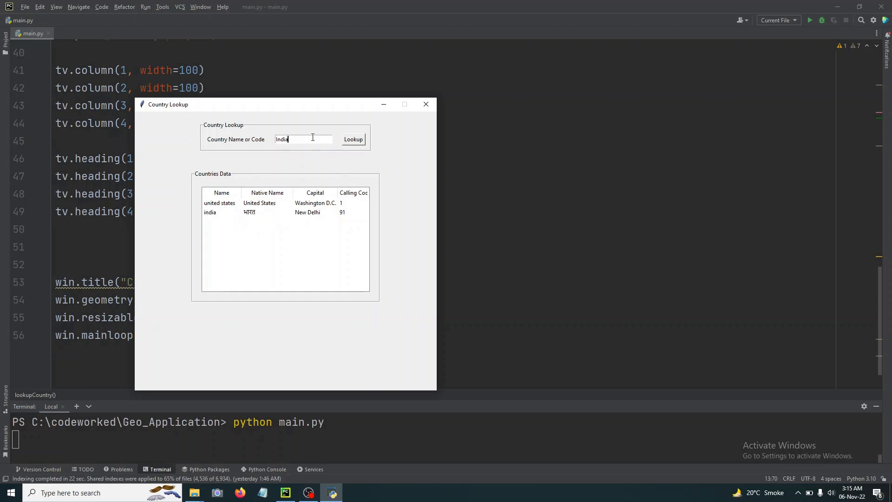
- Look up China, Pakistan and BD (Bangladesh), then close the Country Lookup app
{"action": "type", "text": "China"}
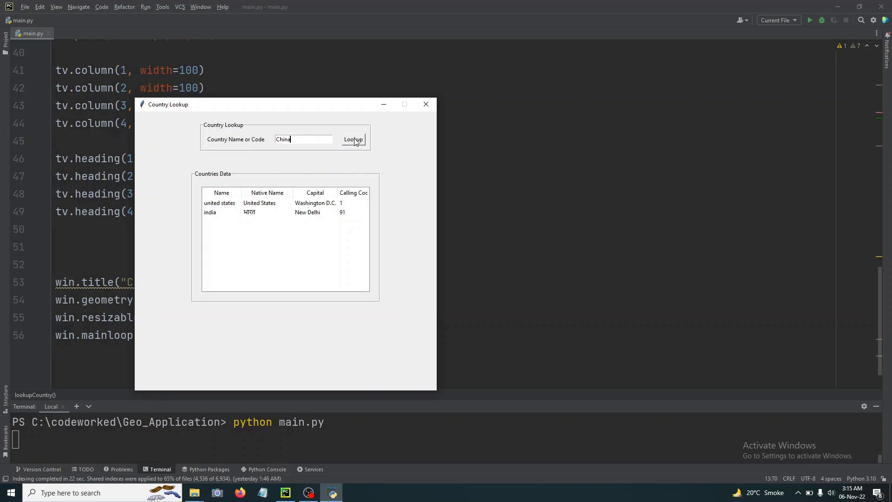
{"action": "left_click", "coordinate": [353, 138]}
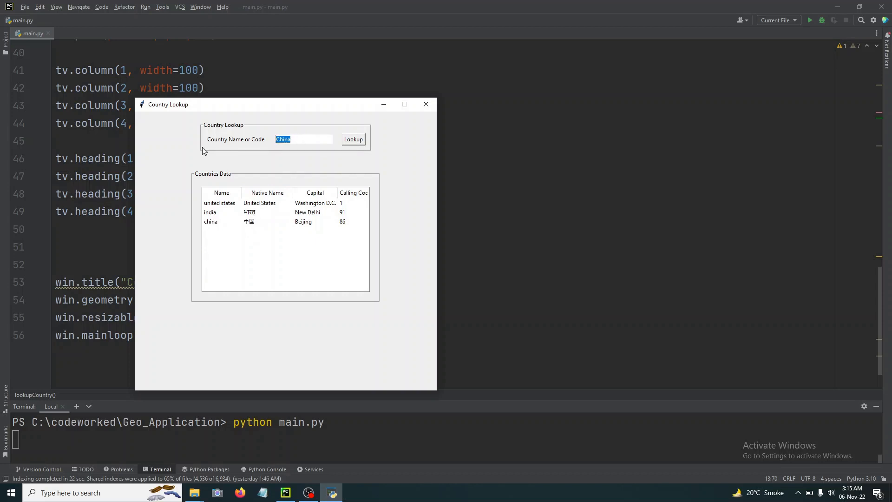
{"action": "type", "text": "Pakistan"}
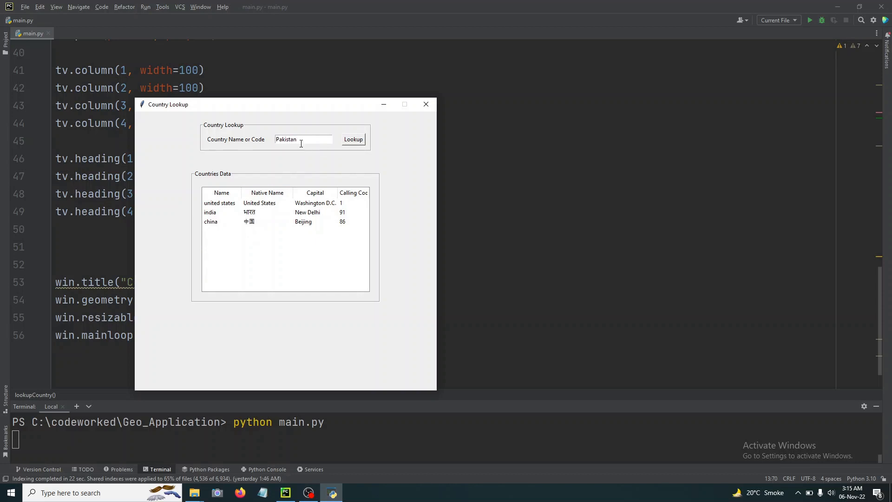
{"action": "left_click", "coordinate": [353, 138]}
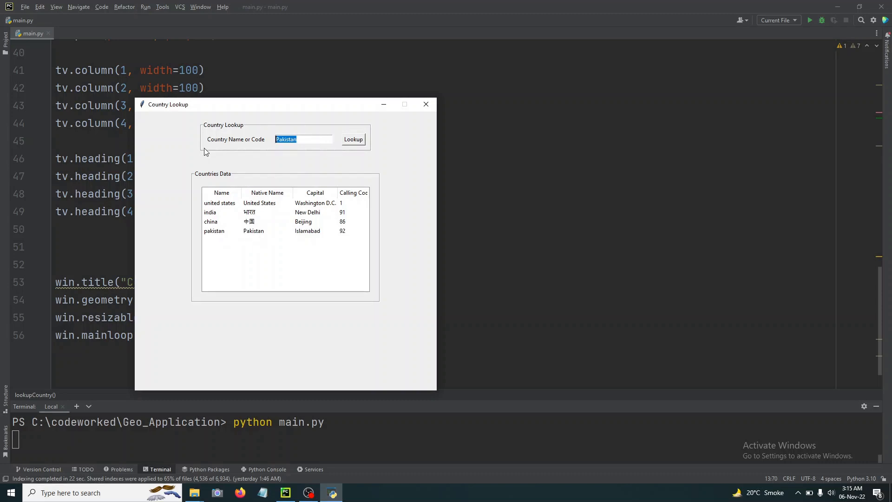
{"action": "type", "text": "B"}
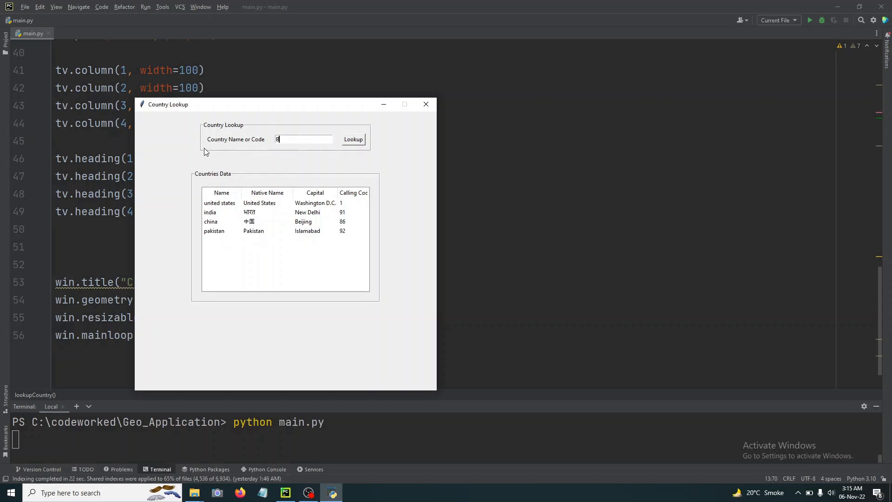
{"action": "type", "text": "D"}
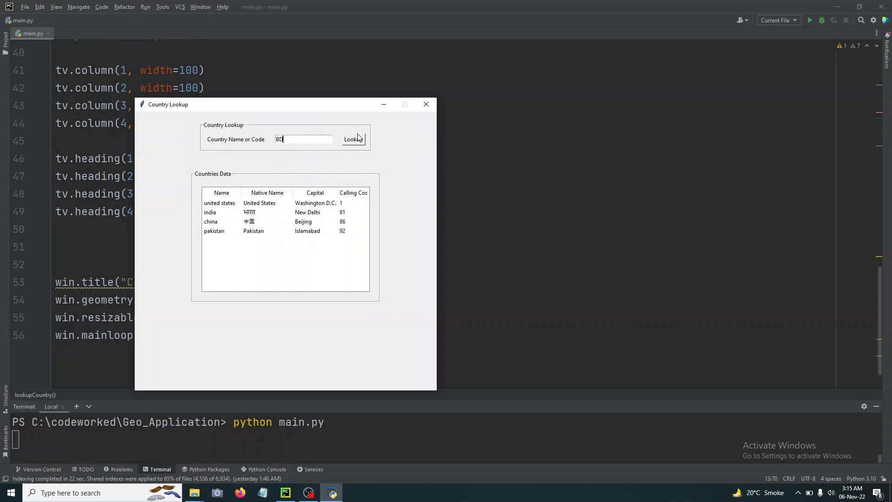
{"action": "left_click", "coordinate": [353, 139]}
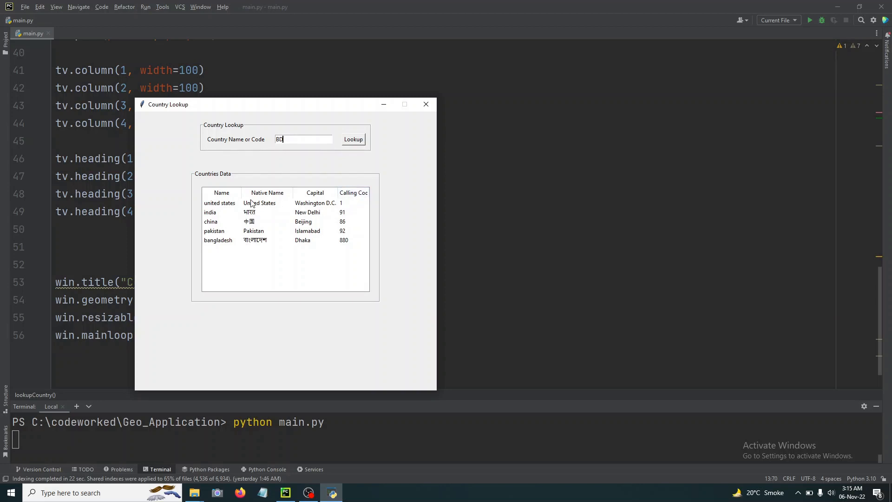
{"action": "mouse_move", "coordinate": [348, 222]}
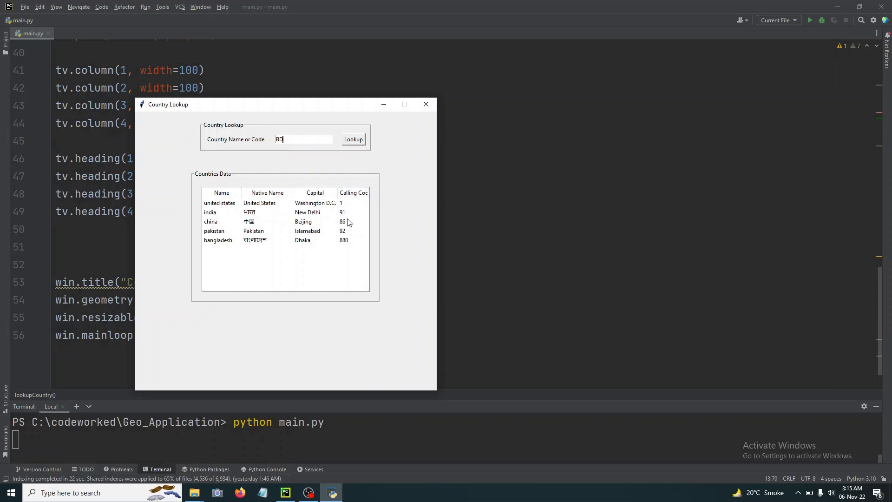
{"action": "mouse_move", "coordinate": [271, 185]}
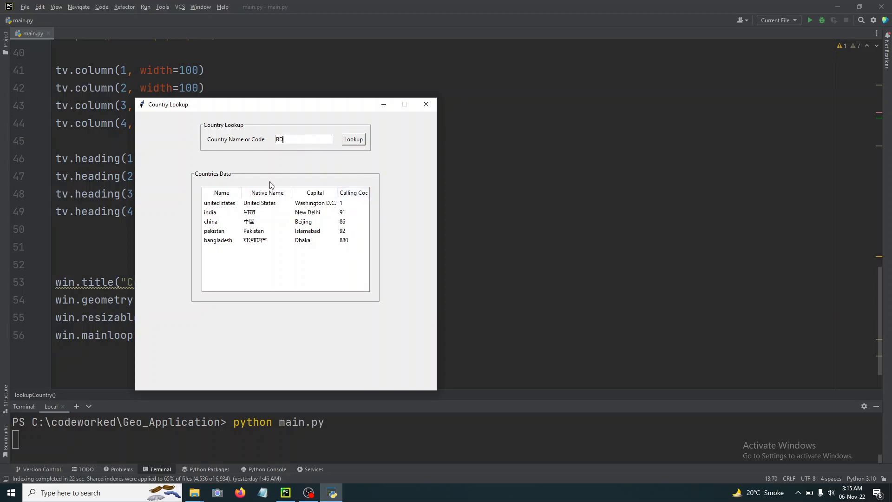
{"action": "left_click", "coordinate": [426, 105]}
{"action": "type", "text": ", "}
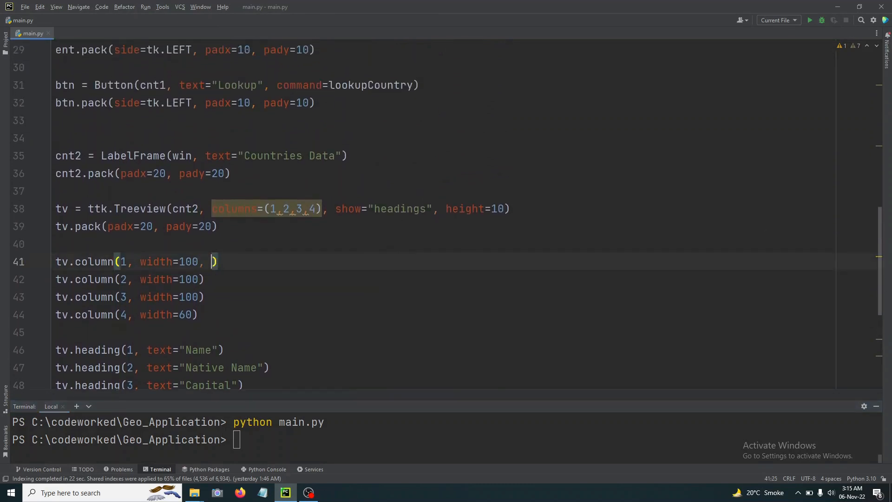
- Add anchor=tk.CENTER to the Treeview column calls so contents are centered
{"action": "type", "text": "anchor=tk"}
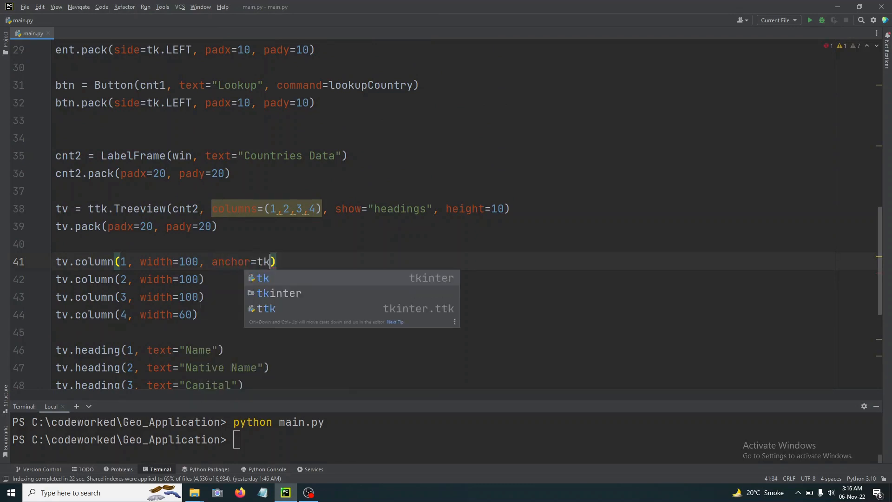
{"action": "type", "text": "CENTER"}
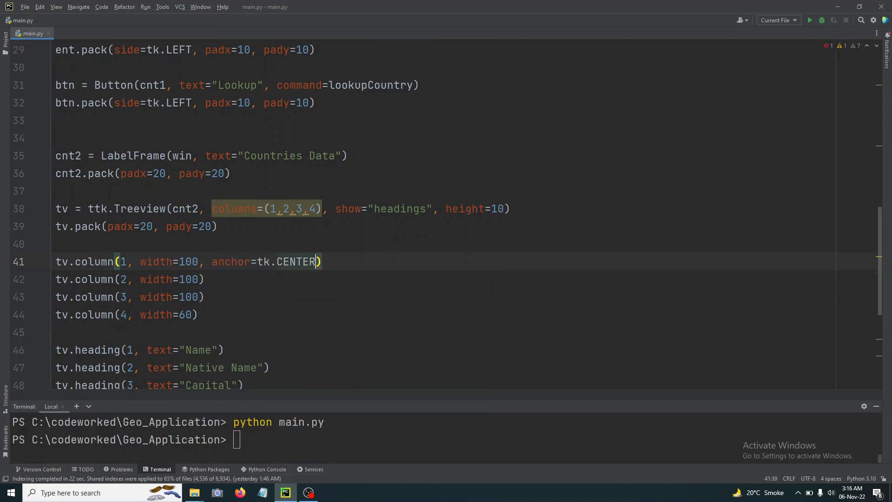
{"action": "left_click", "coordinate": [212, 262]}
{"action": "type", "text": ", "}
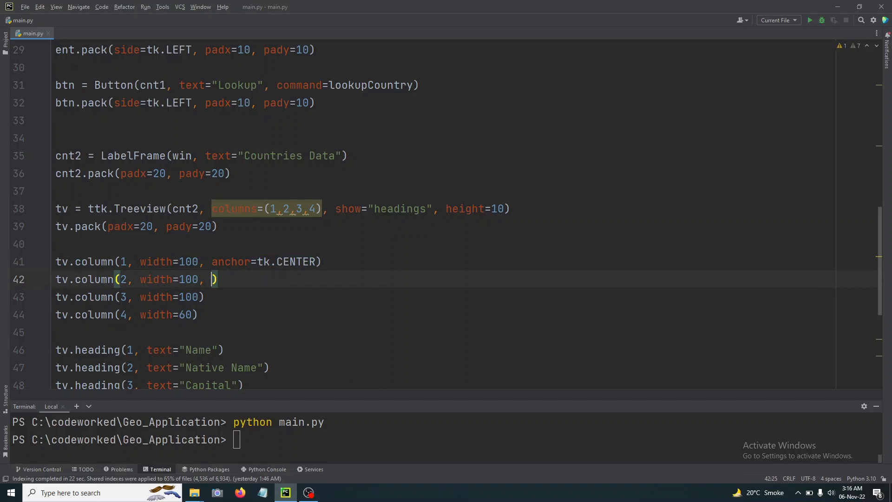
{"action": "type", "text": "anchor=tk.CENTER"}
{"action": "left_click", "coordinate": [443, 315]}
{"action": "type", "text": ", "}
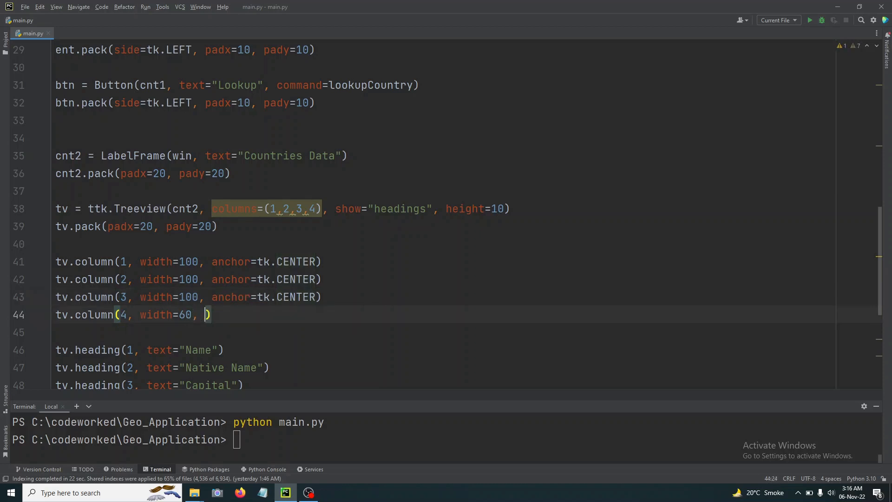
{"action": "type", "text": "anchor=tk.CENTER"}
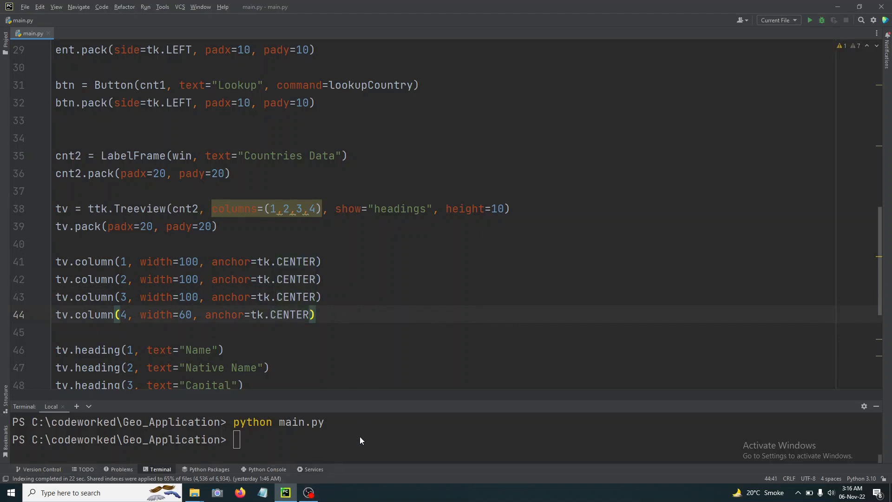
{"action": "type", "text": "python"}
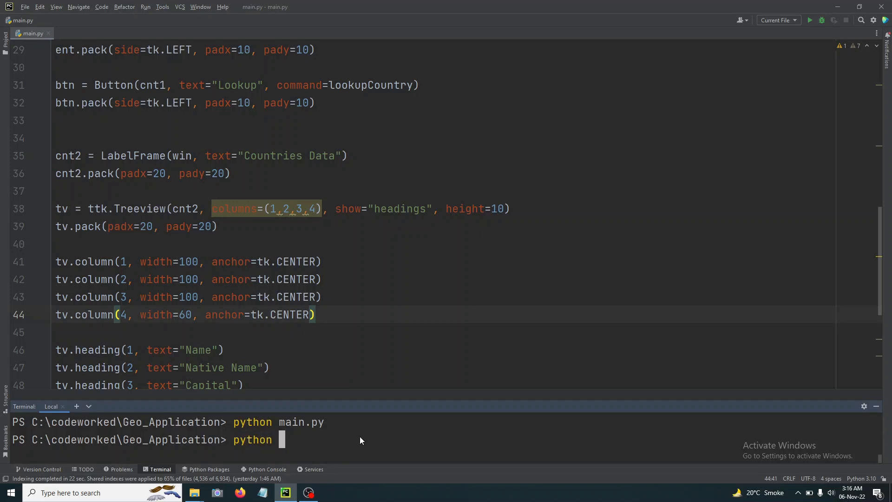
{"action": "type", "text": "main.py"}
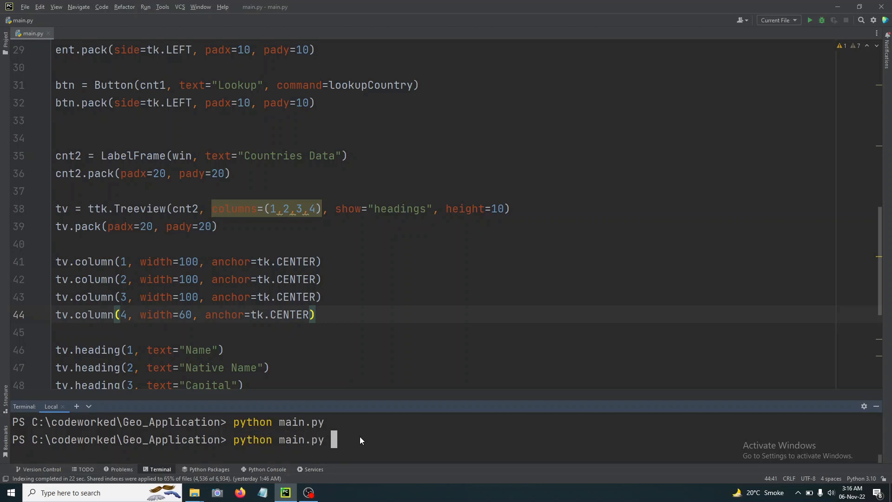
{"action": "key", "text": "enter"}
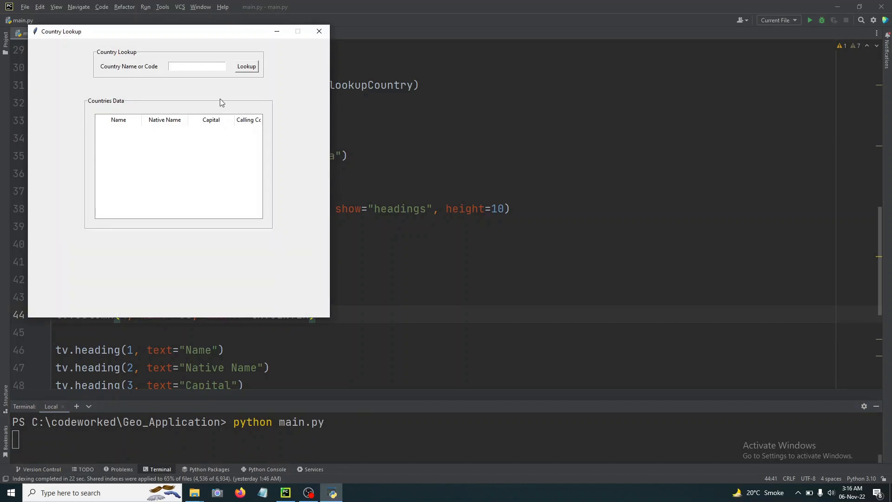
{"action": "type", "text": "U"}
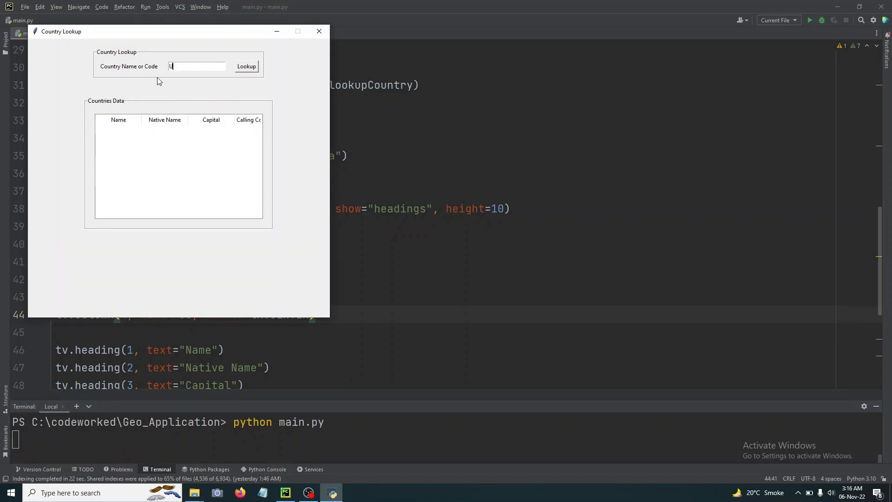
{"action": "type", "text": "S"}
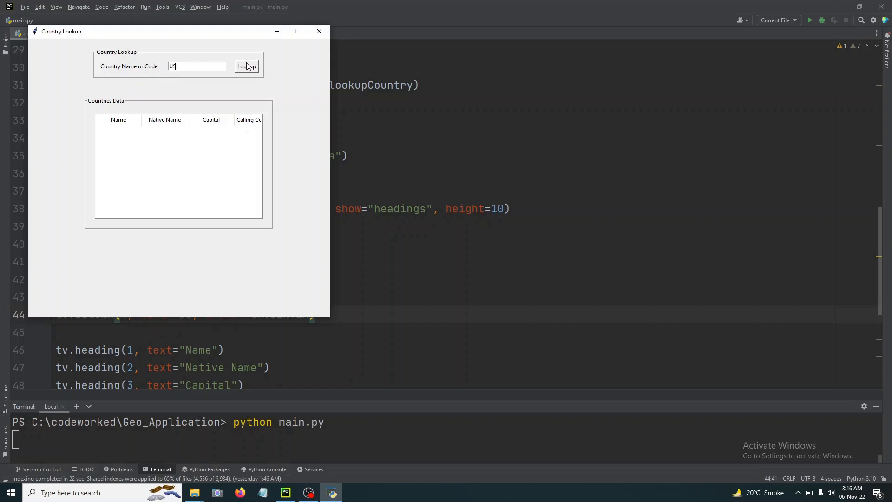
{"action": "left_click", "coordinate": [246, 66]}
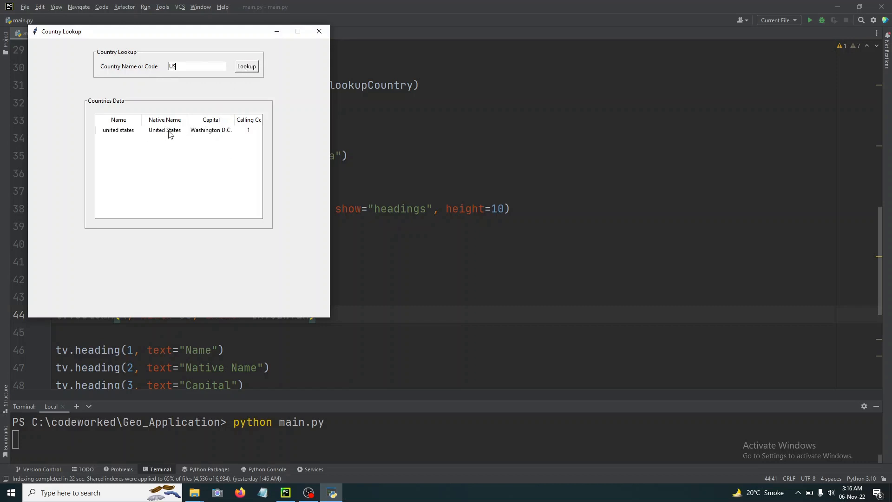
{"action": "mouse_move", "coordinate": [174, 134]}
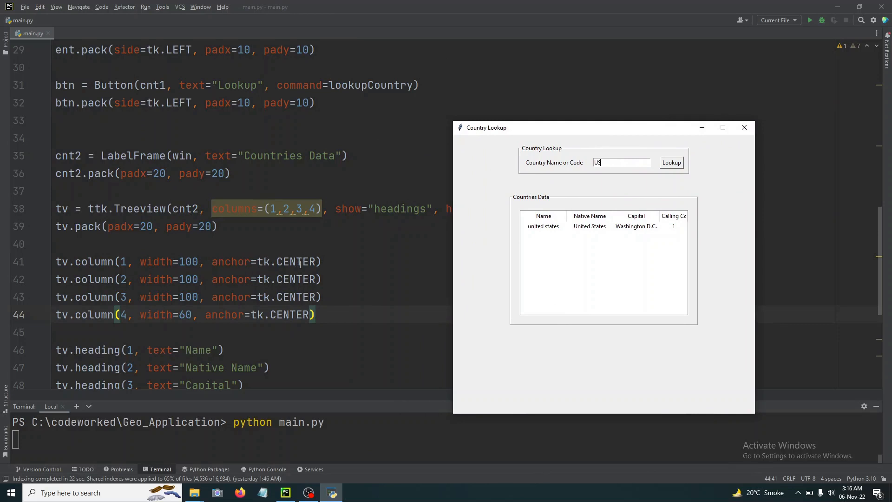
{"action": "double_click", "coordinate": [598, 162]}
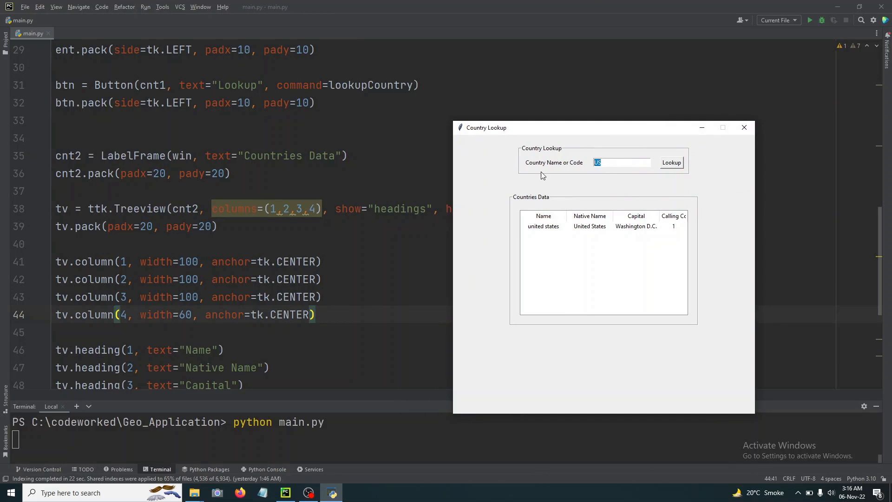
{"action": "type", "text": "UK"}
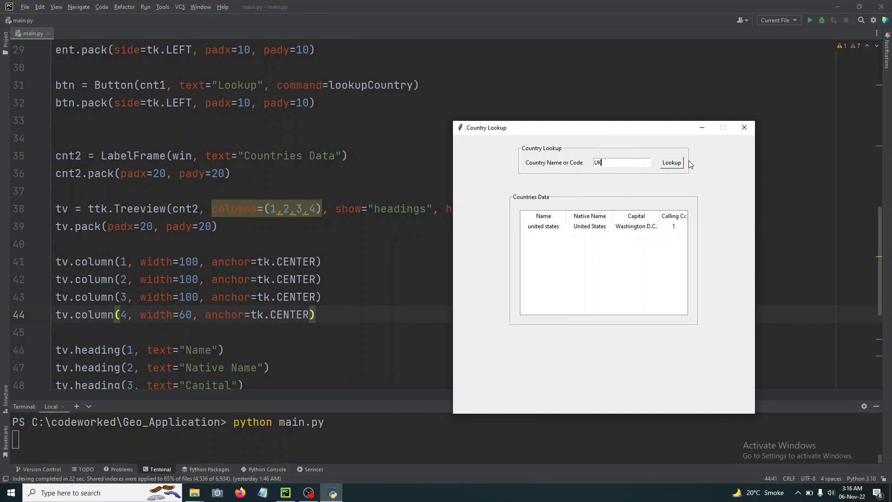
{"action": "left_click", "coordinate": [671, 162]}
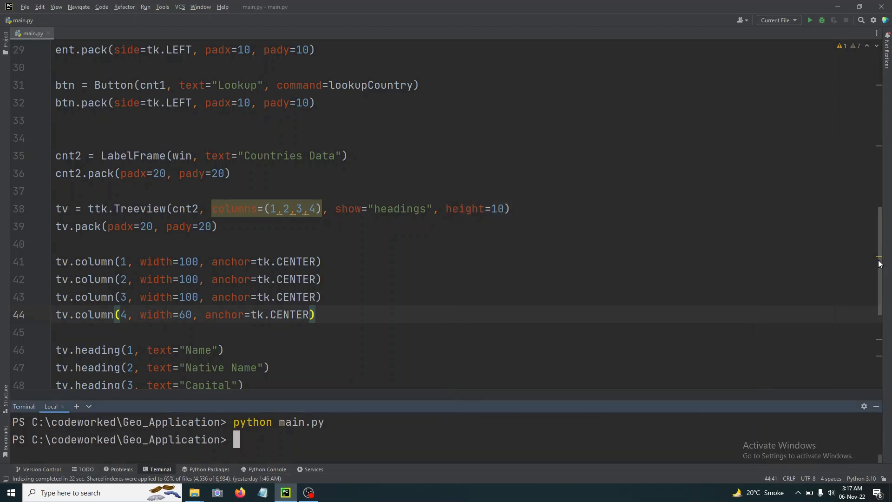
{"action": "scroll", "scroll_direction": "down", "scroll_amount": 3}
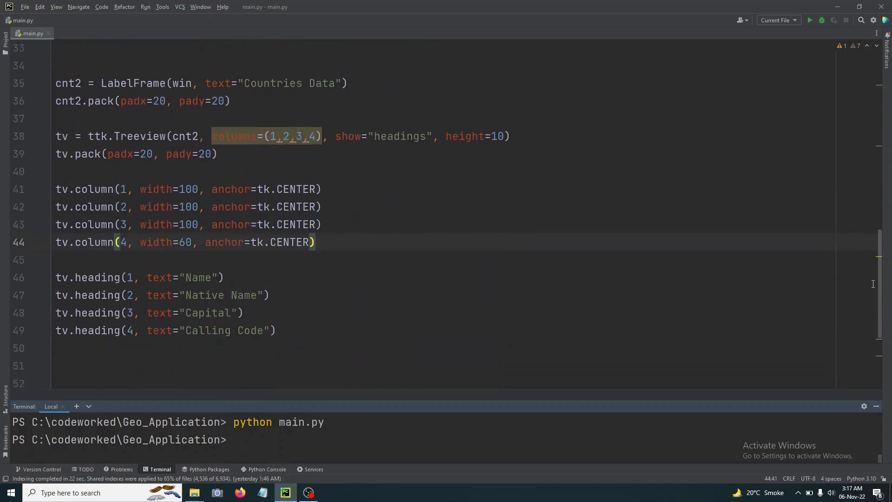
{"action": "scroll", "scroll_direction": "down", "scroll_amount": 3}
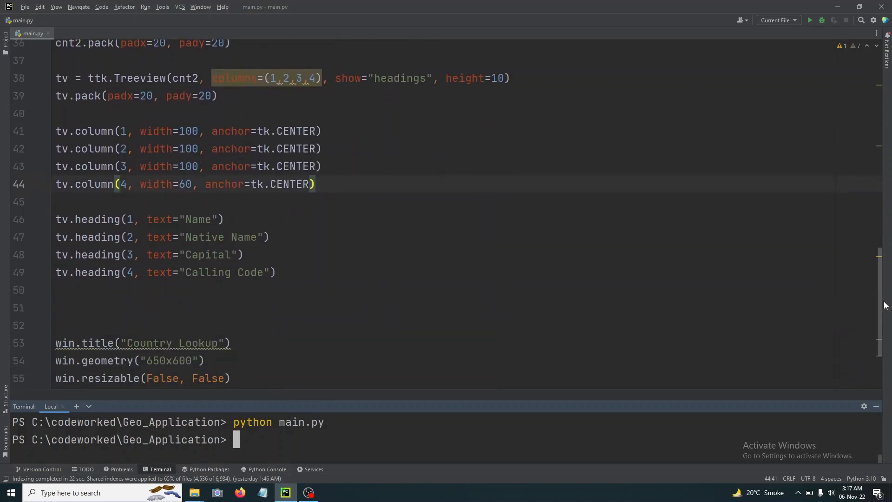